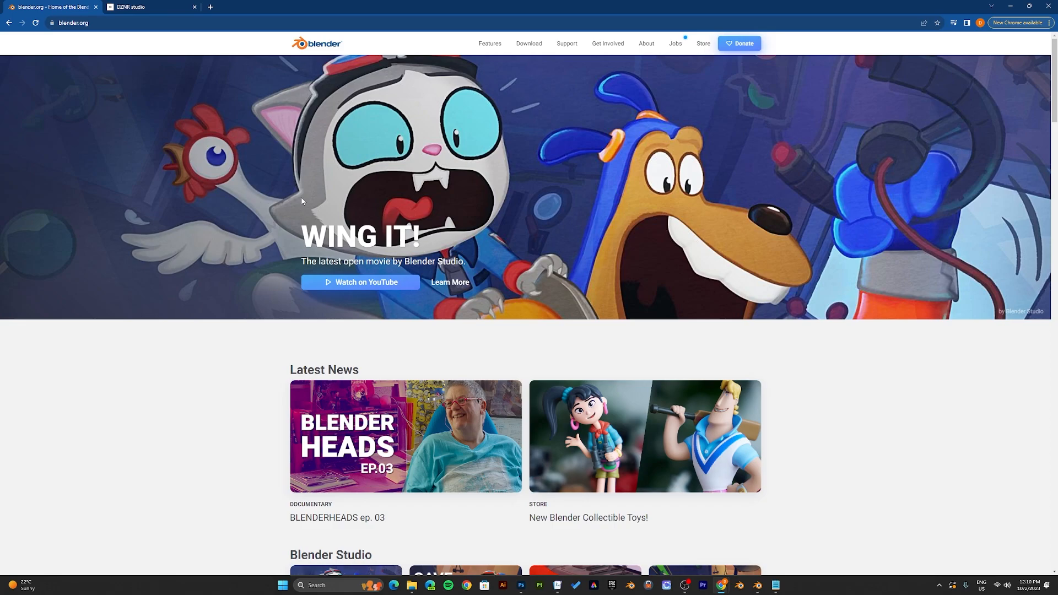
mouse_move(351, 296)
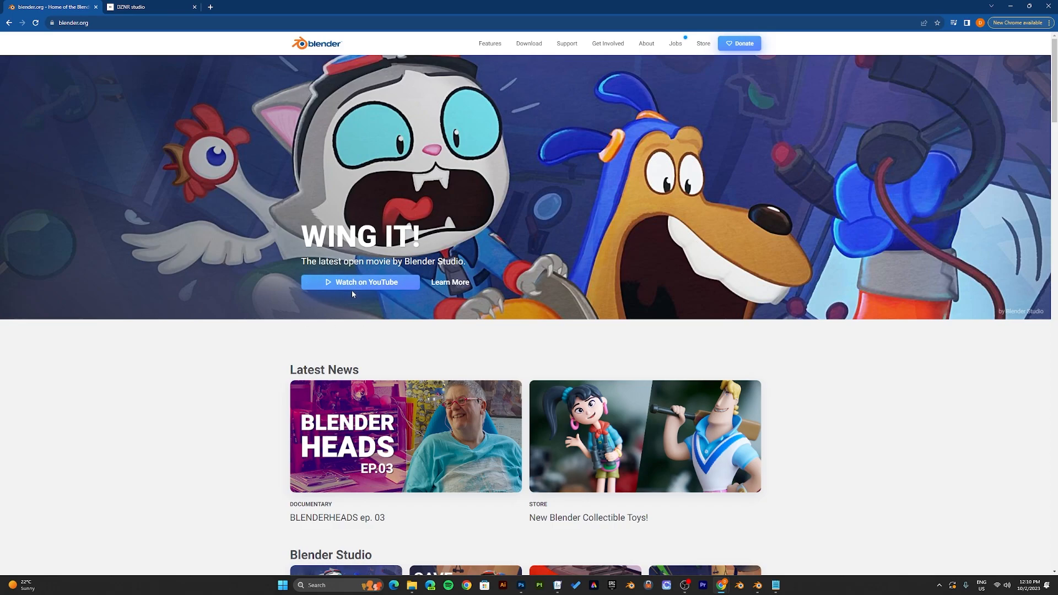
mouse_move(434, 293)
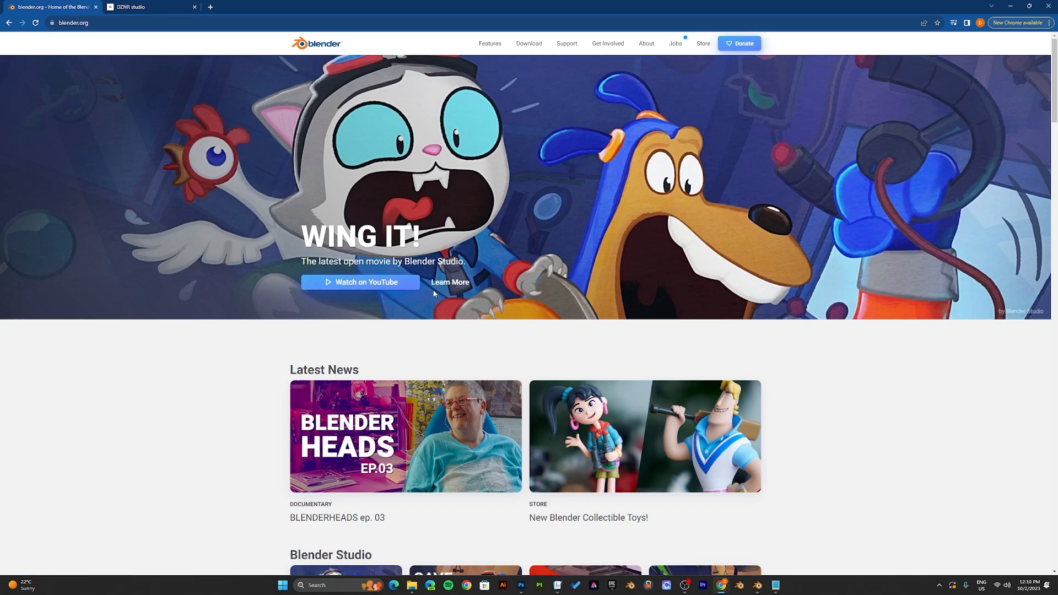
mouse_move(140, 35)
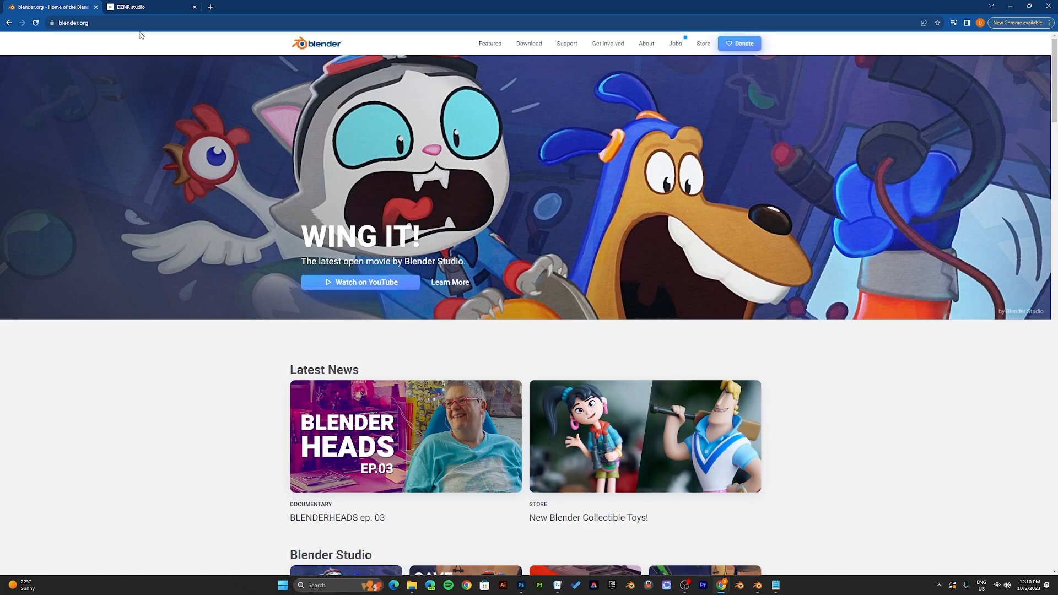
- Show the hoodie in rendered preview with its labelled Front and Kangaroo Pocket template texture
click(142, 6)
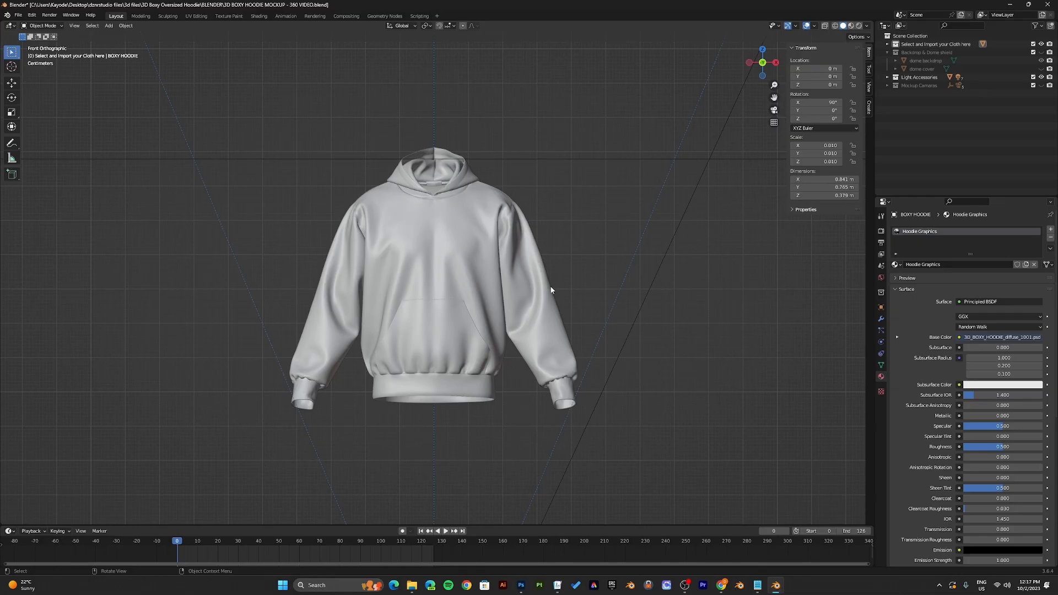
mouse_move(565, 276)
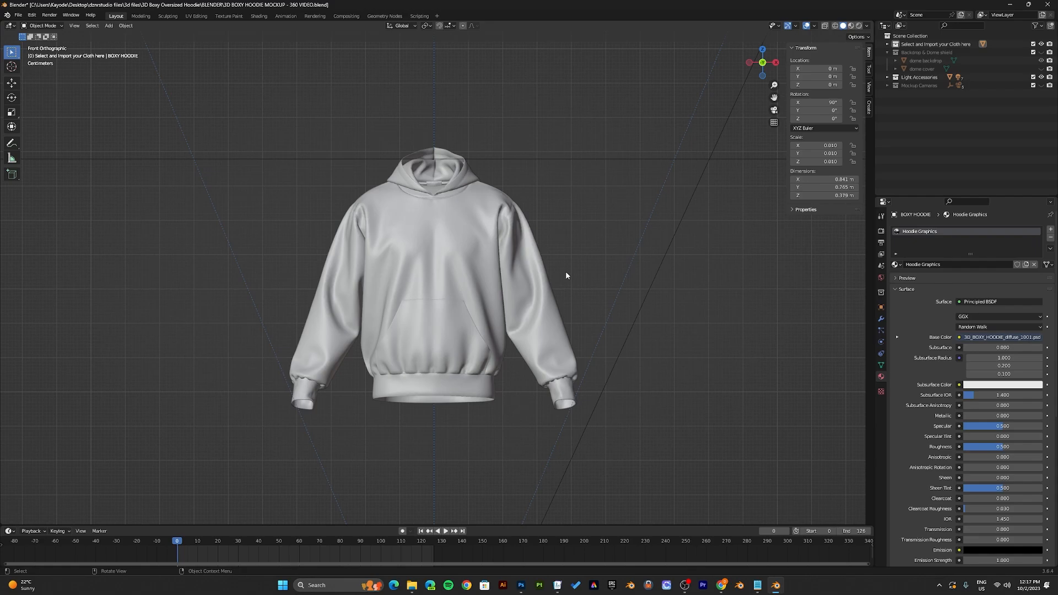
mouse_move(555, 289)
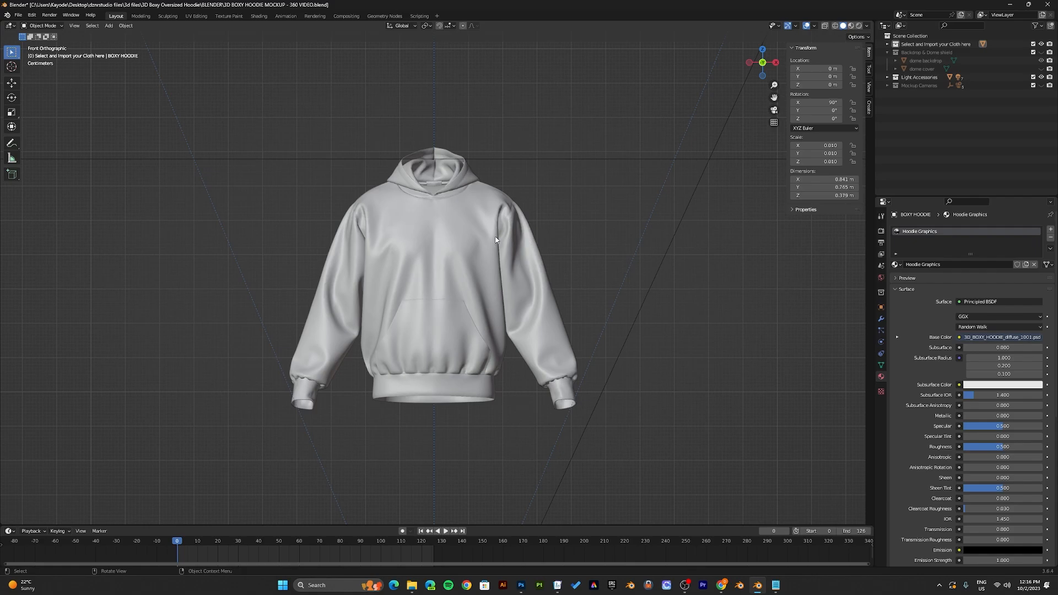
mouse_move(813, 52)
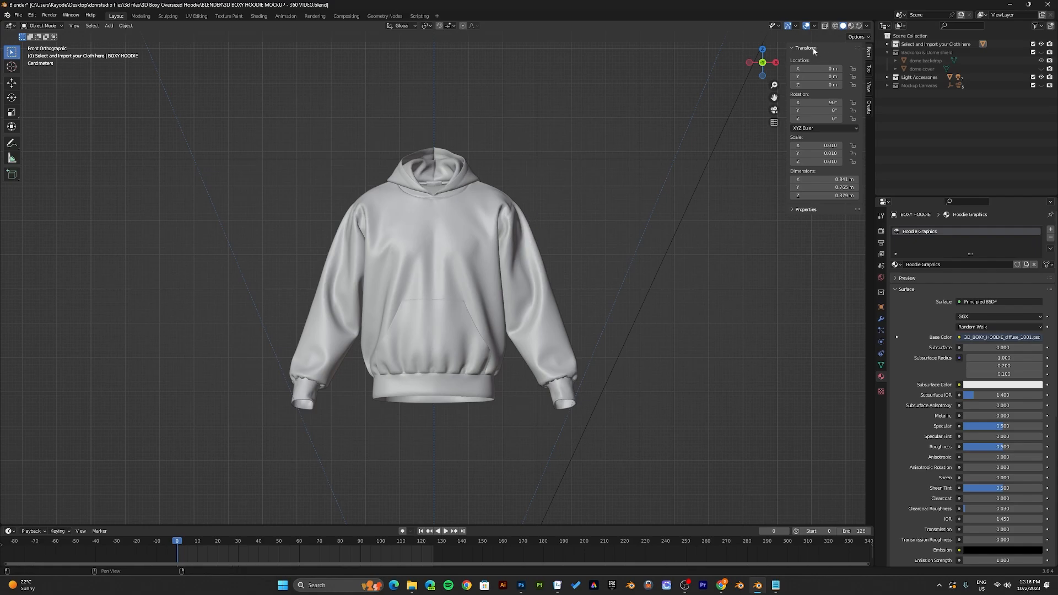
mouse_move(858, 25)
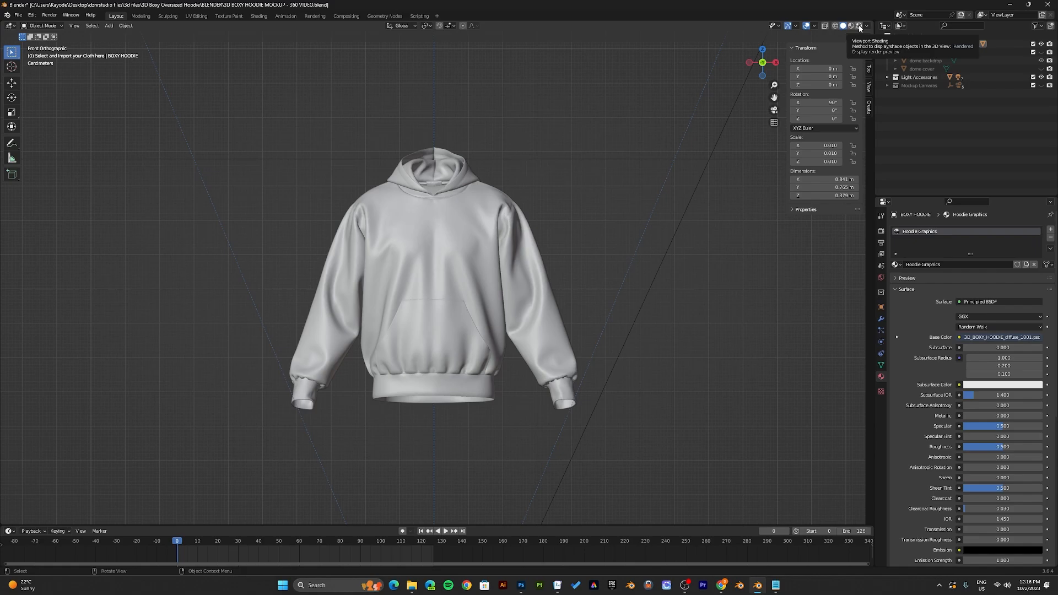
mouse_move(605, 200)
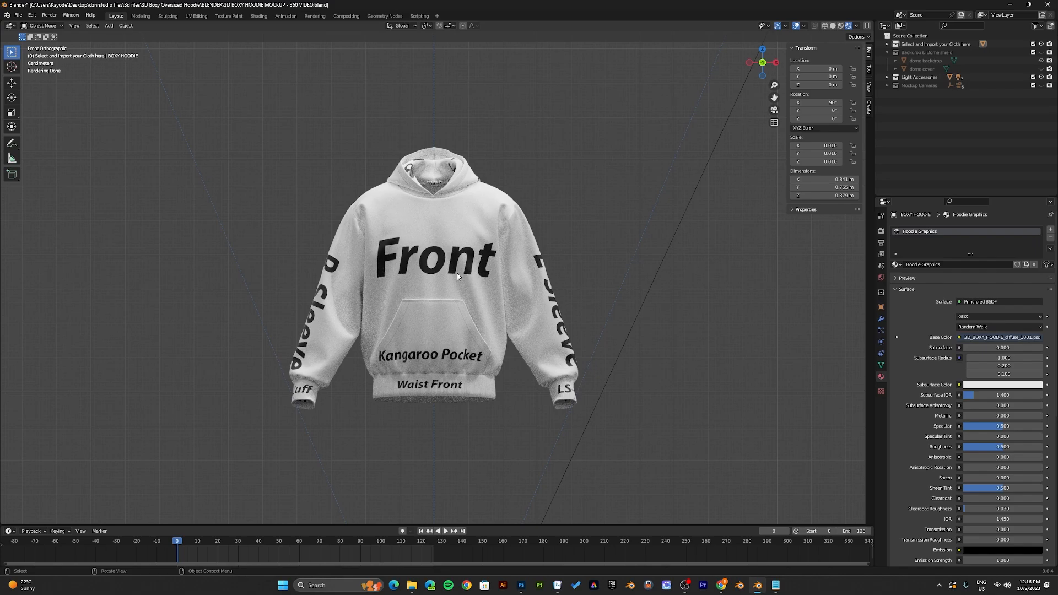
mouse_move(382, 295)
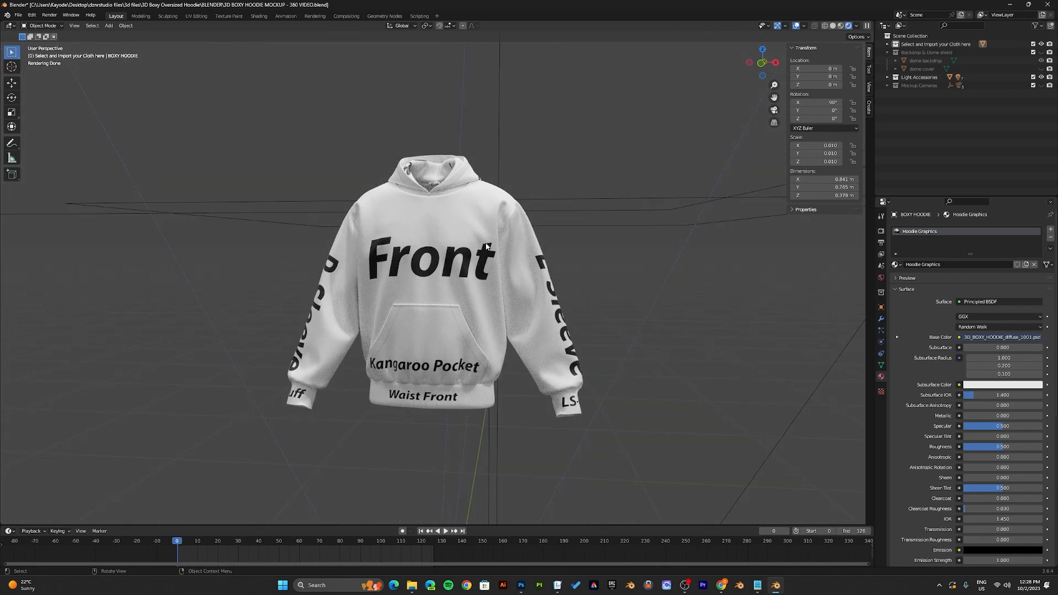
mouse_move(411, 579)
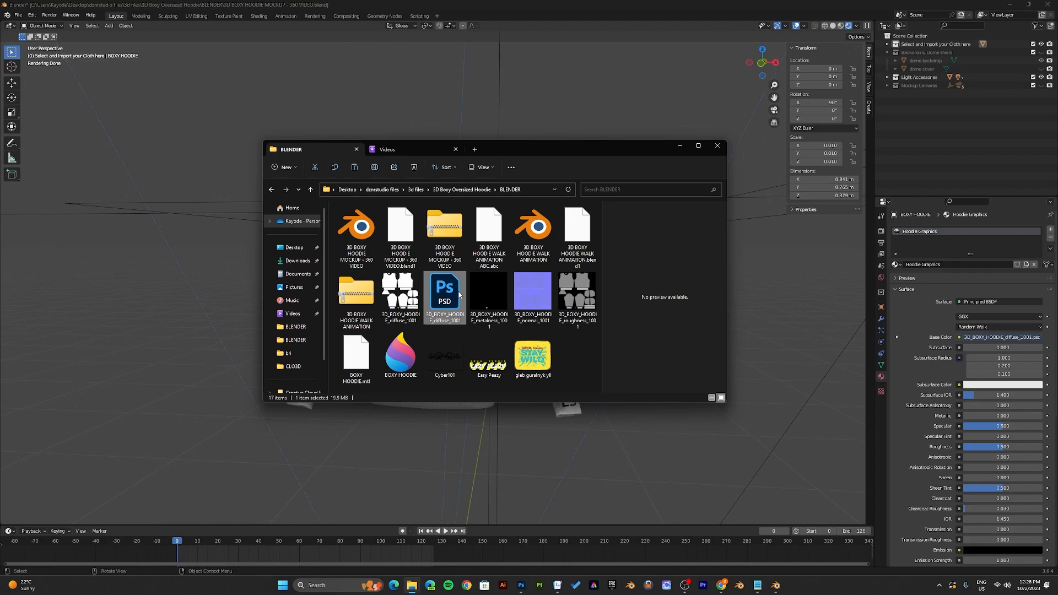
mouse_move(444, 290)
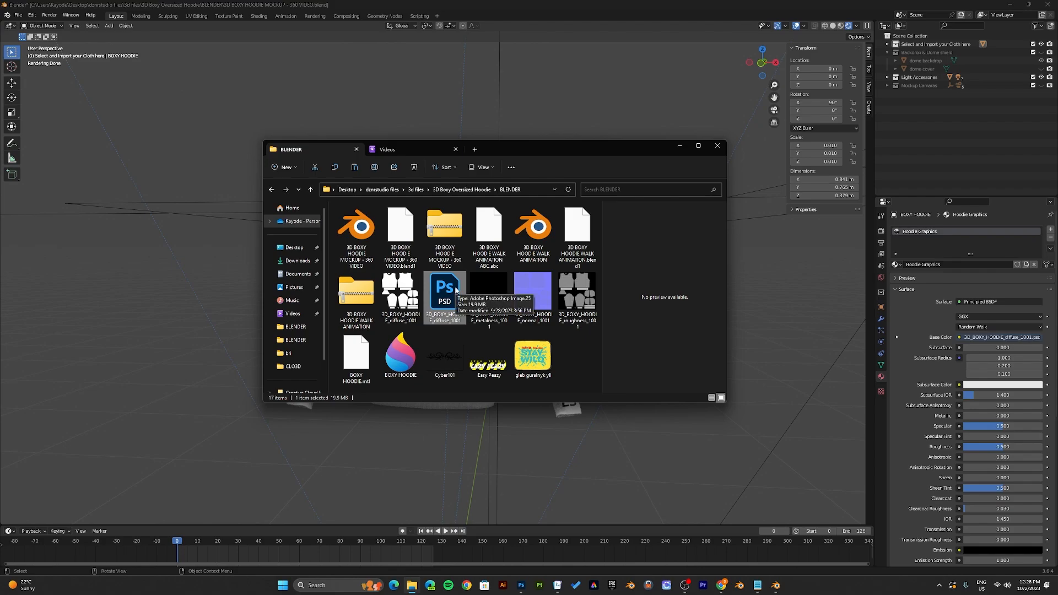
- Open the hoodie's diffuse texture PSD from the project folder into Photoshop
click(716, 145)
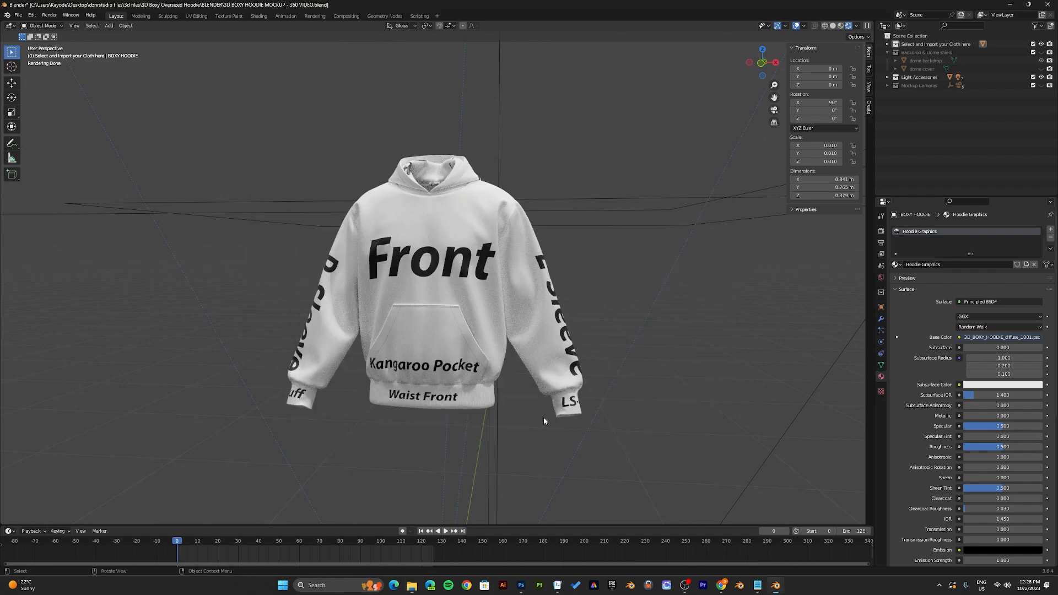
- Hide the Pattern Info part-name labels, leaving only the white hoodie pattern pieces
click(521, 585)
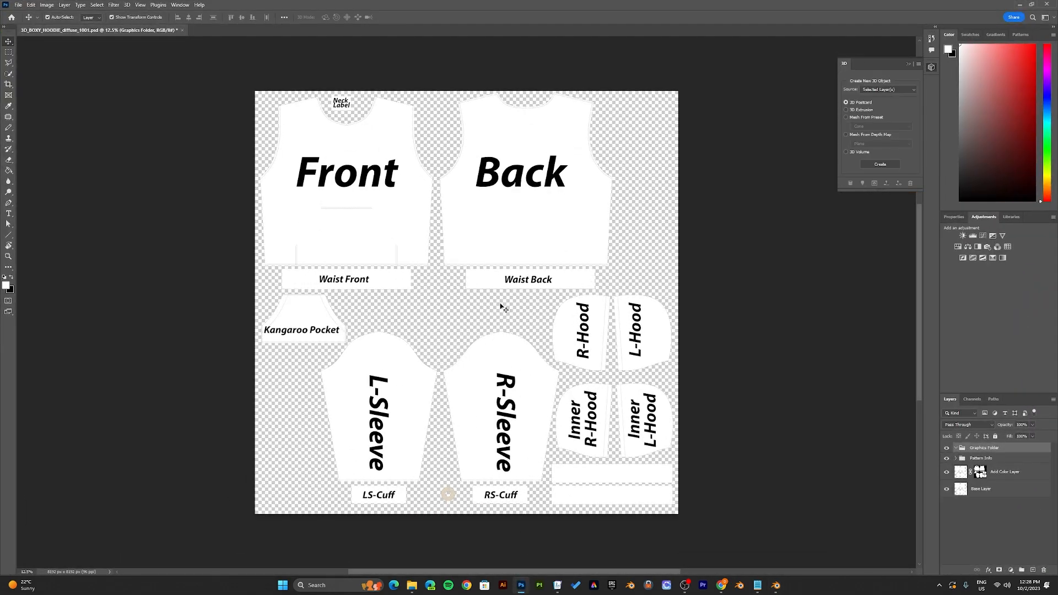
mouse_move(628, 301)
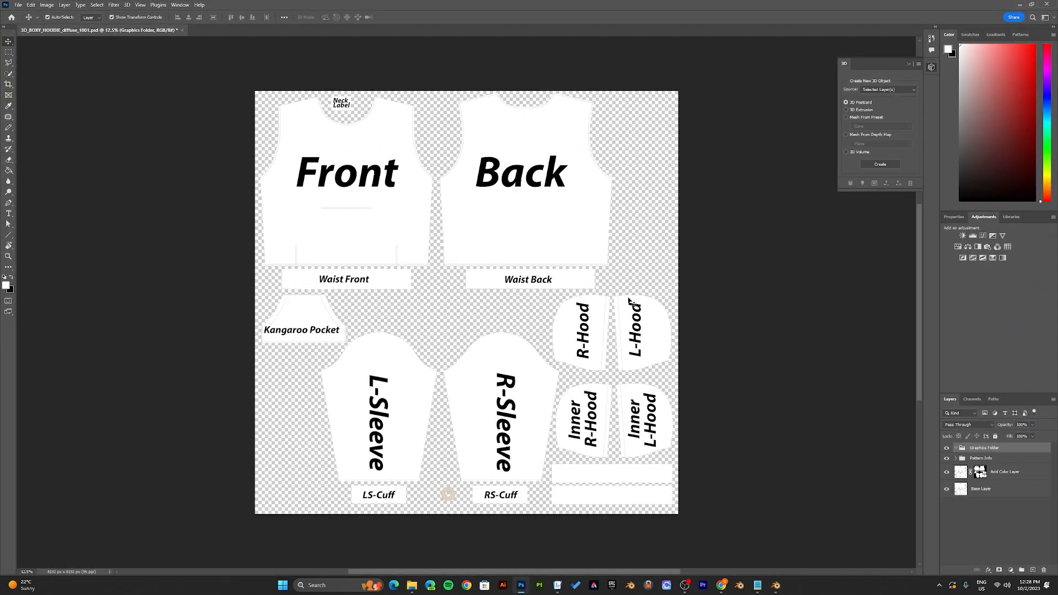
mouse_move(401, 188)
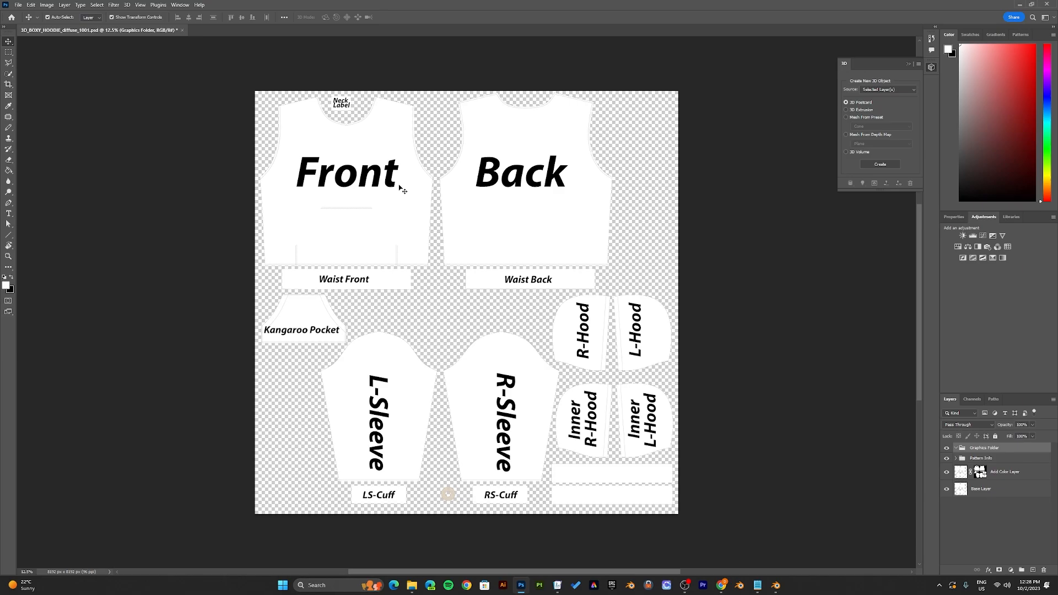
mouse_move(902, 446)
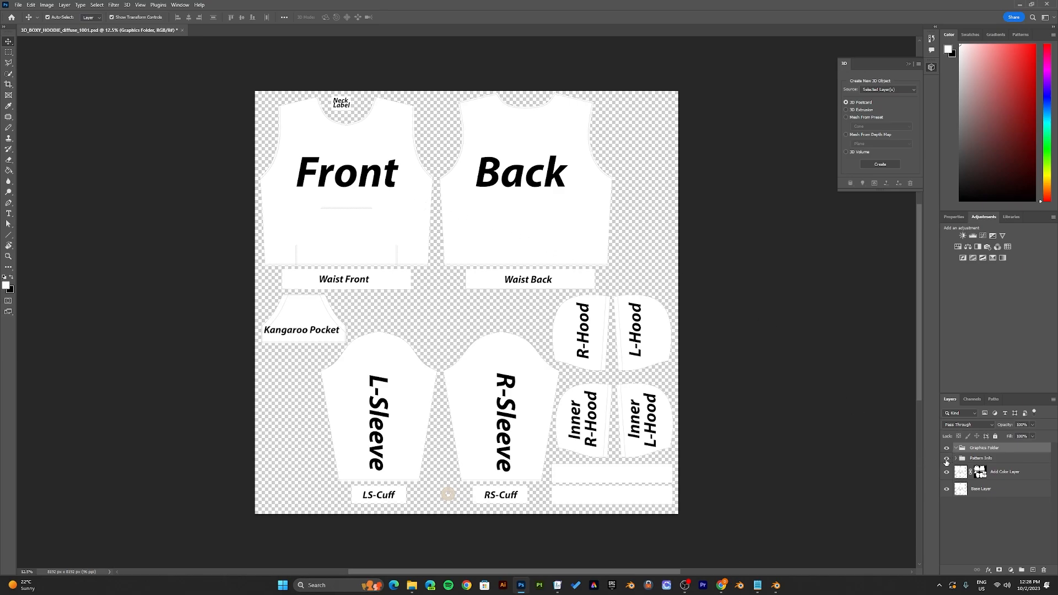
click(944, 458)
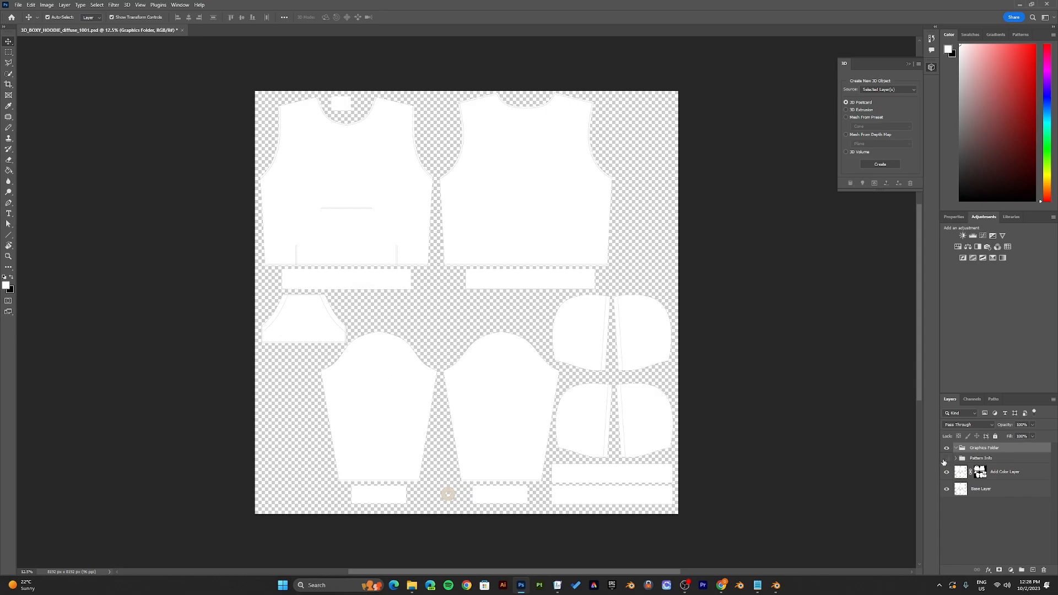
click(945, 459)
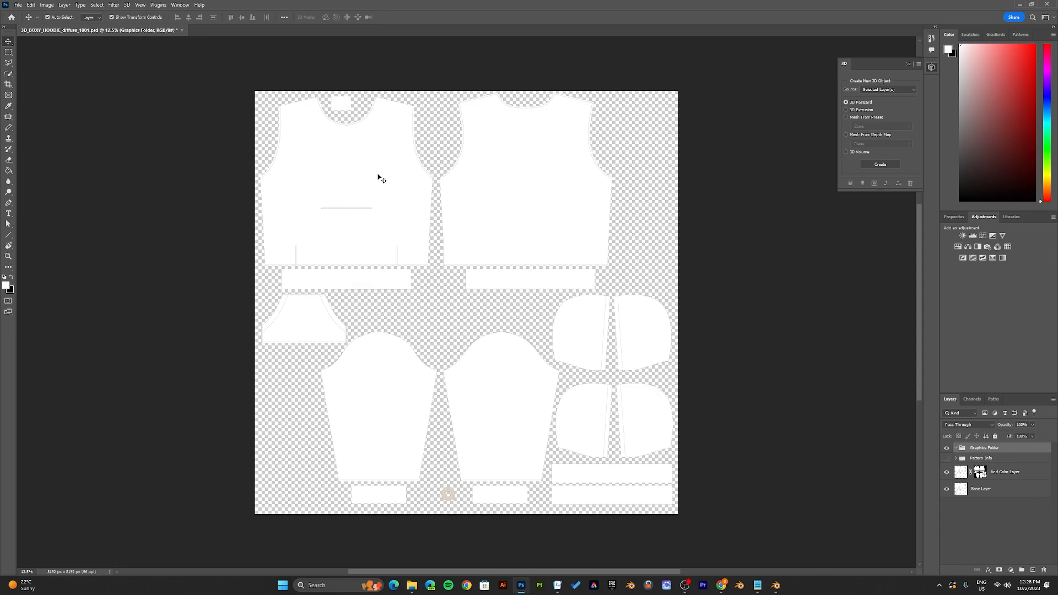
mouse_move(390, 203)
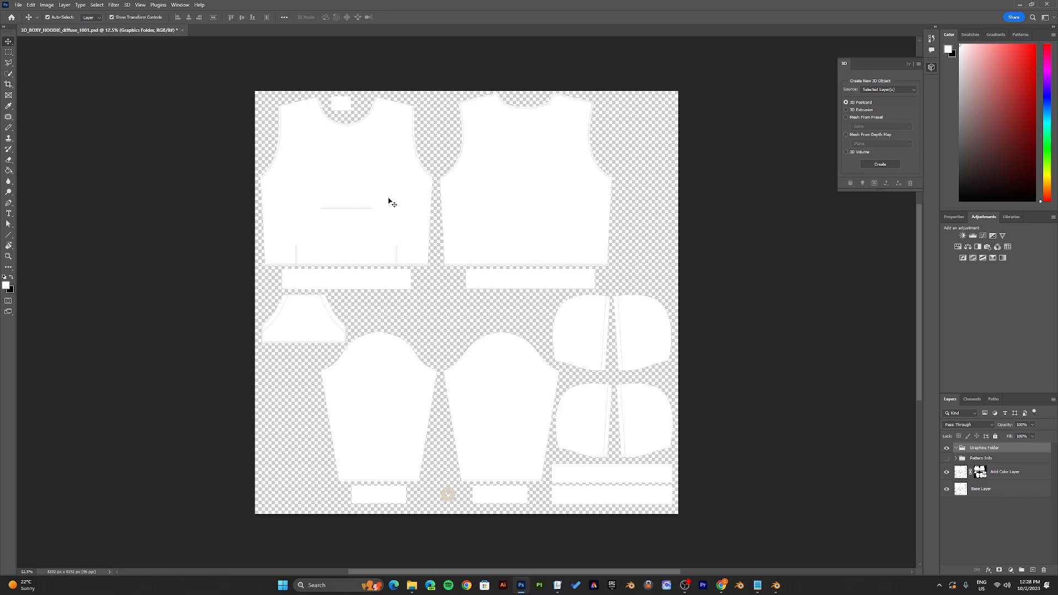
click(945, 471)
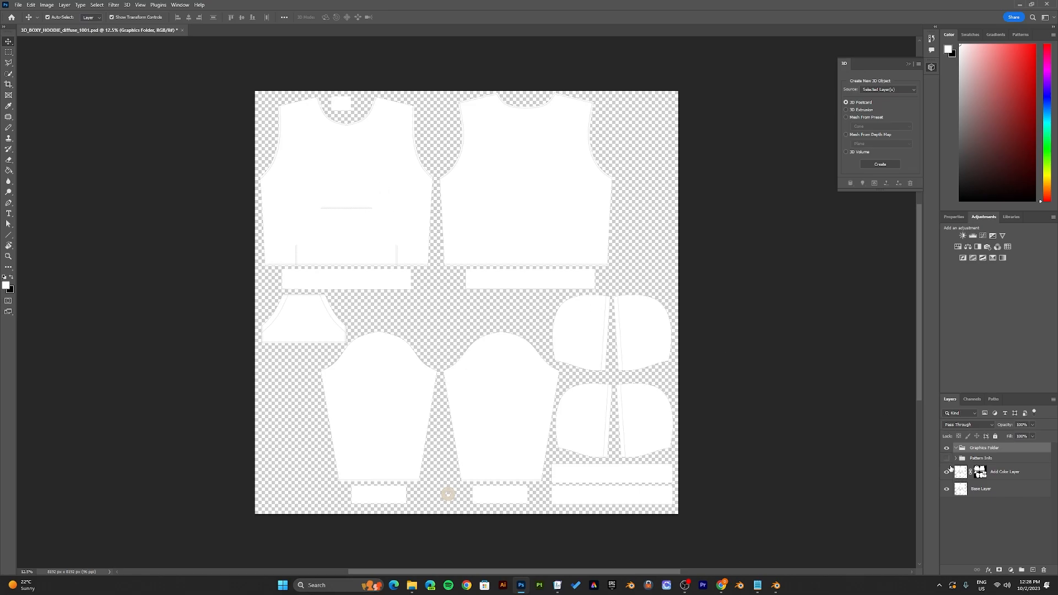
click(945, 470)
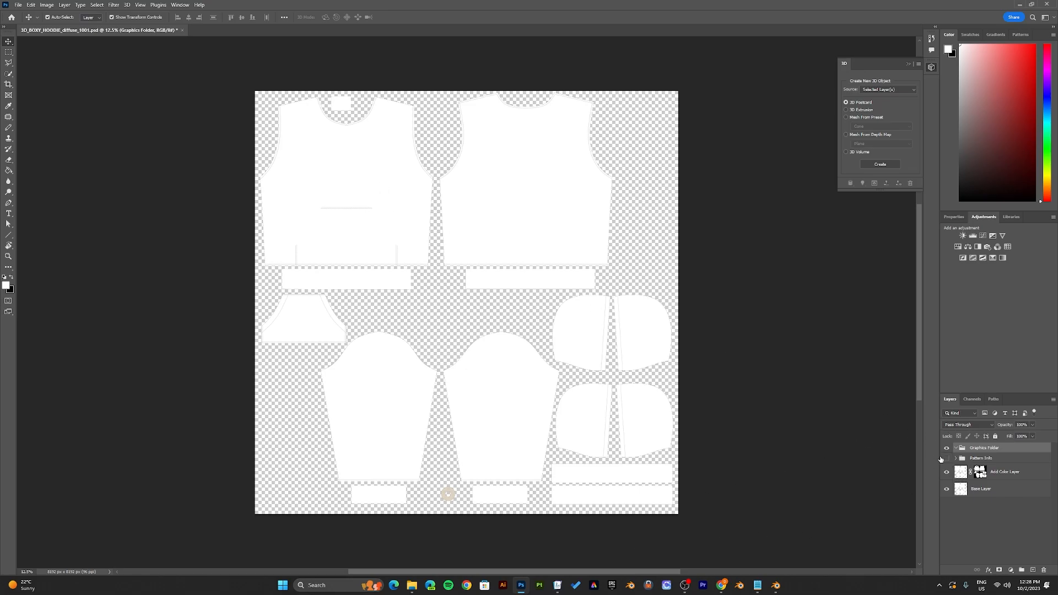
click(945, 458)
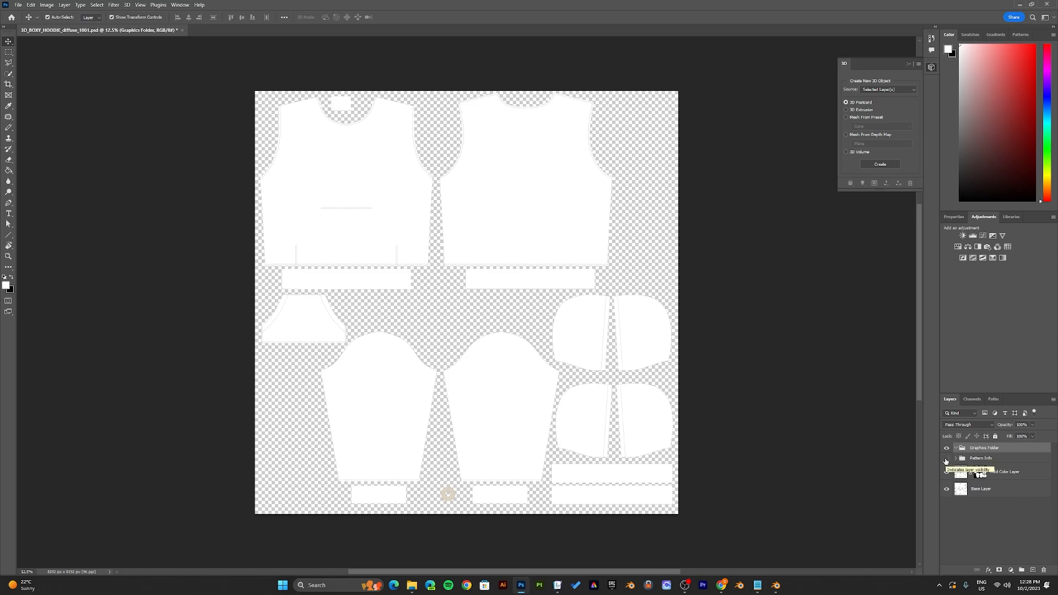
click(946, 459)
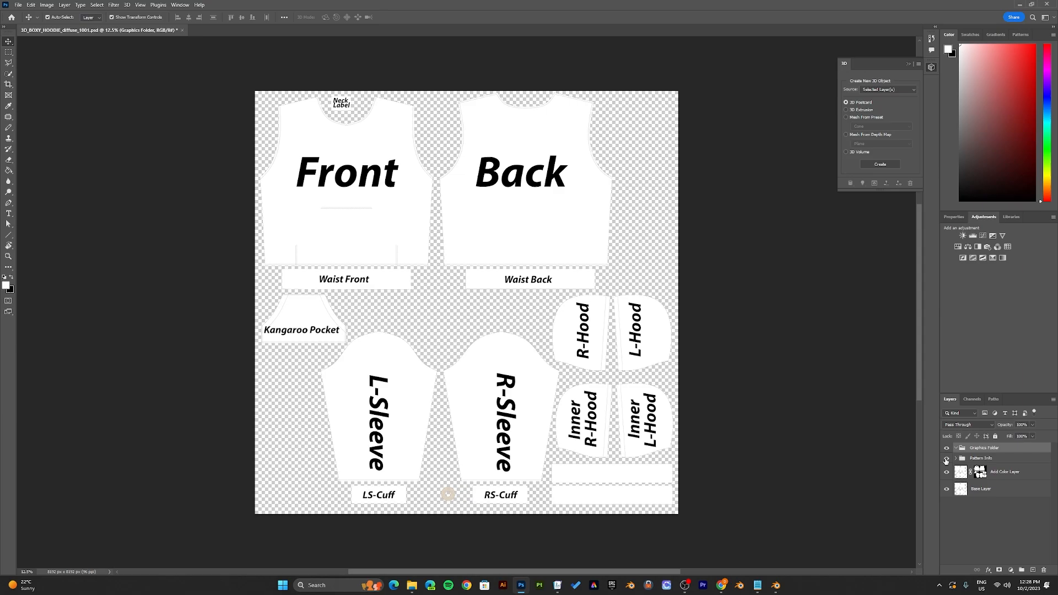
click(946, 458)
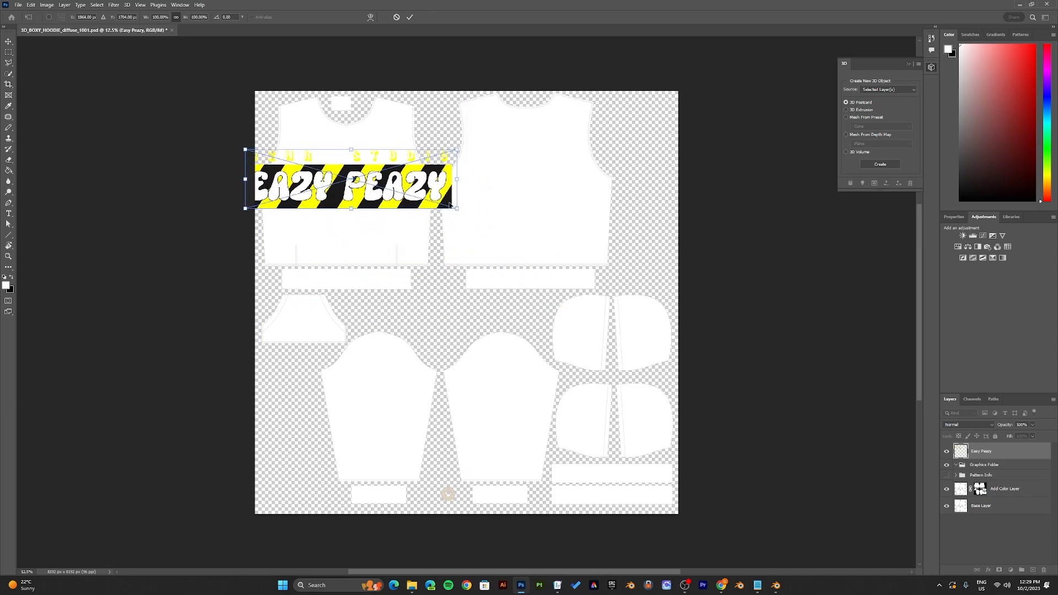
- Commit the EAZY PEAZY front banner and transform the neck label graphic into place
click(1004, 488)
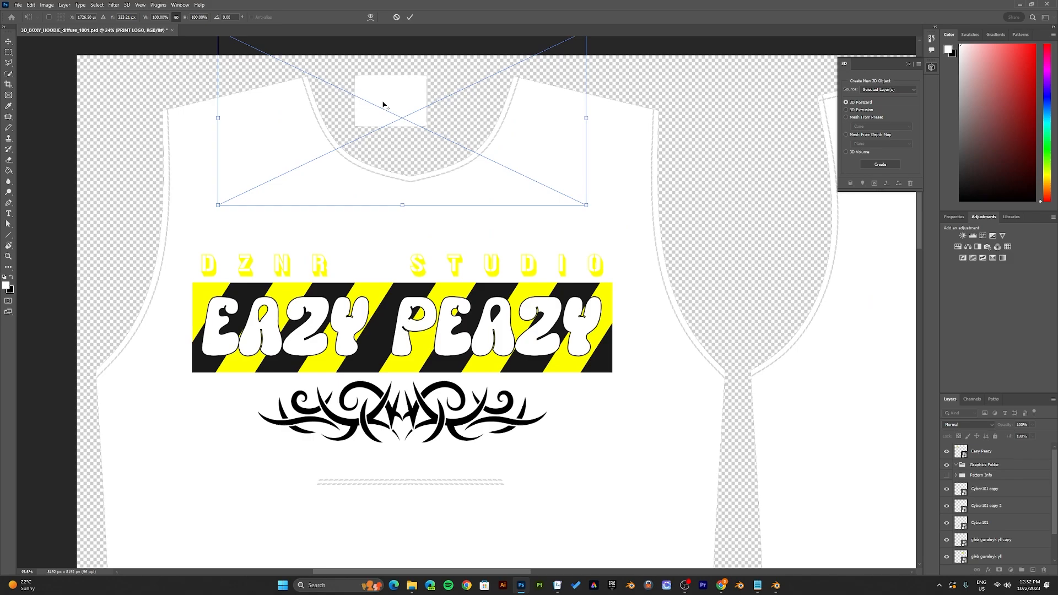
right_click(391, 102)
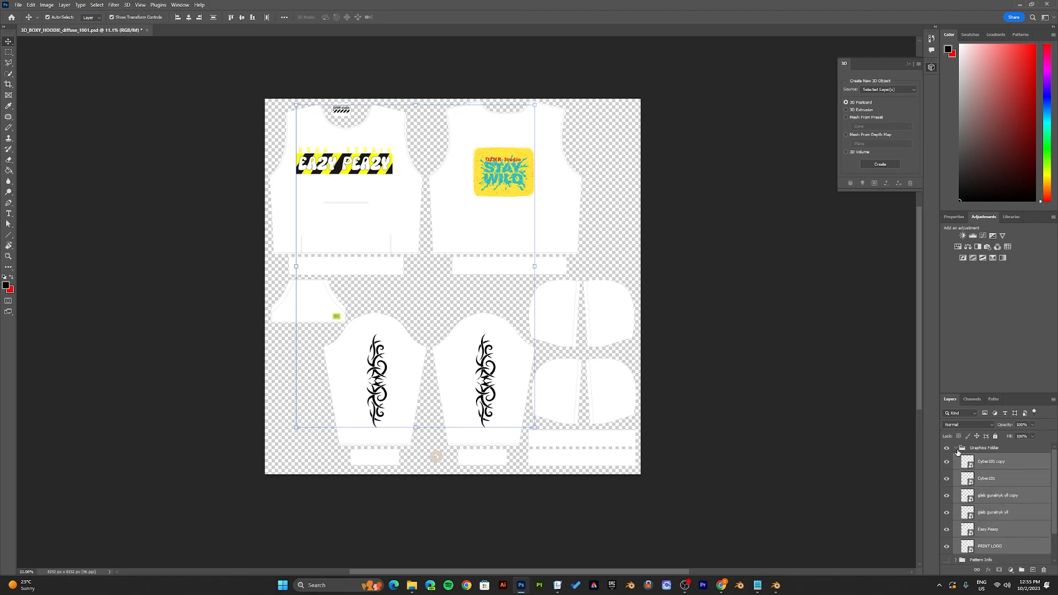
- Collapse the Graphics Folder, hide the Acid Color Layer and make Base Layer active
click(955, 447)
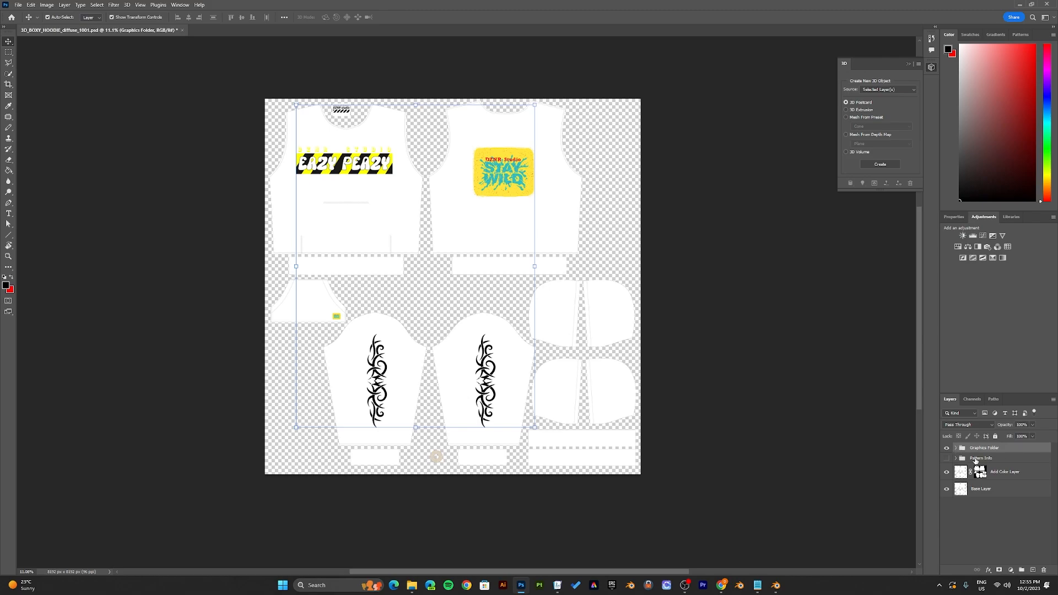
click(946, 472)
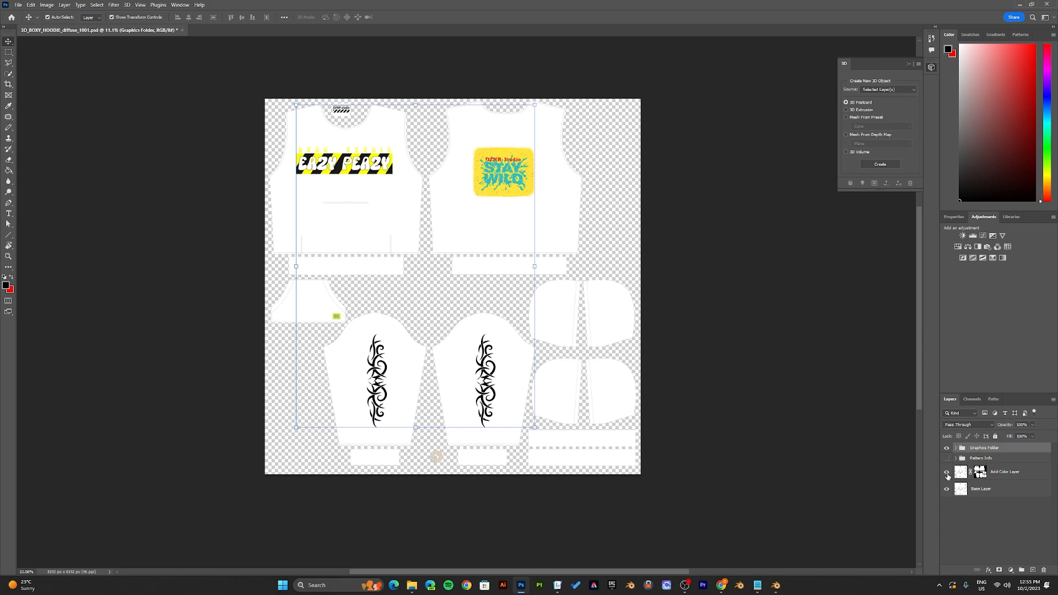
click(946, 472)
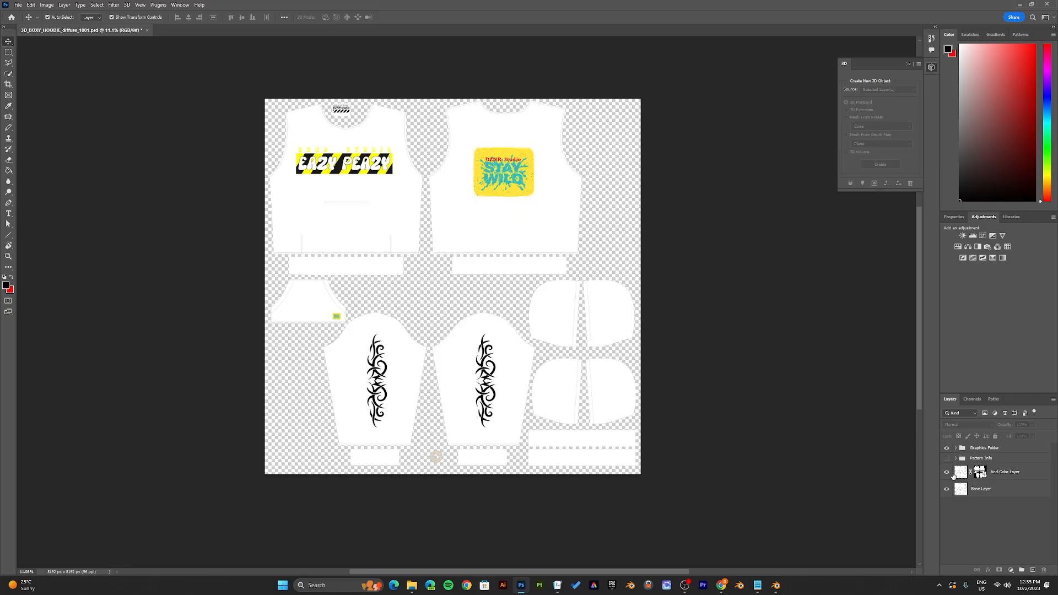
click(947, 472)
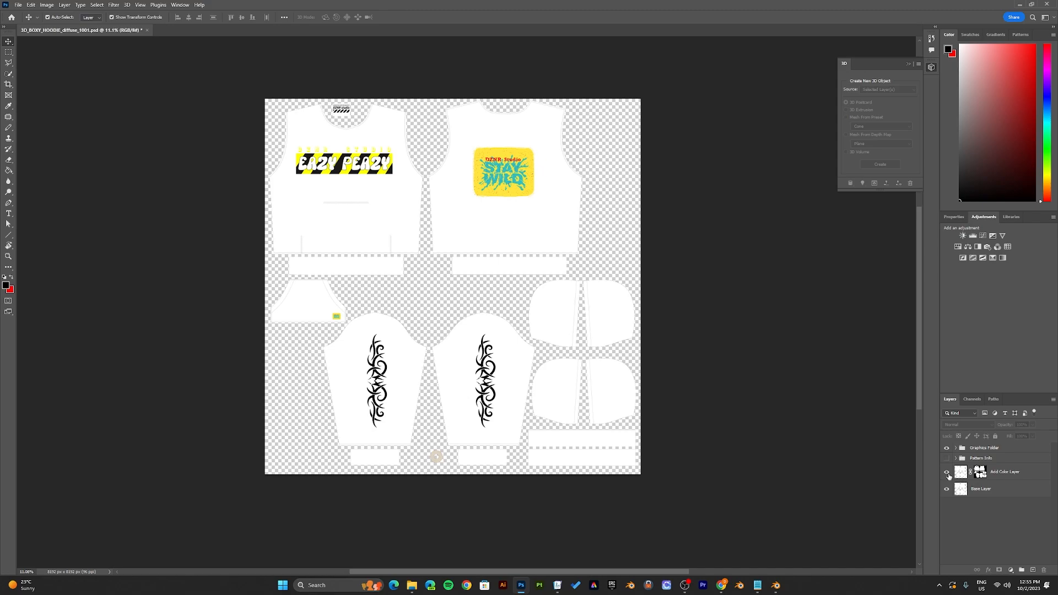
click(945, 472)
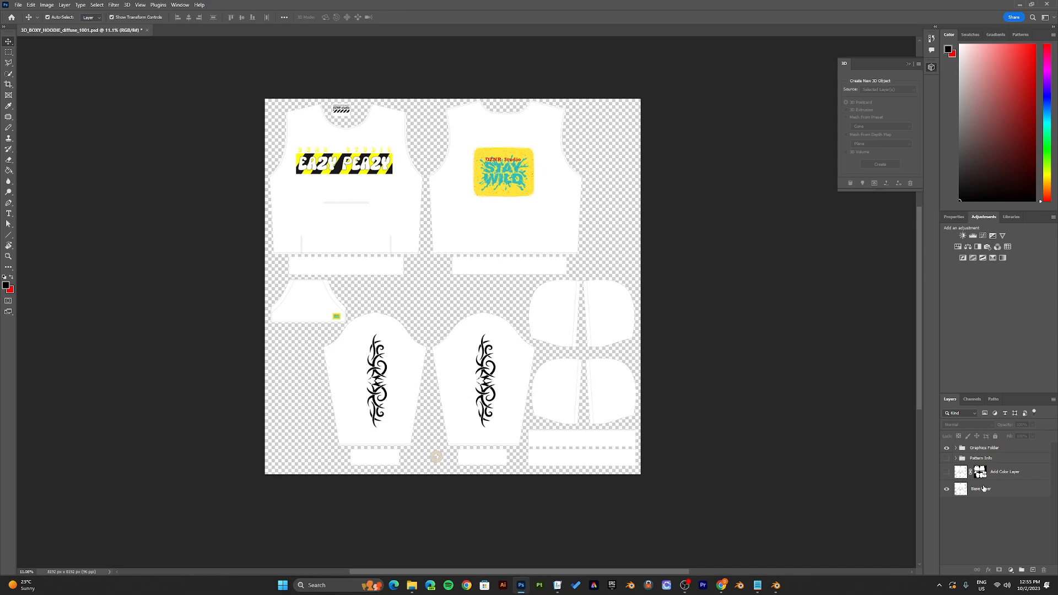
click(981, 488)
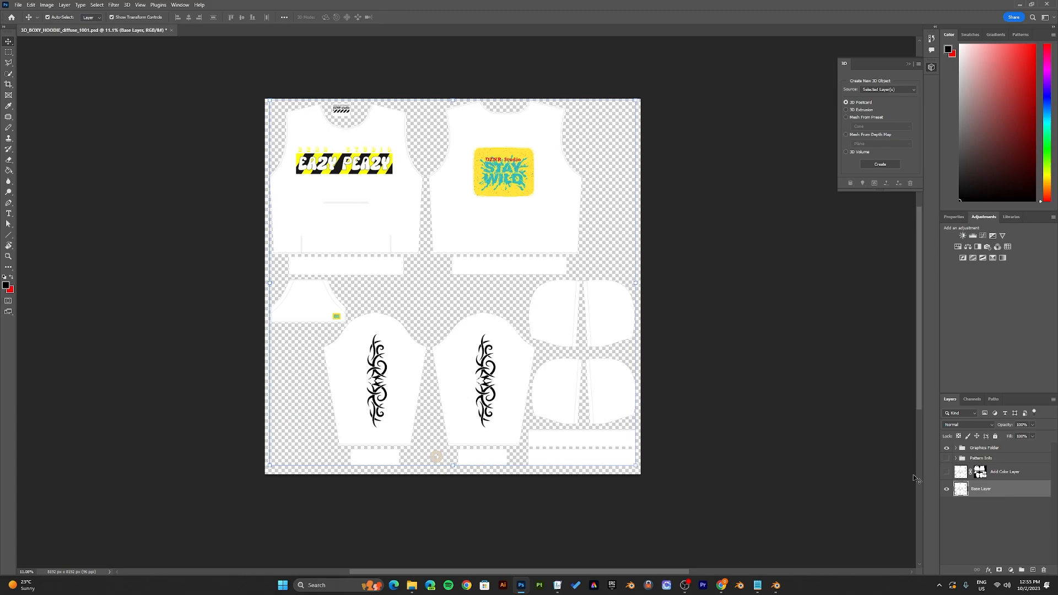
mouse_move(6, 276)
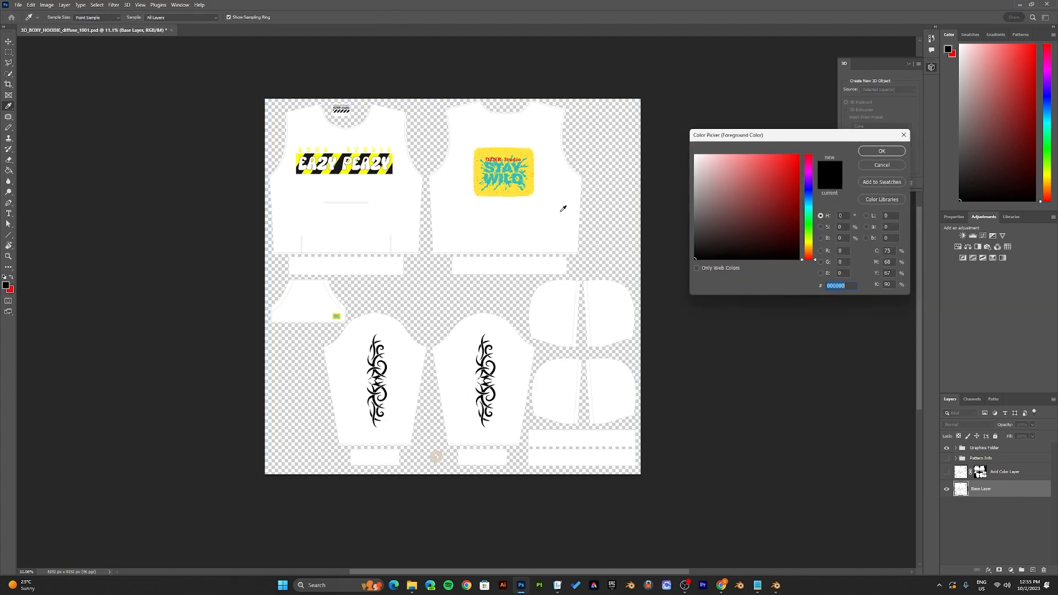
- Pick pure black 000000 as the foreground painting colour
click(798, 175)
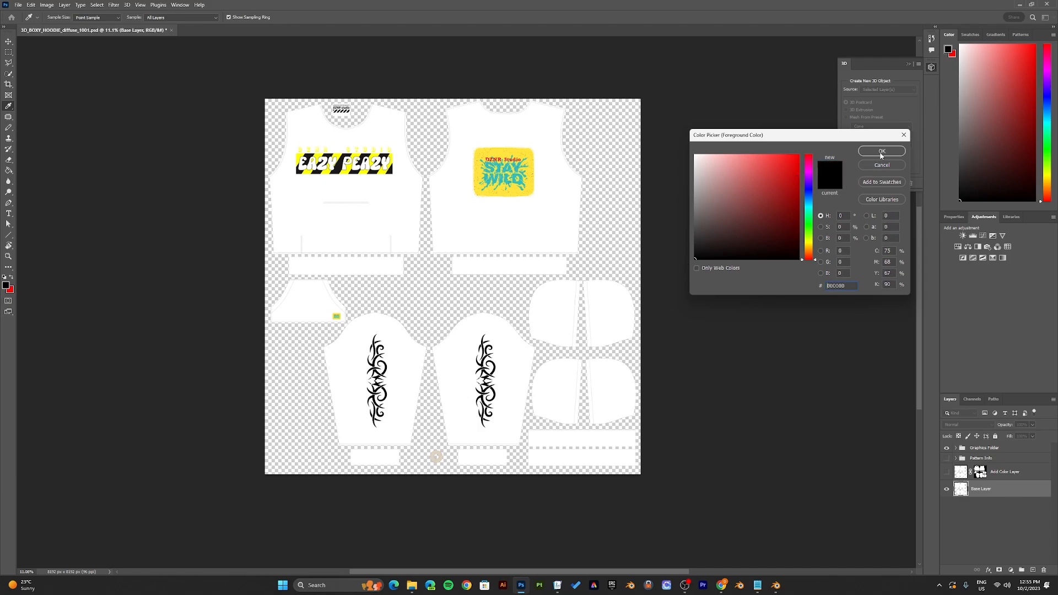
click(882, 151)
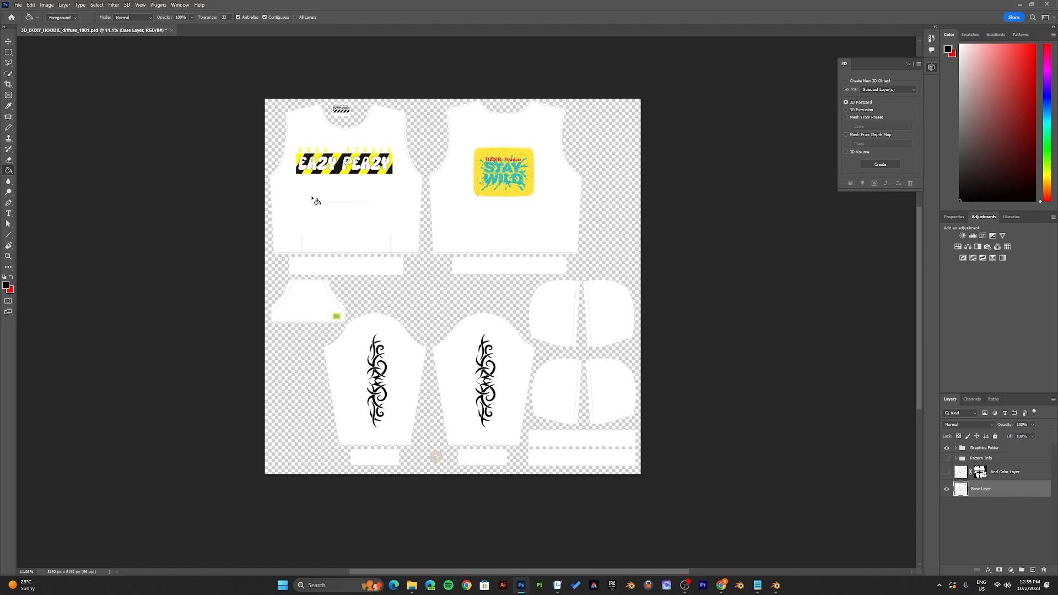
- Paint-bucket fill the front, waistband, hood, sleeve and cuff pieces black on Base Layer
click(323, 222)
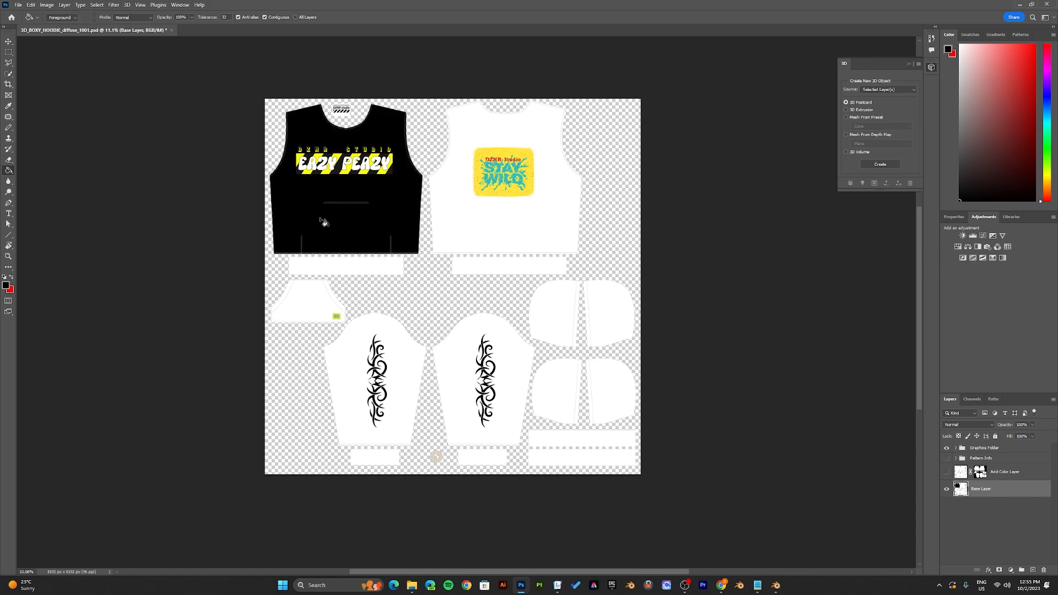
mouse_move(346, 213)
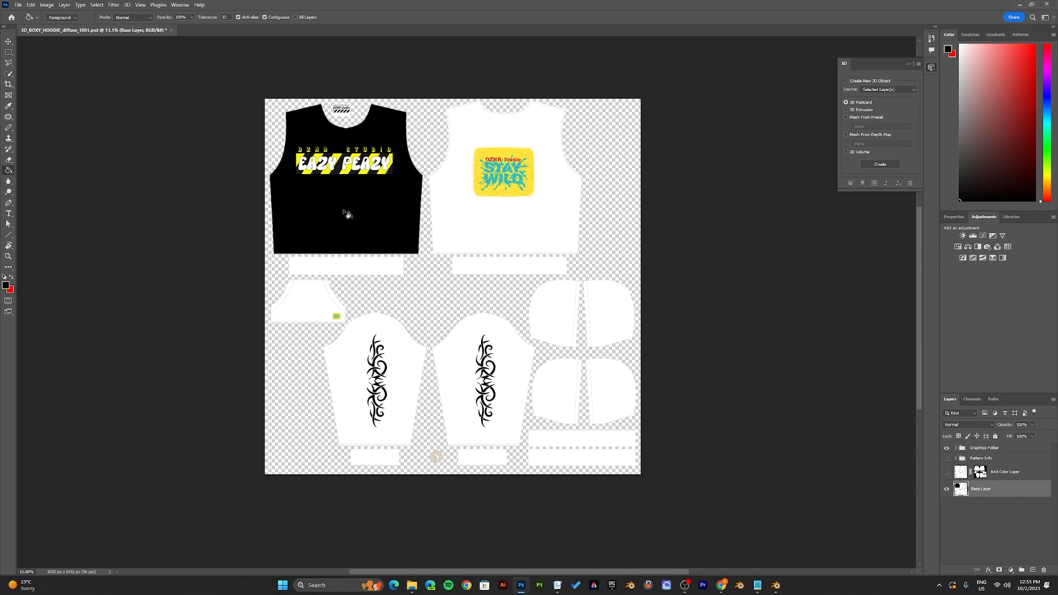
mouse_move(463, 224)
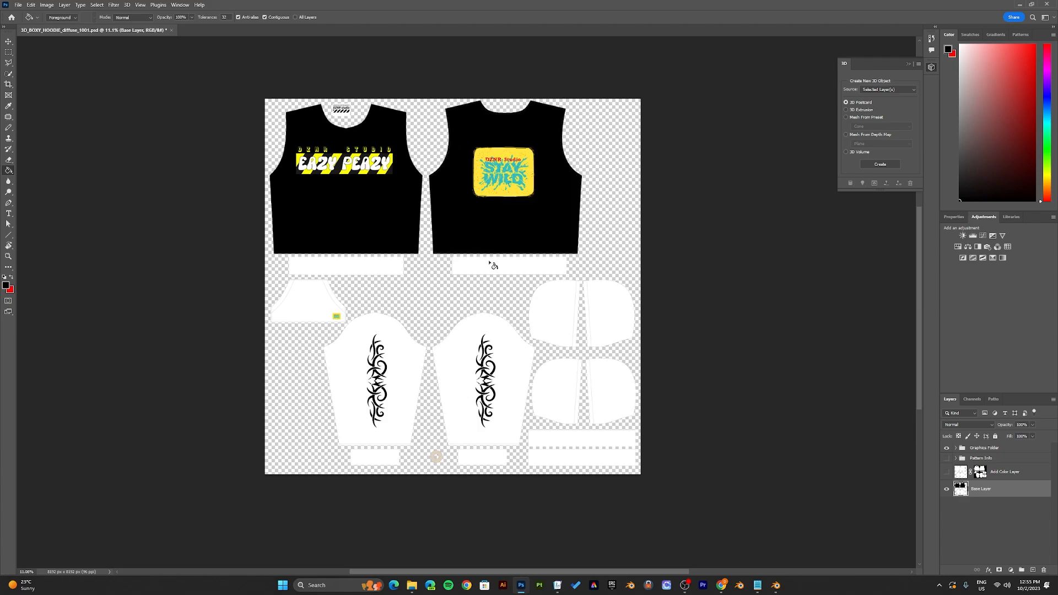
click(493, 266)
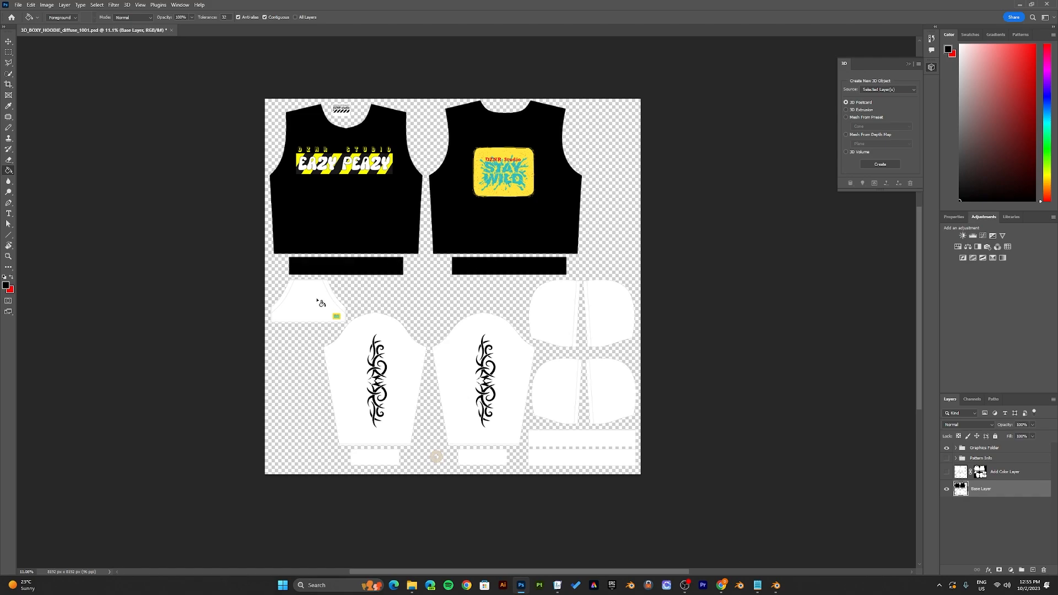
click(308, 301)
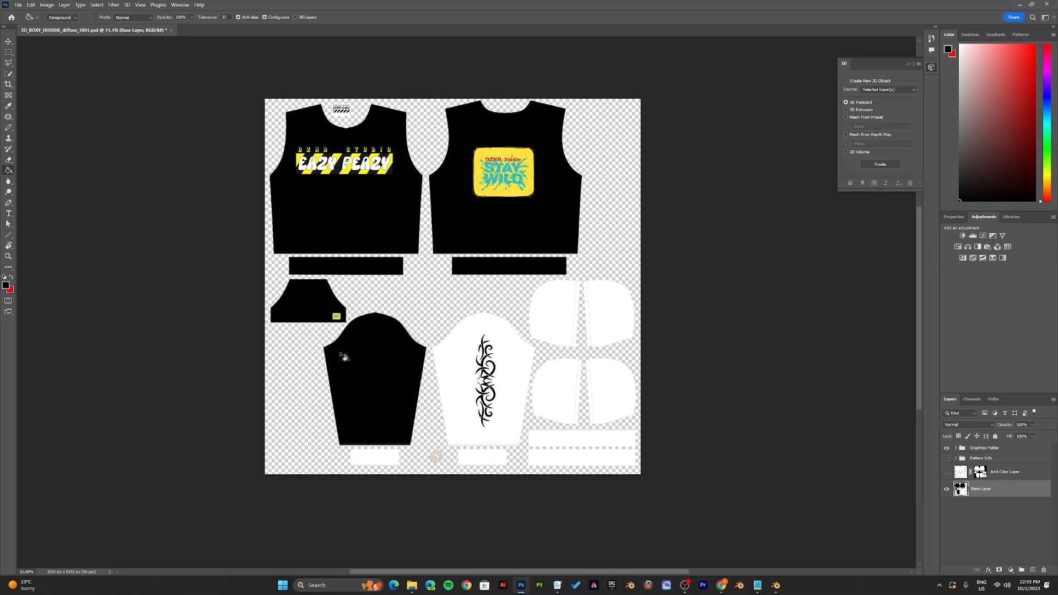
click(483, 377)
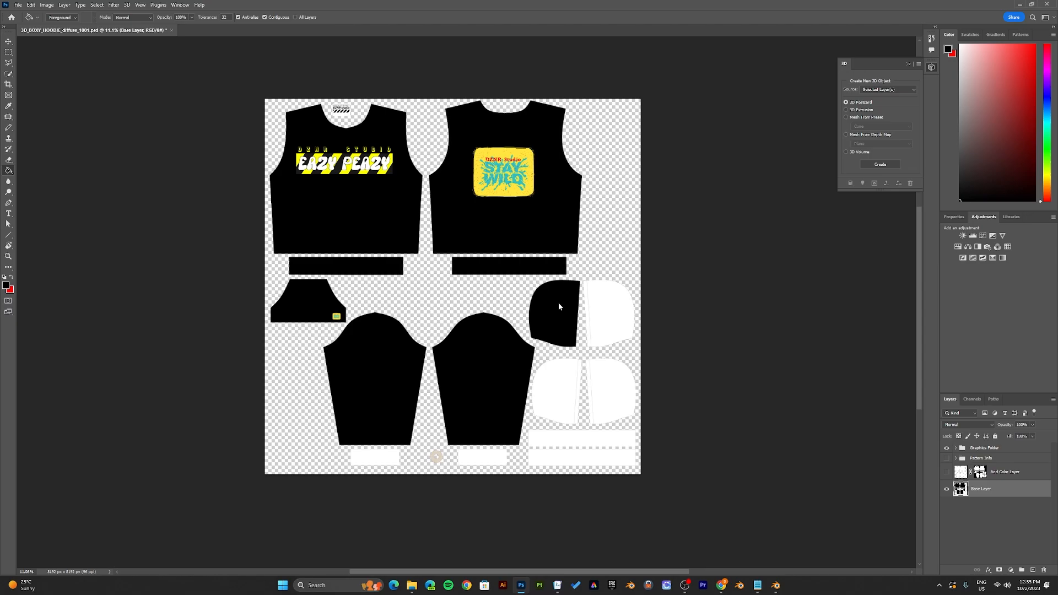
click(604, 311)
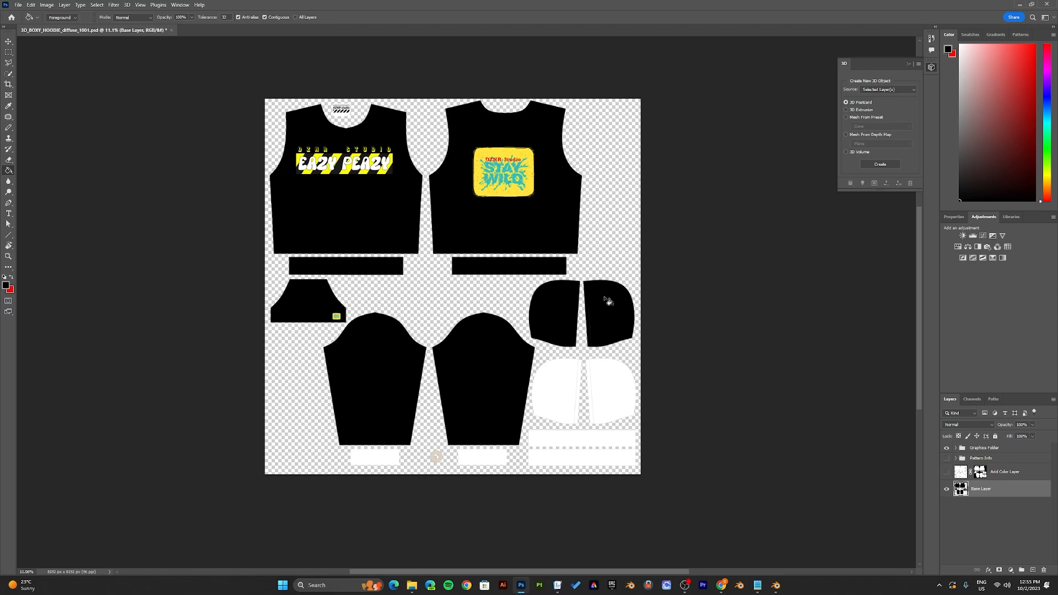
click(610, 398)
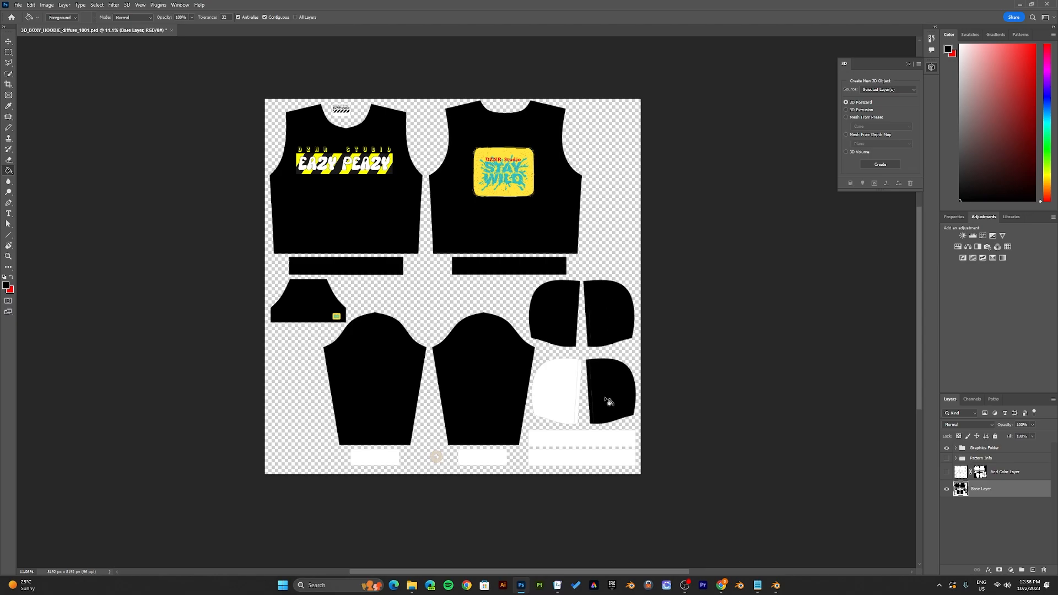
click(557, 391)
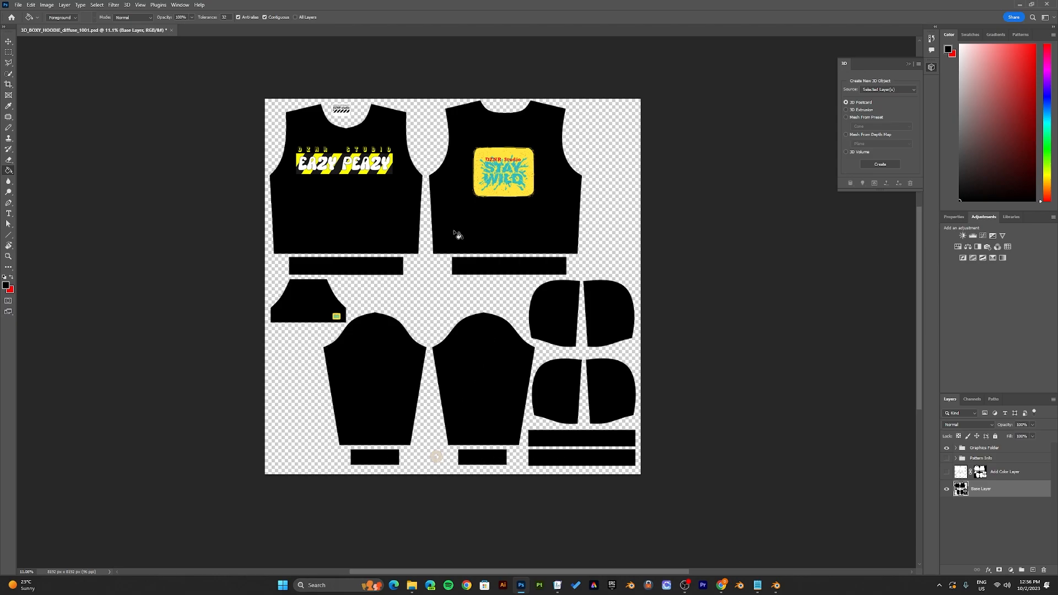
mouse_move(509, 311)
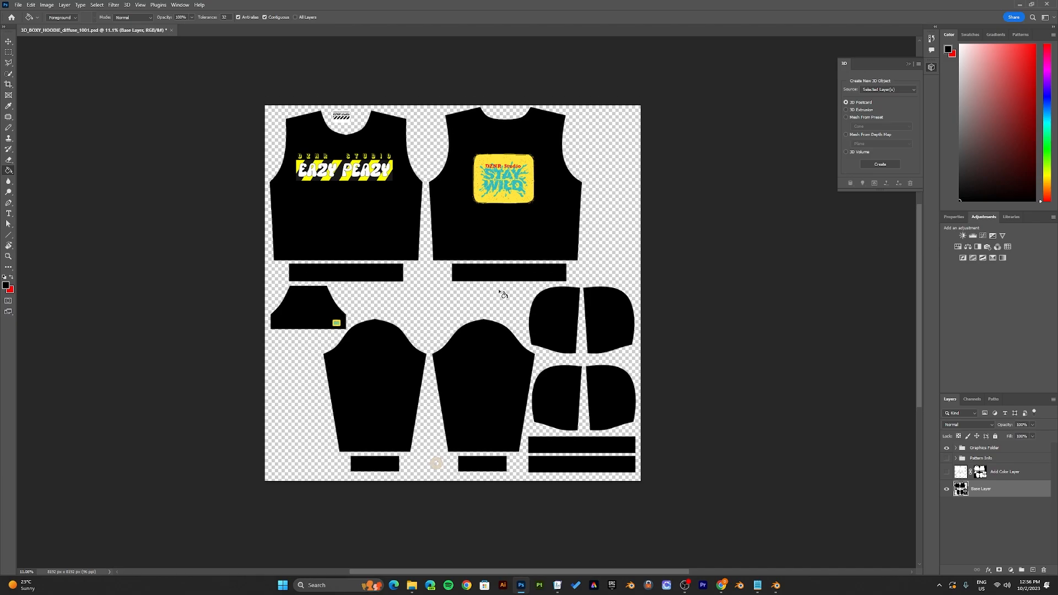
mouse_move(361, 188)
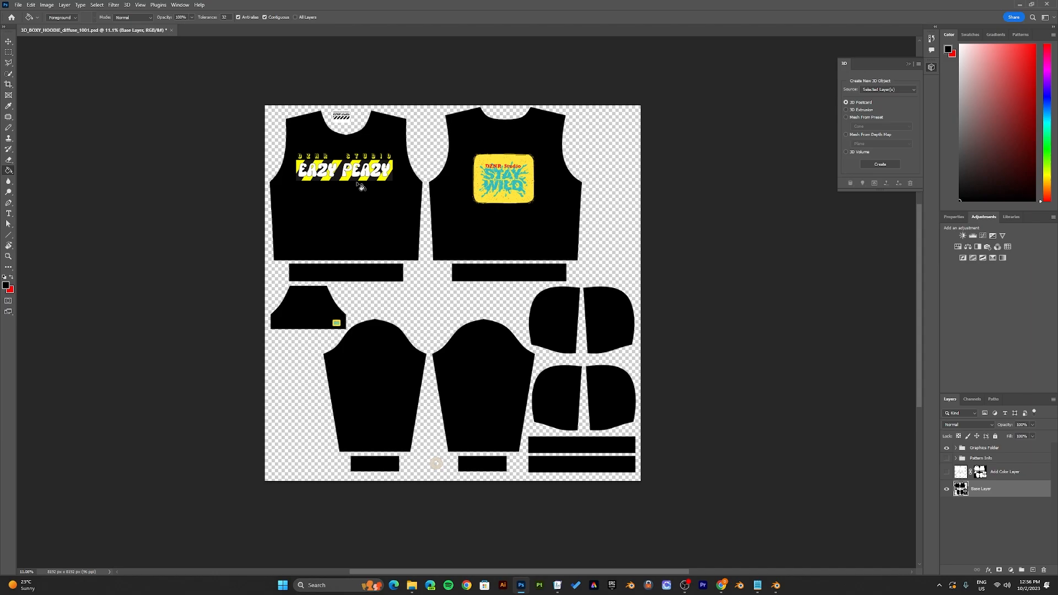
mouse_move(17, 4)
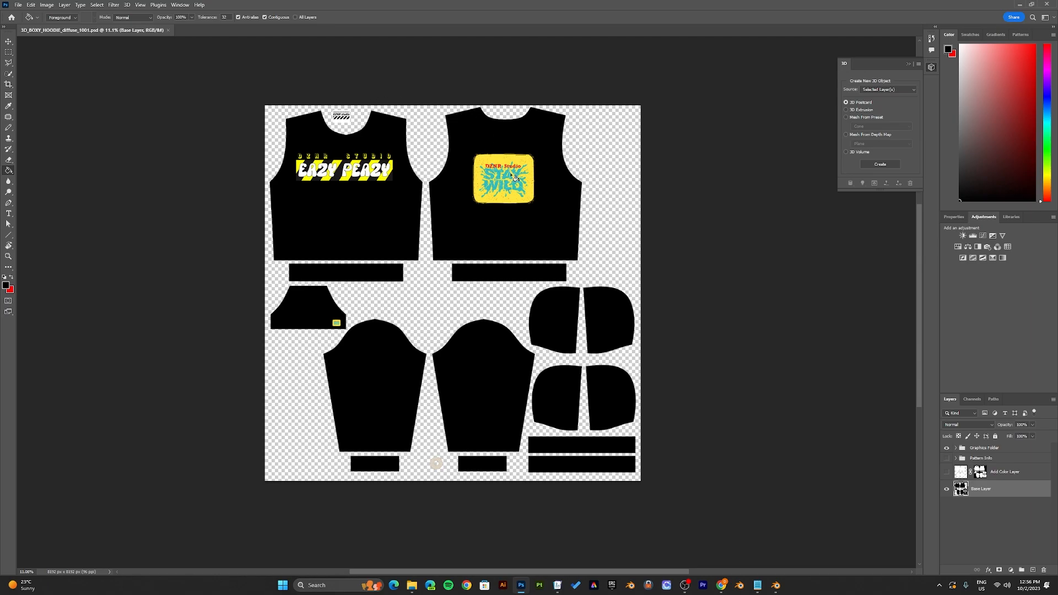
mouse_move(784, 584)
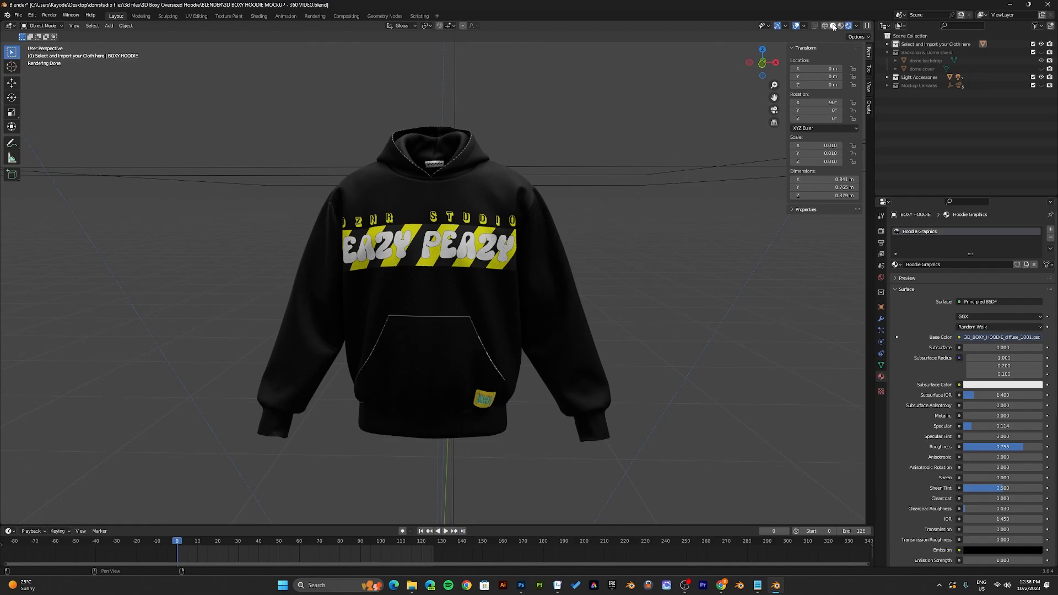
- View the updated black hoodie with its EAZY PEAZY chest print in Blender
click(841, 25)
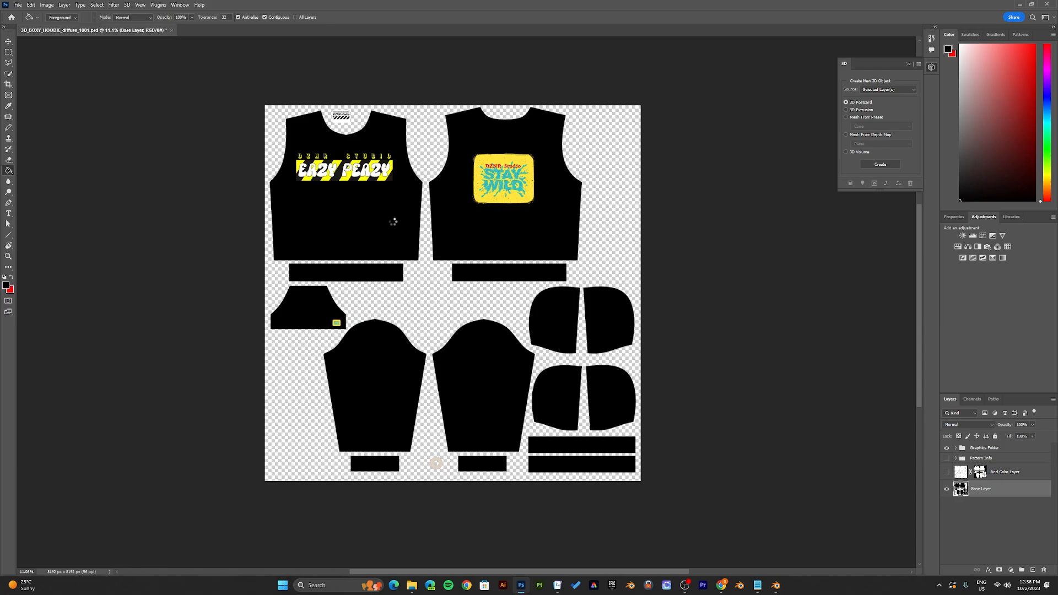
mouse_move(393, 393)
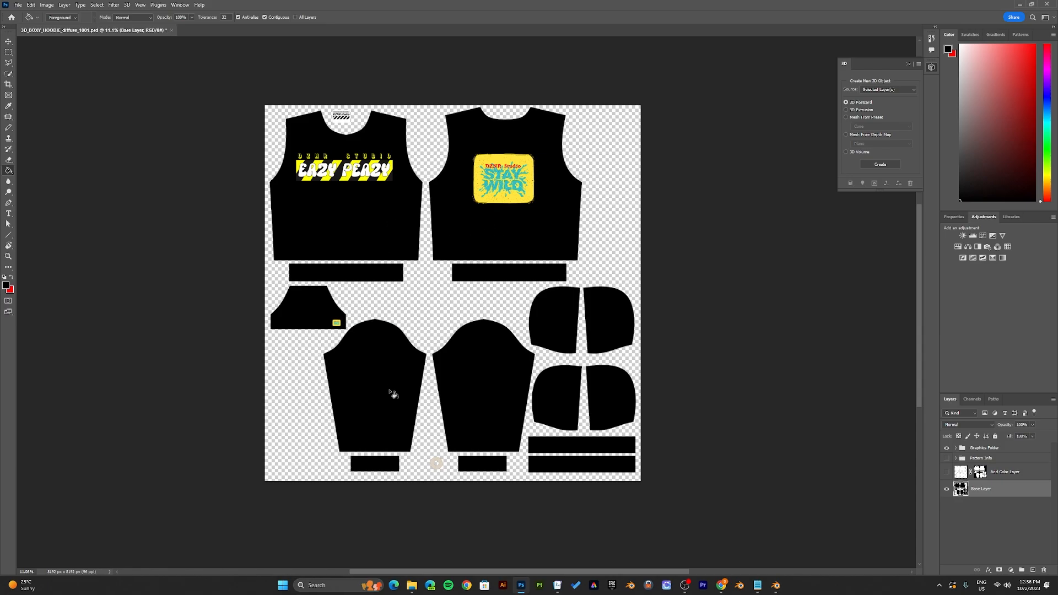
mouse_move(477, 238)
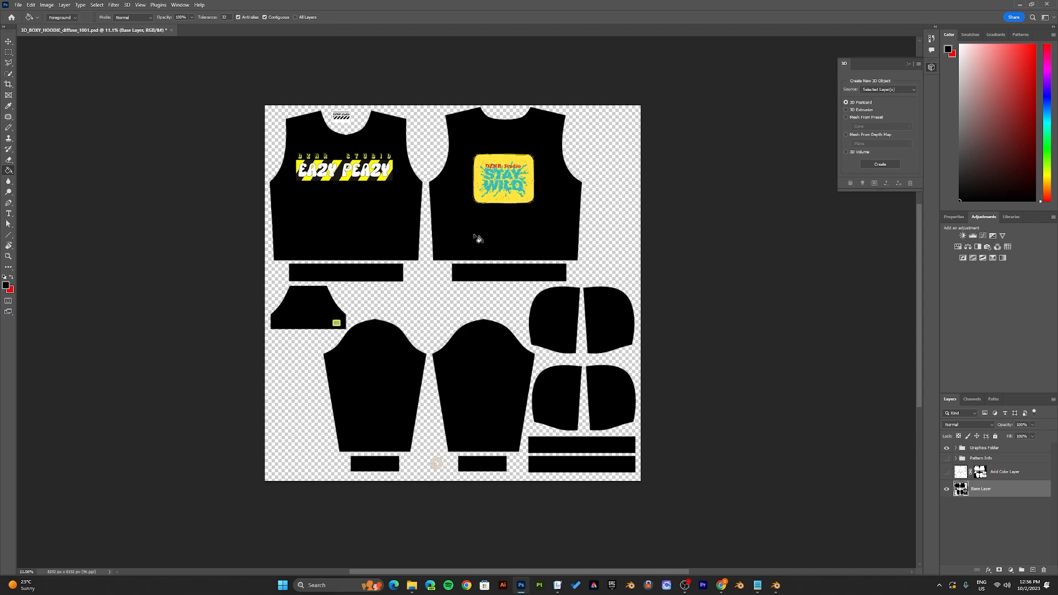
mouse_move(528, 278)
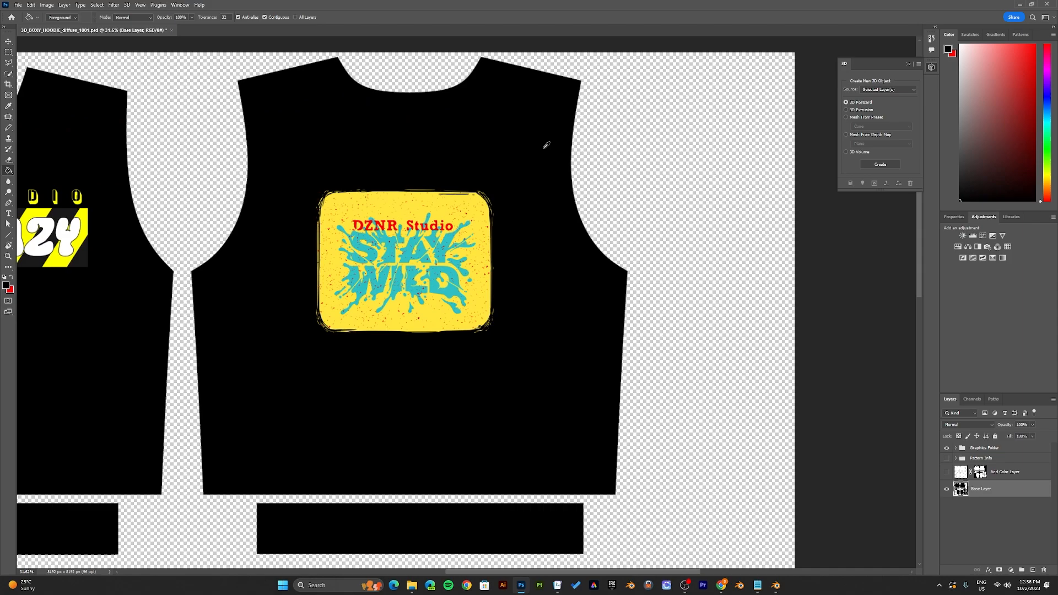
mouse_move(95, 166)
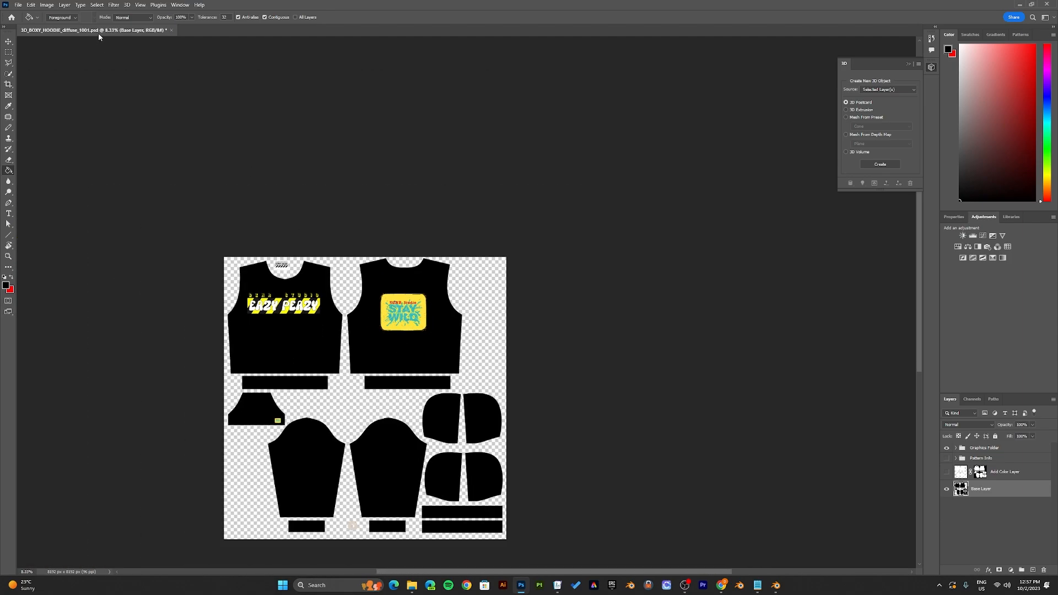
click(17, 4)
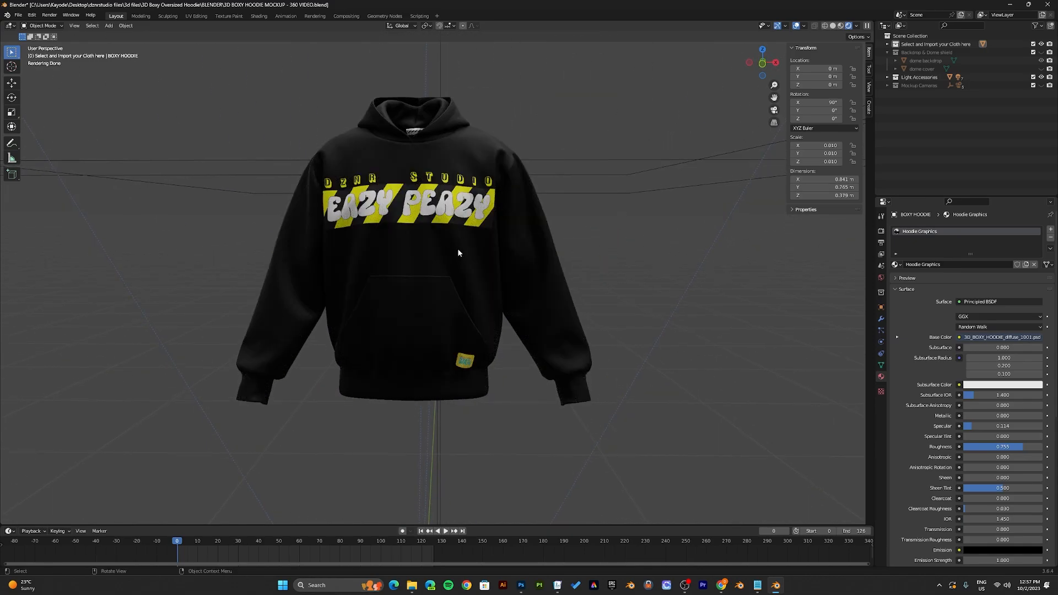
mouse_move(474, 263)
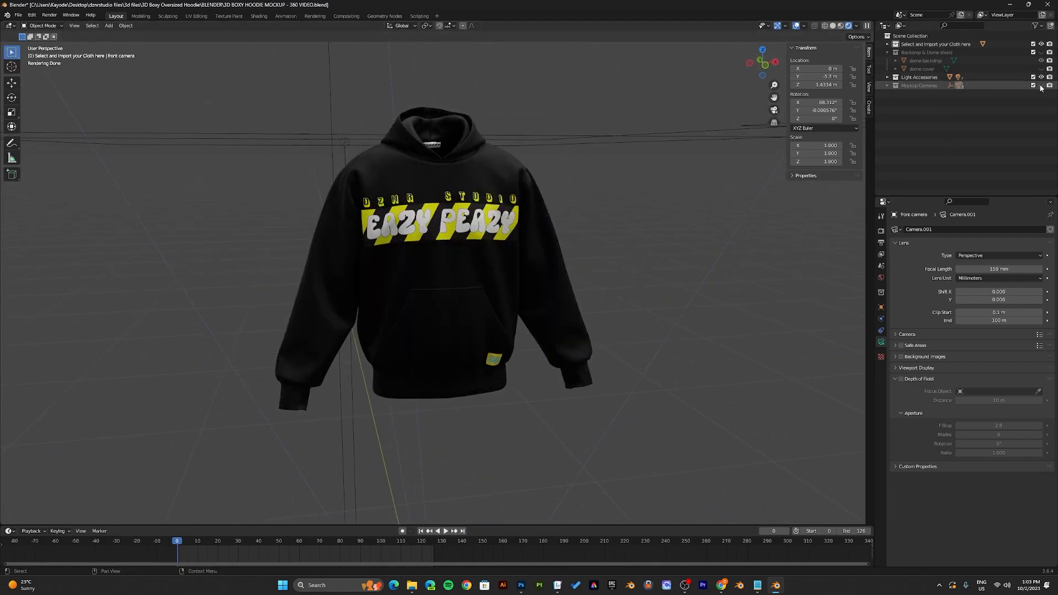
- Show the Mockup Cameras collection in the viewport and expand it in the Outliner
click(919, 85)
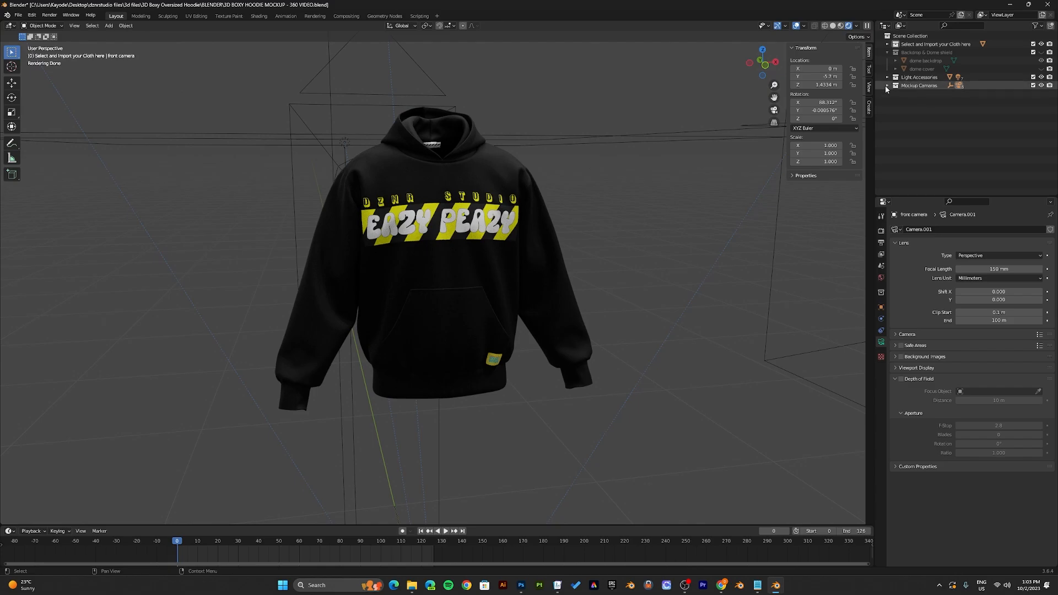
click(894, 85)
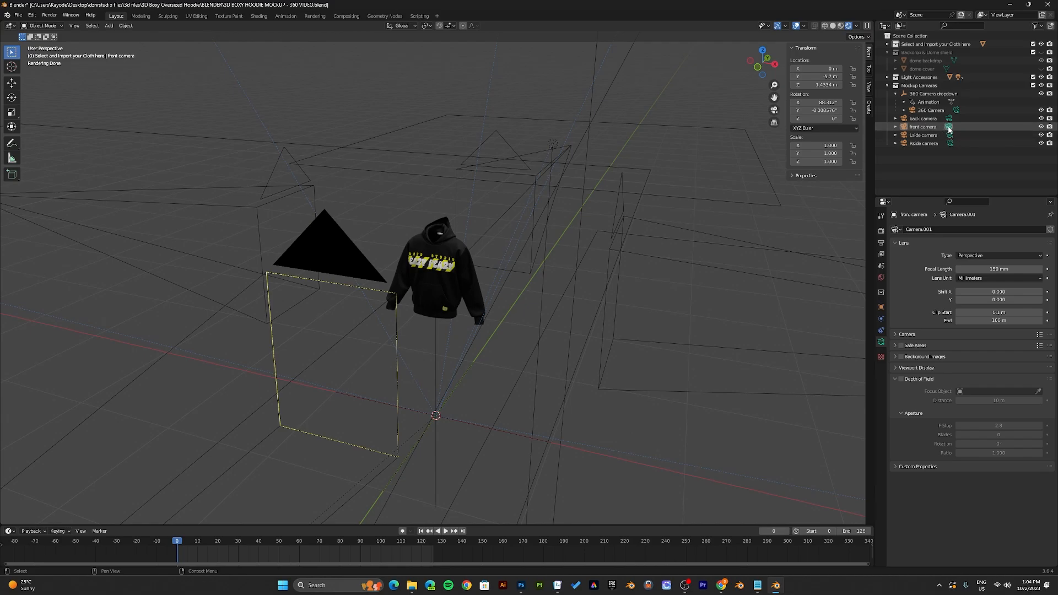
- Preview the hoodie through the left-side and back cameras, return to the front camera and show Render Properties
click(327, 243)
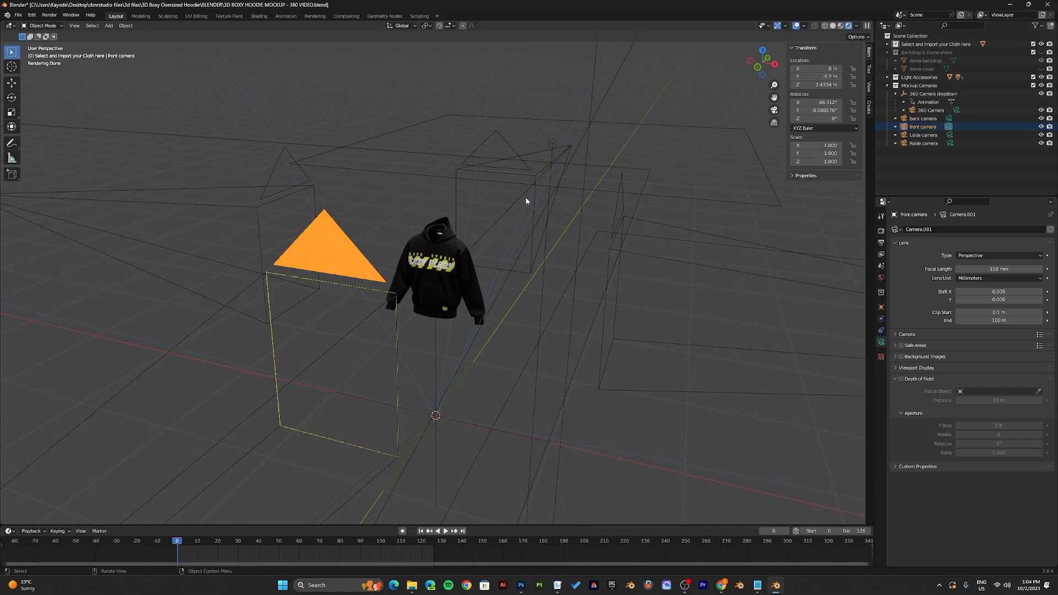
mouse_move(522, 196)
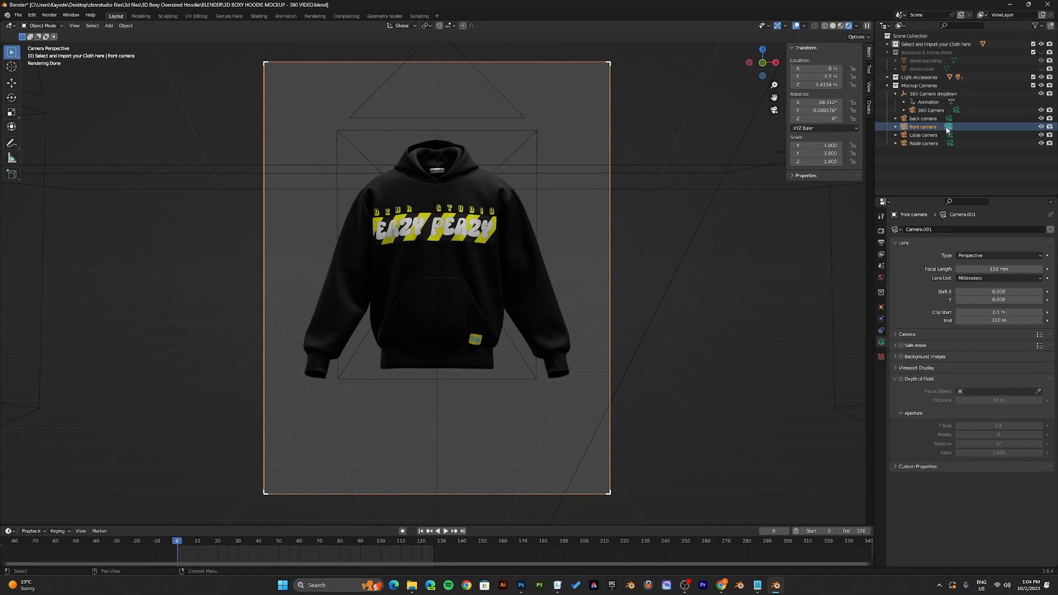
click(922, 135)
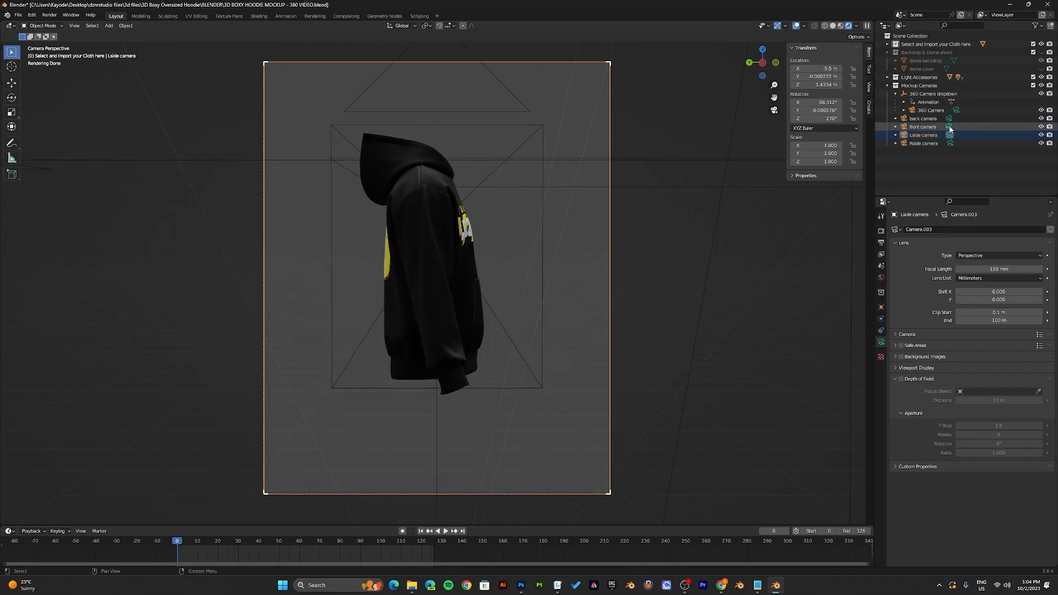
click(924, 118)
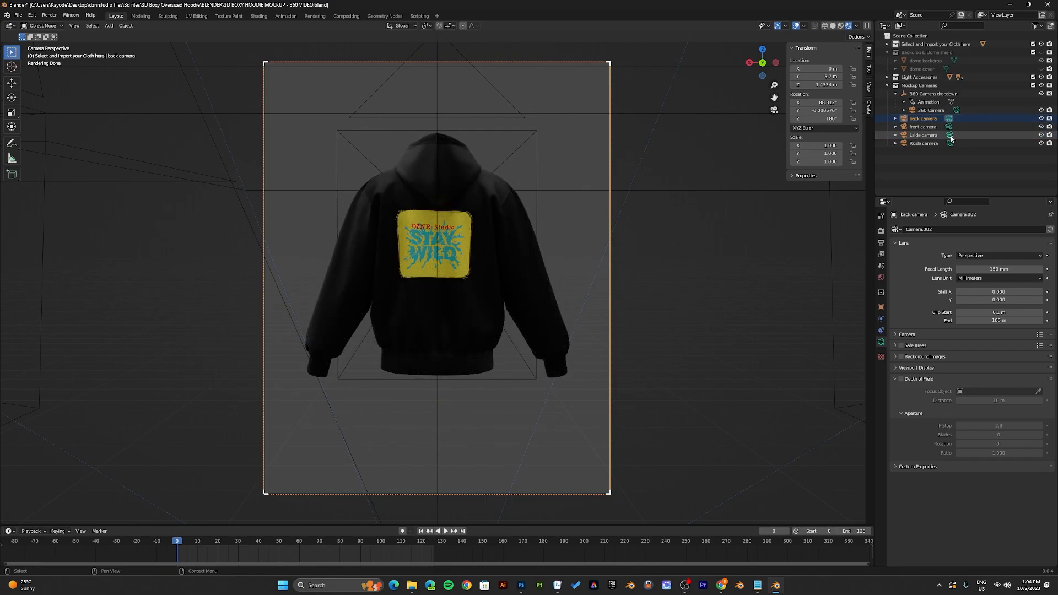
click(924, 144)
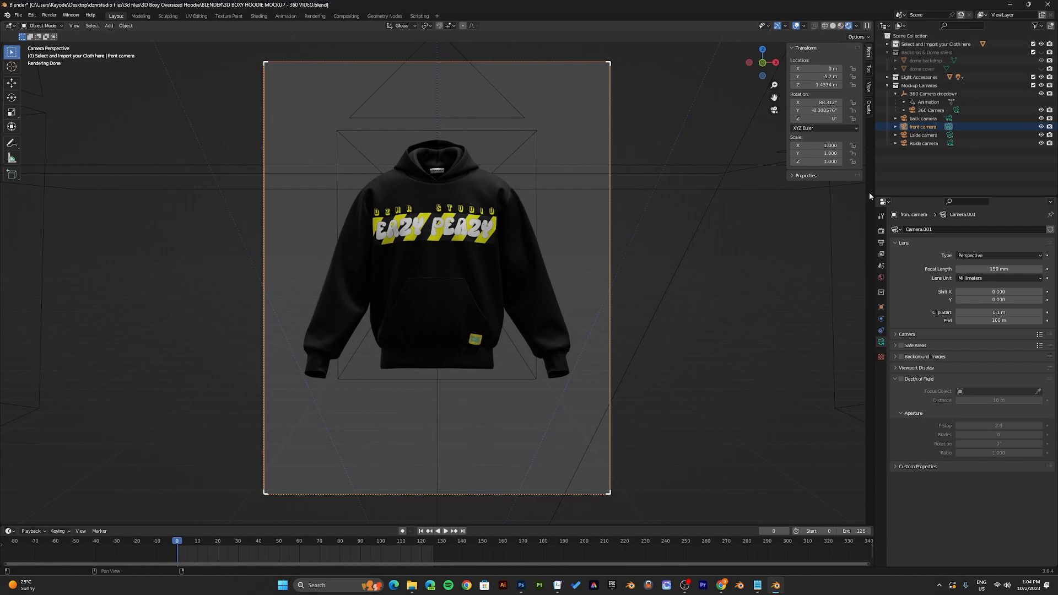
click(949, 135)
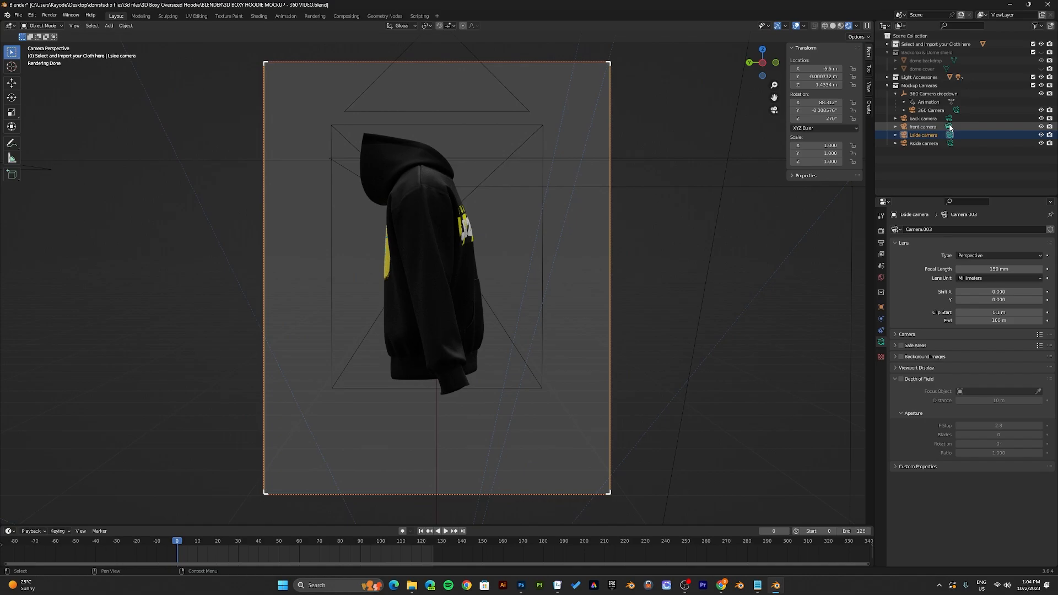
click(948, 127)
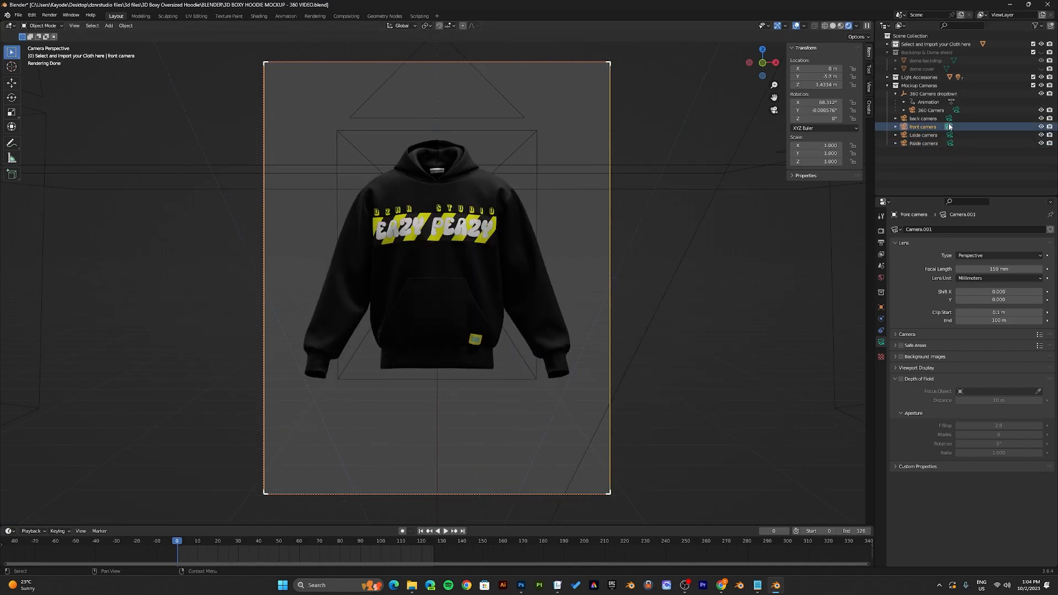
click(880, 230)
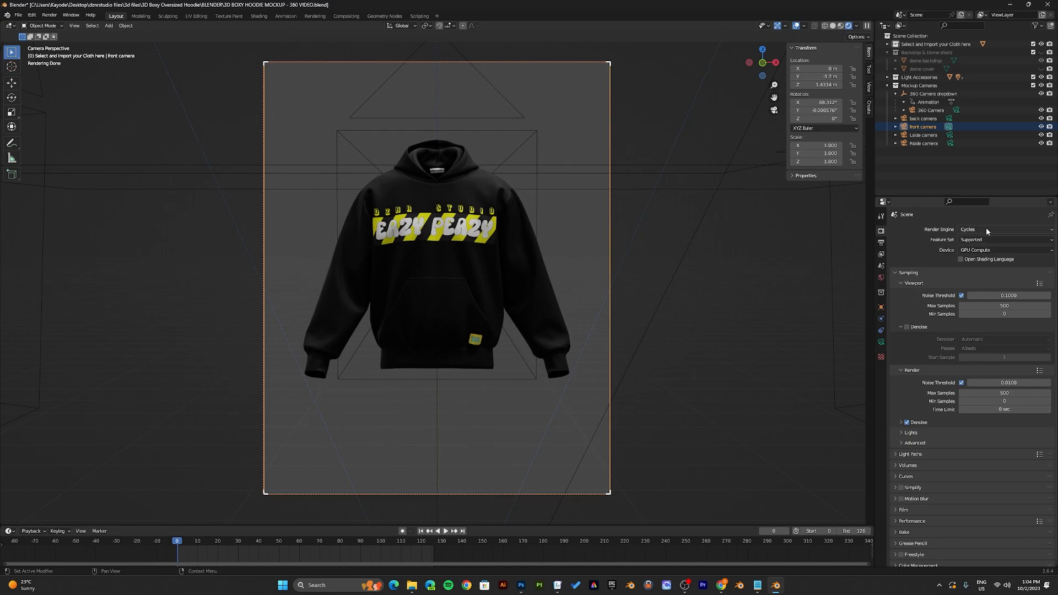
mouse_move(985, 231)
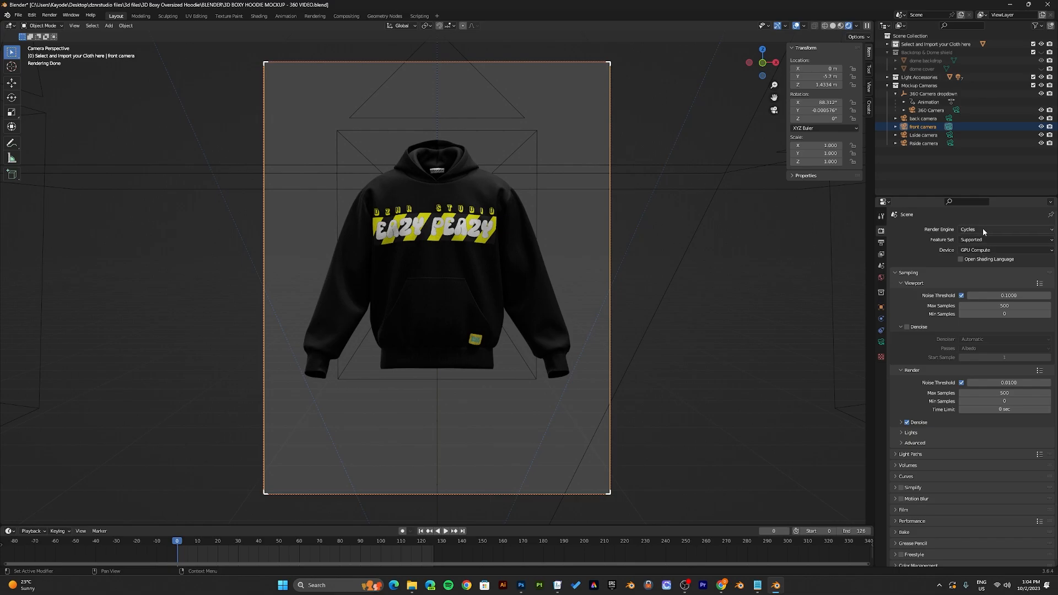
mouse_move(983, 230)
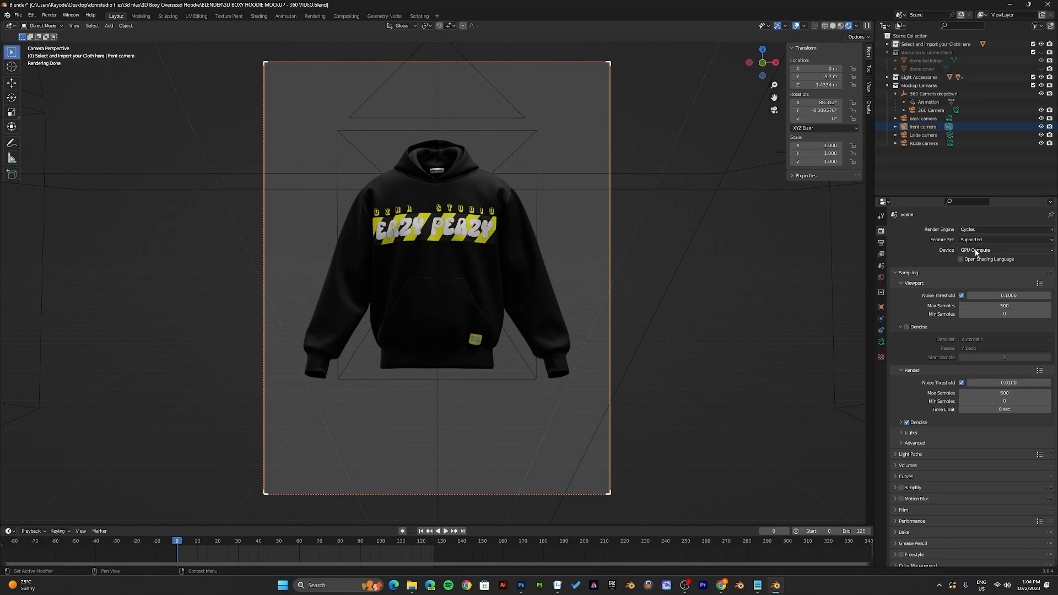
click(1005, 250)
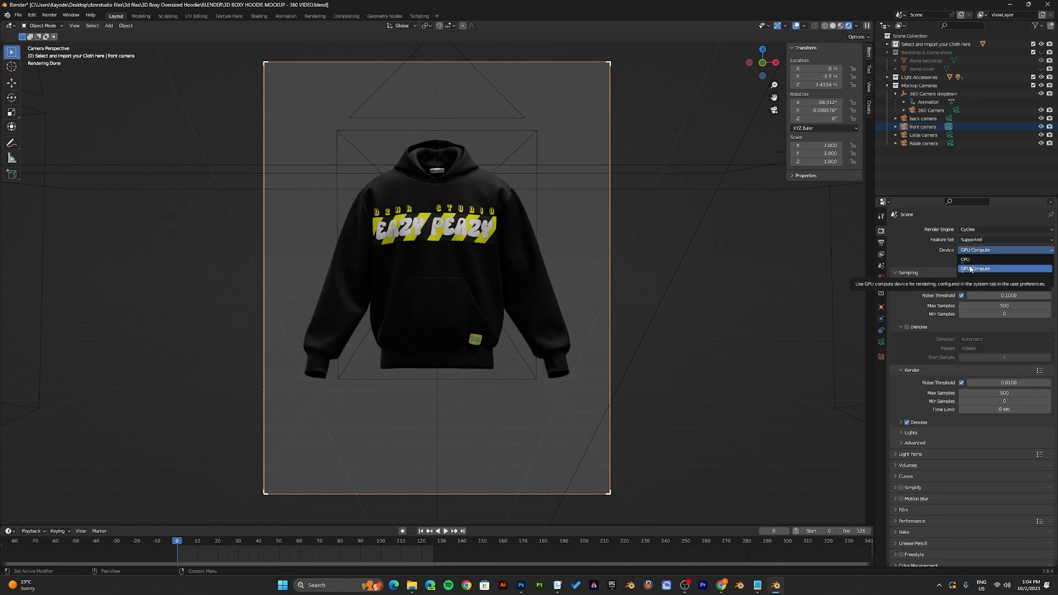
click(970, 268)
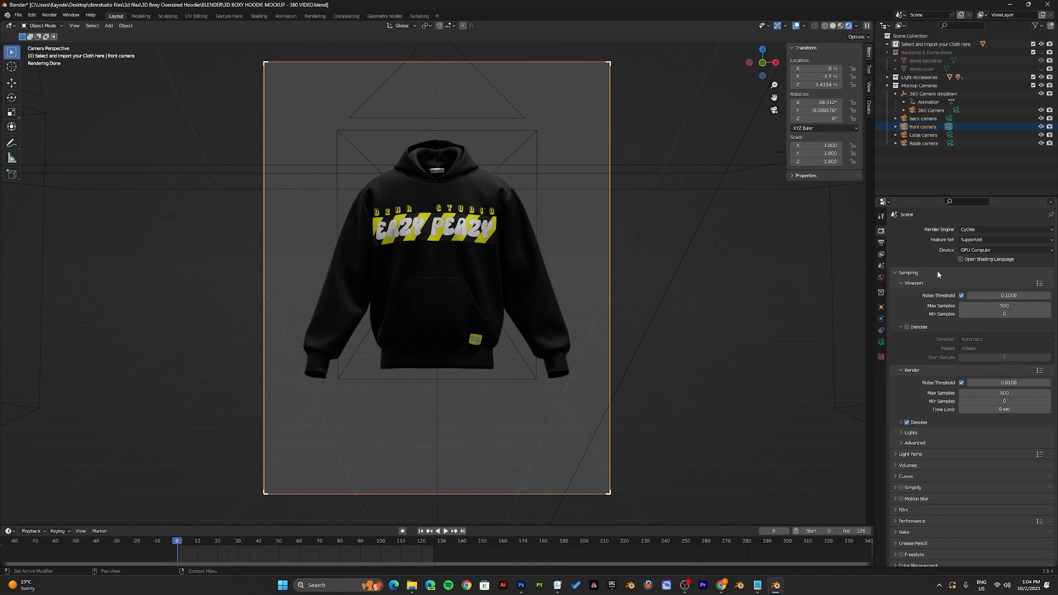
mouse_move(932, 290)
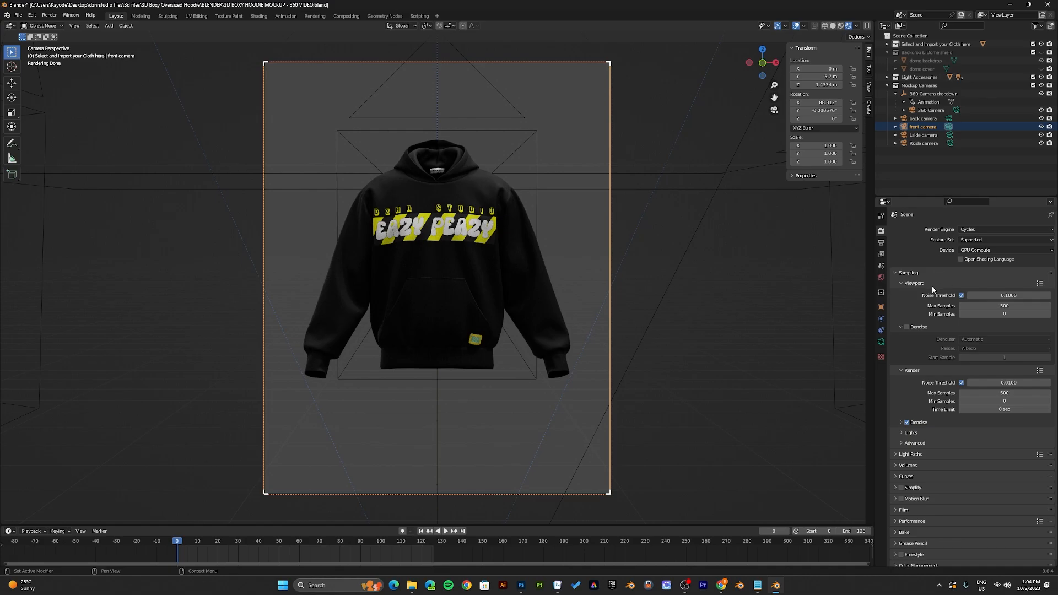
mouse_move(882, 244)
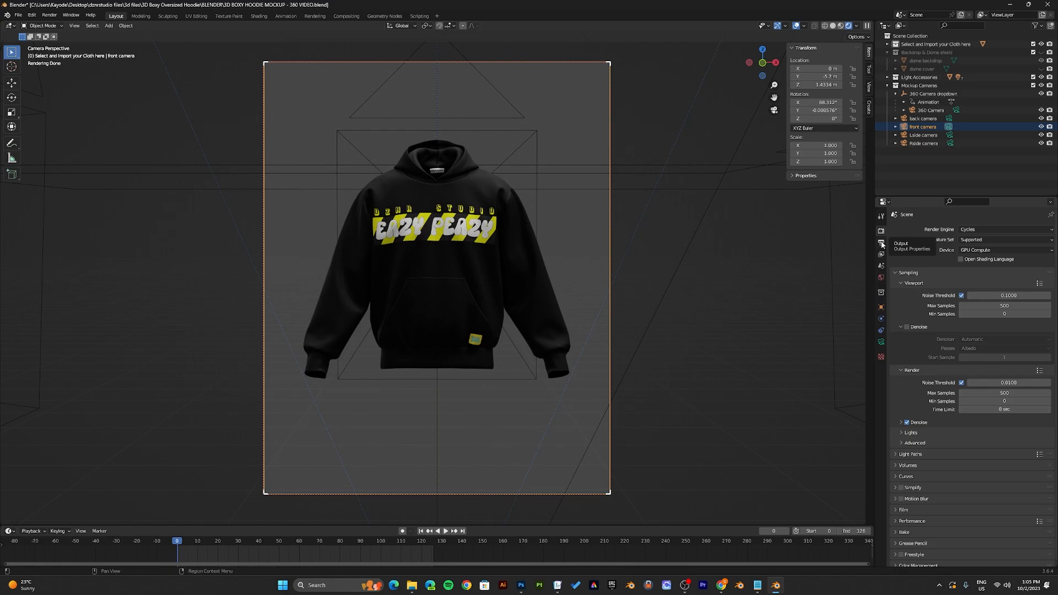
- Set the render output to PNG images in RGB without alpha, 8-bit, 15% compression
click(881, 245)
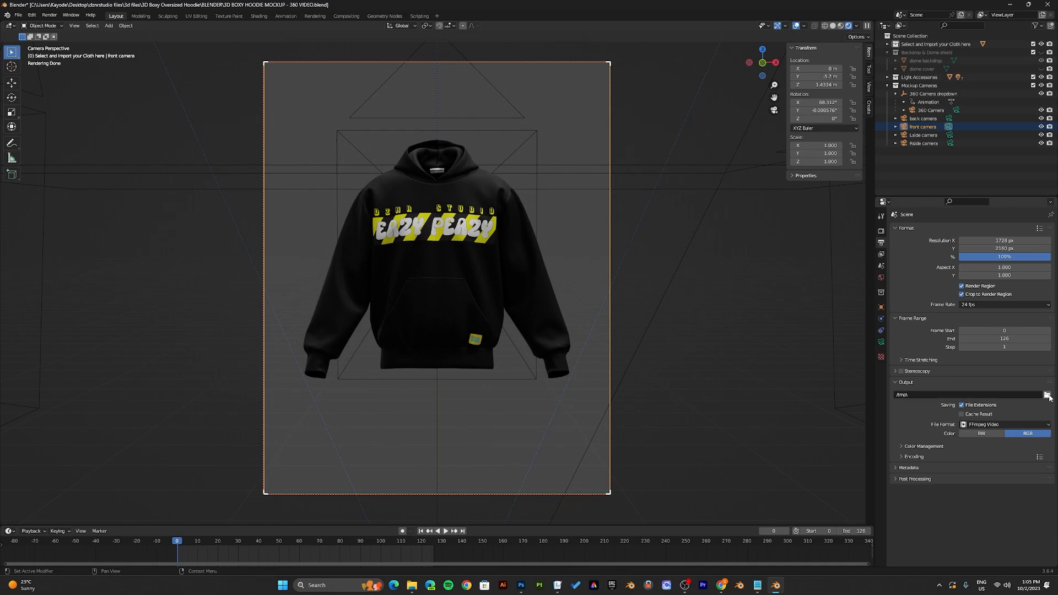
mouse_move(1048, 396)
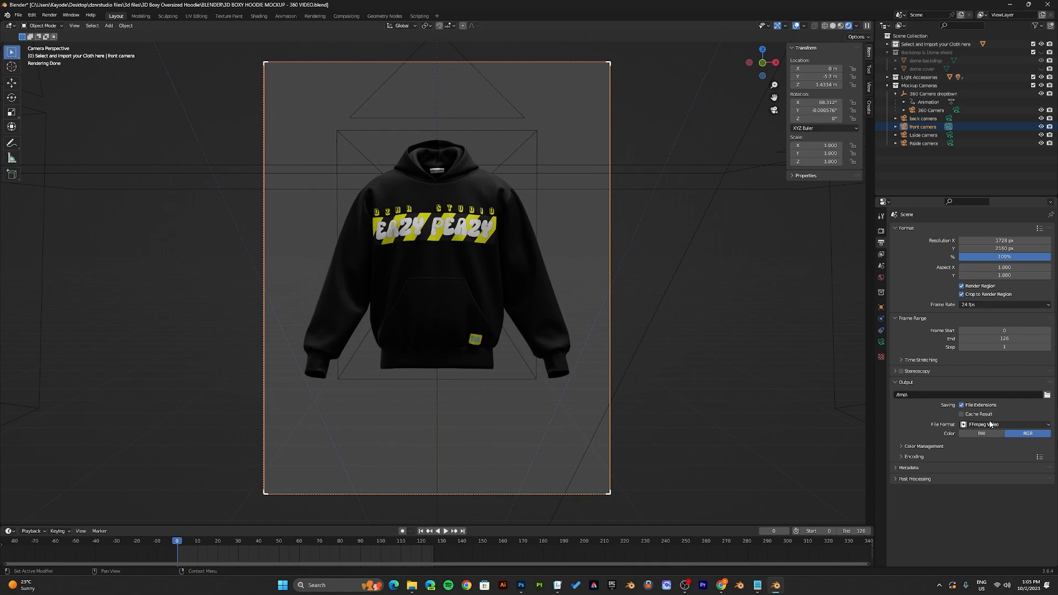
click(1003, 424)
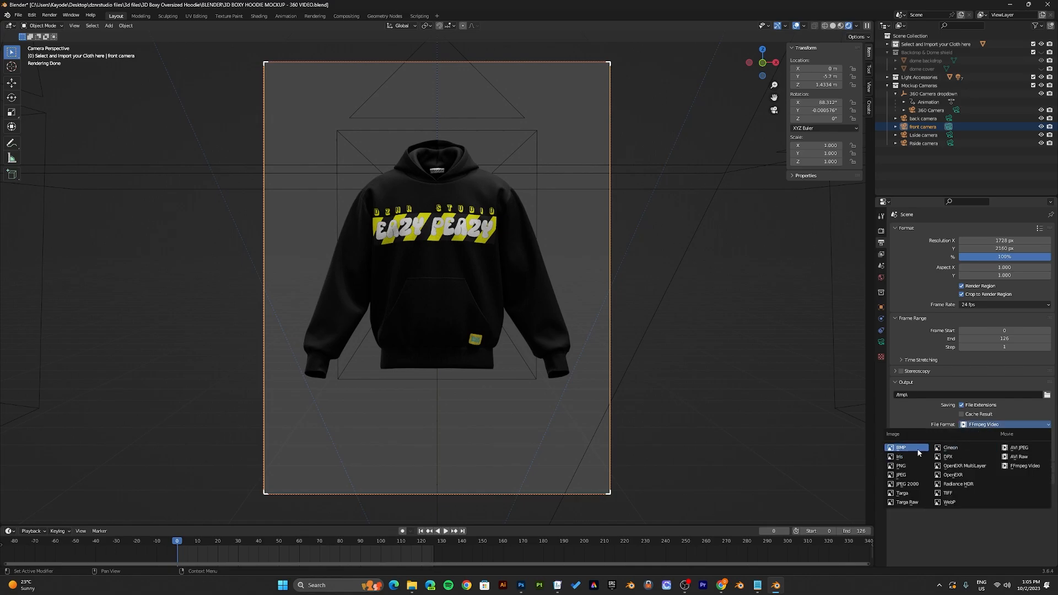
click(901, 465)
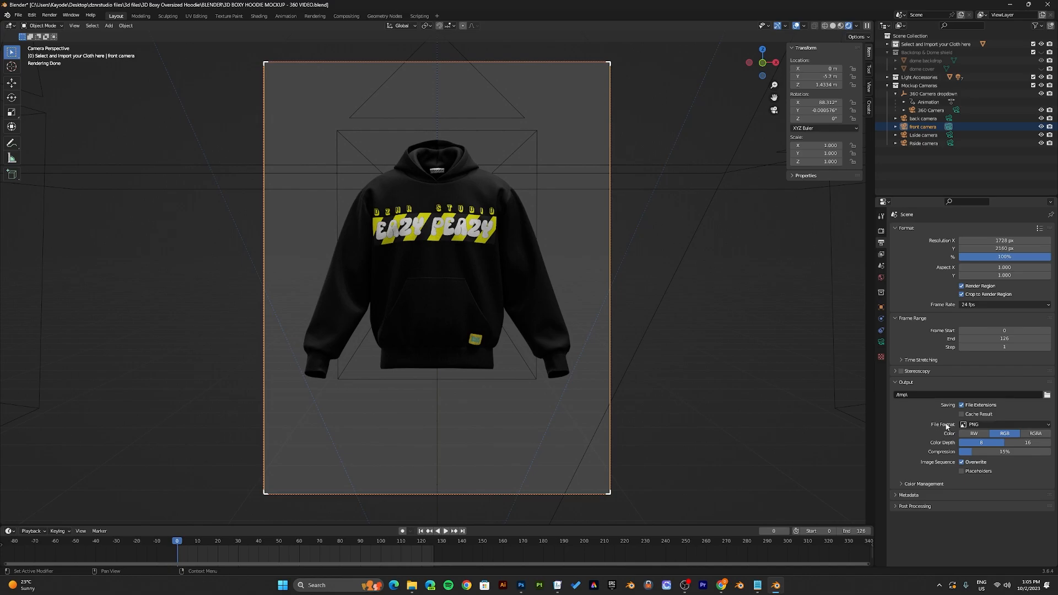
mouse_move(991, 427)
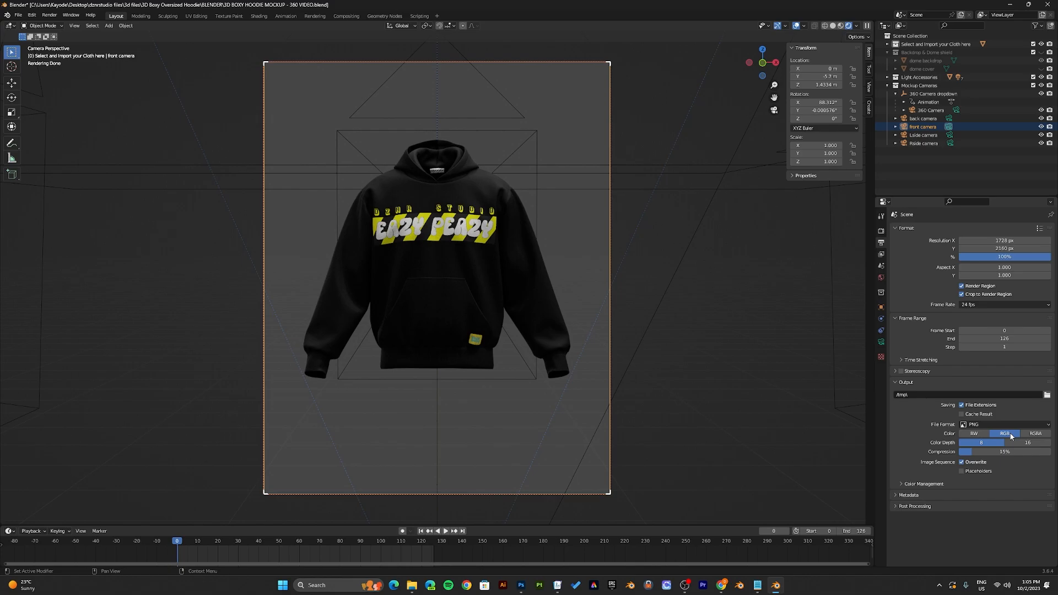
mouse_move(1035, 433)
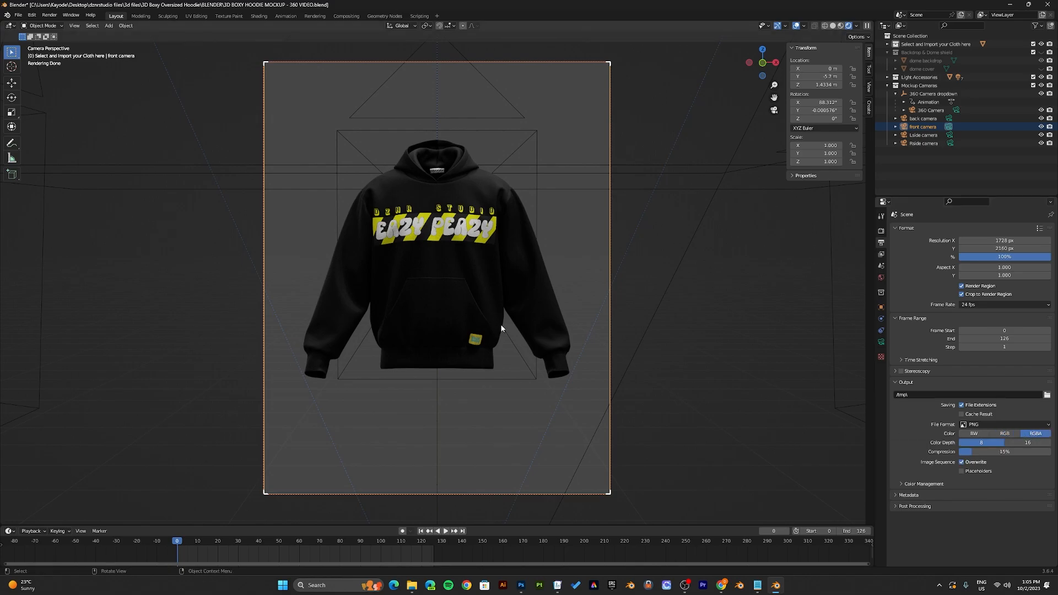
mouse_move(461, 235)
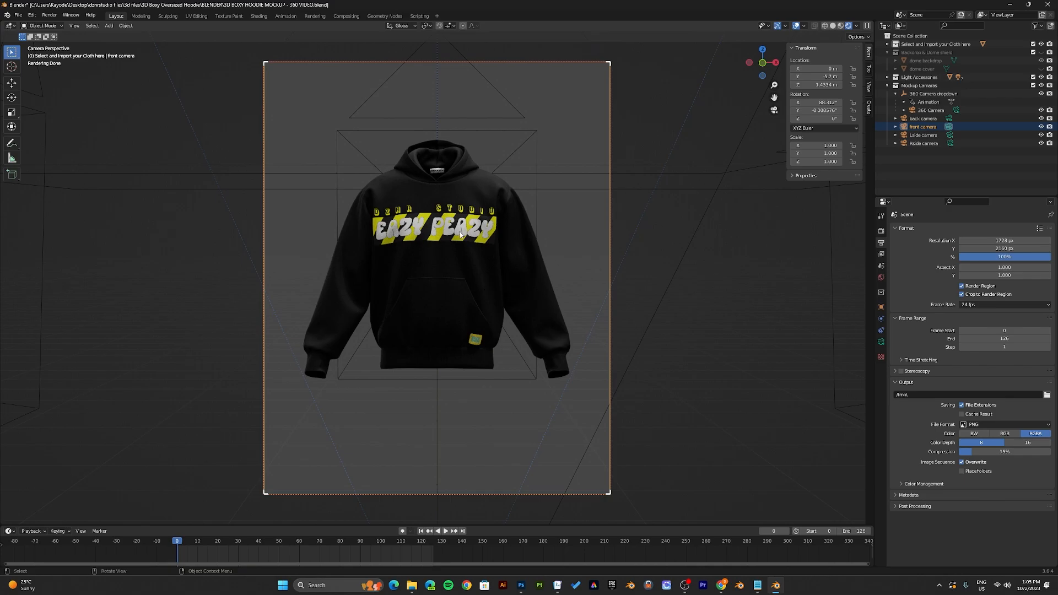
mouse_move(1004, 434)
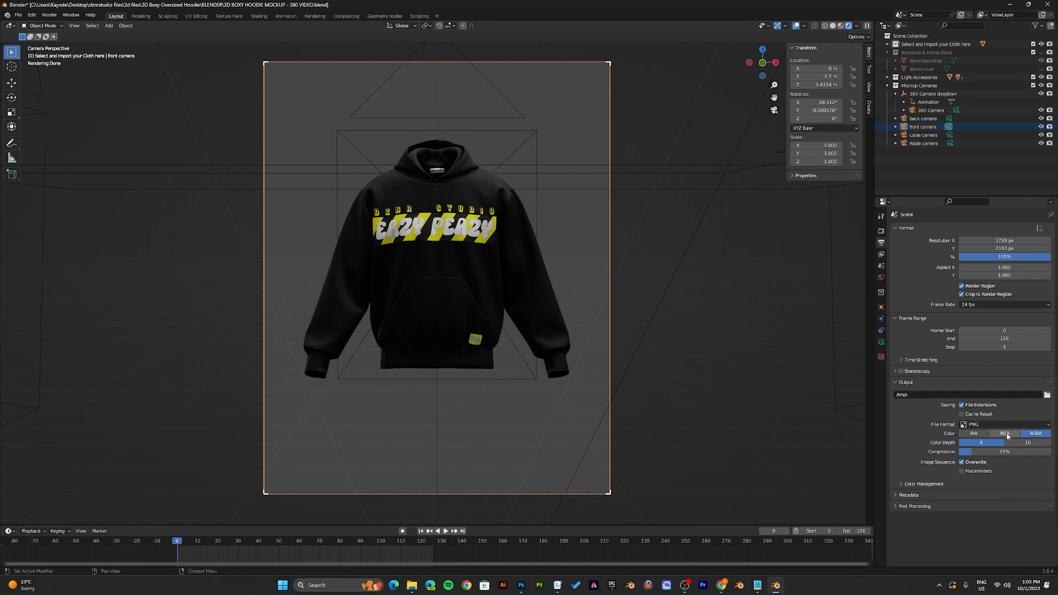
mouse_move(1005, 433)
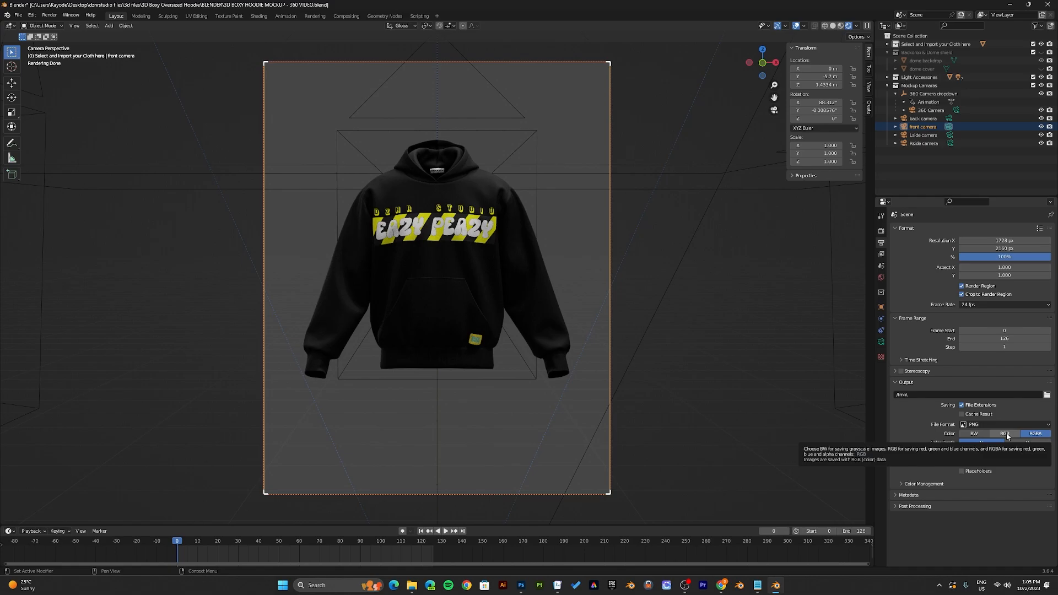
click(1005, 433)
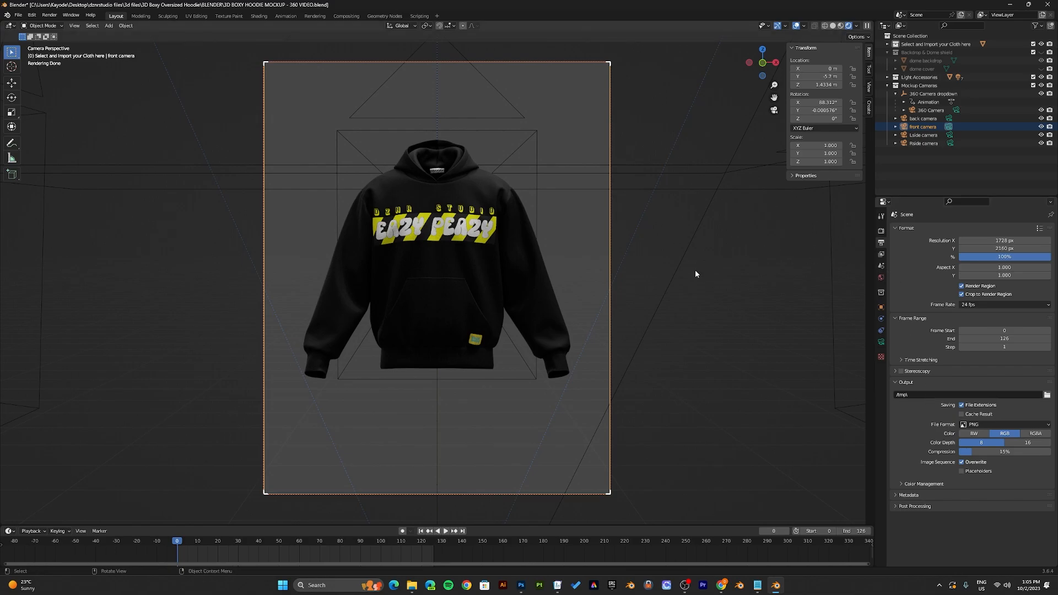
mouse_move(594, 273)
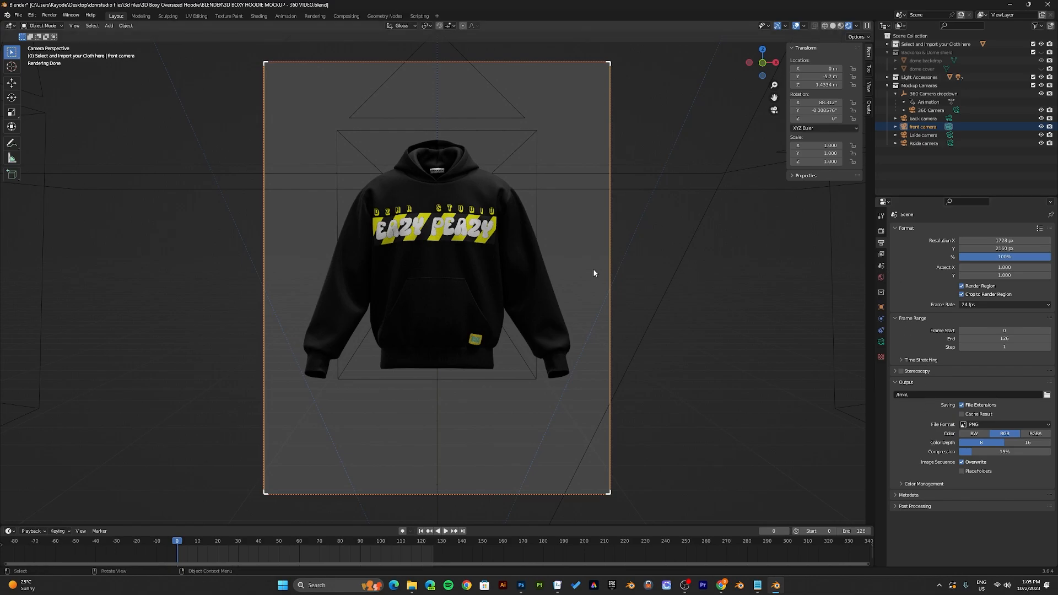
mouse_move(598, 271)
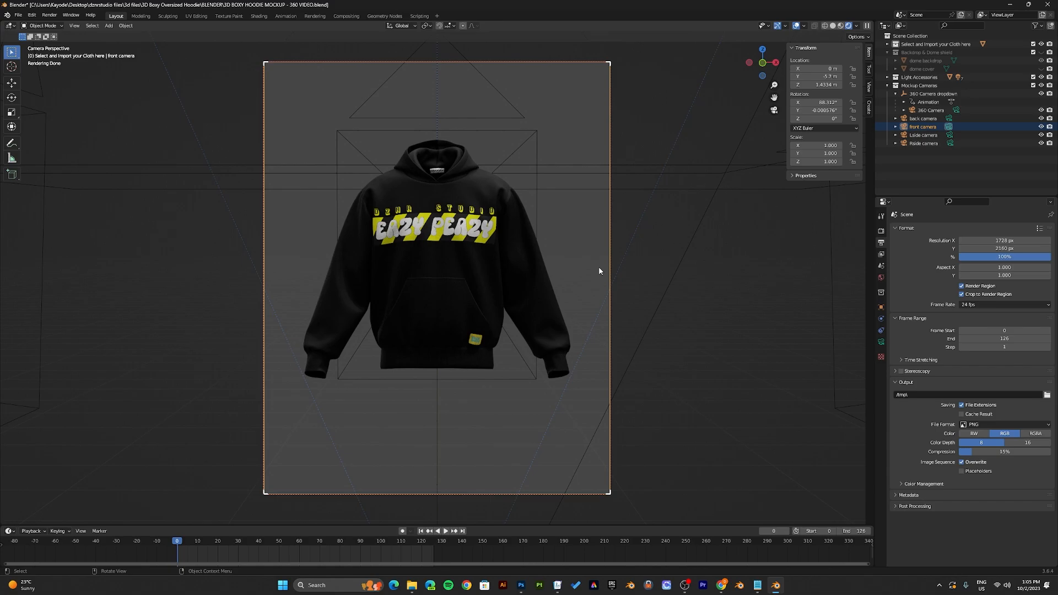
mouse_move(594, 272)
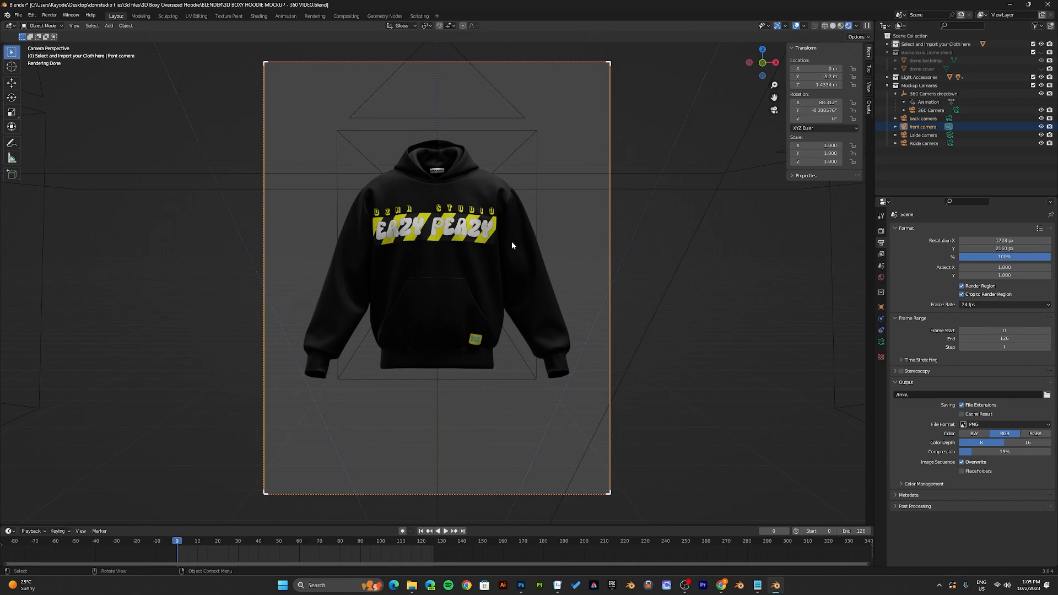
click(924, 135)
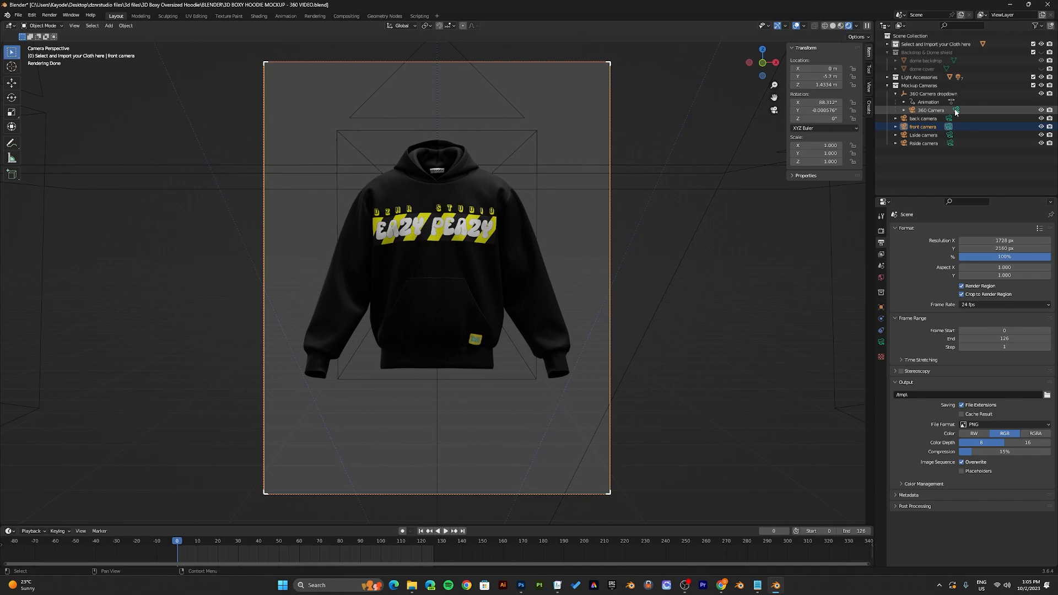
- Play the 360 camera turnaround in solid shading, then return to frame 0 and stop
click(930, 110)
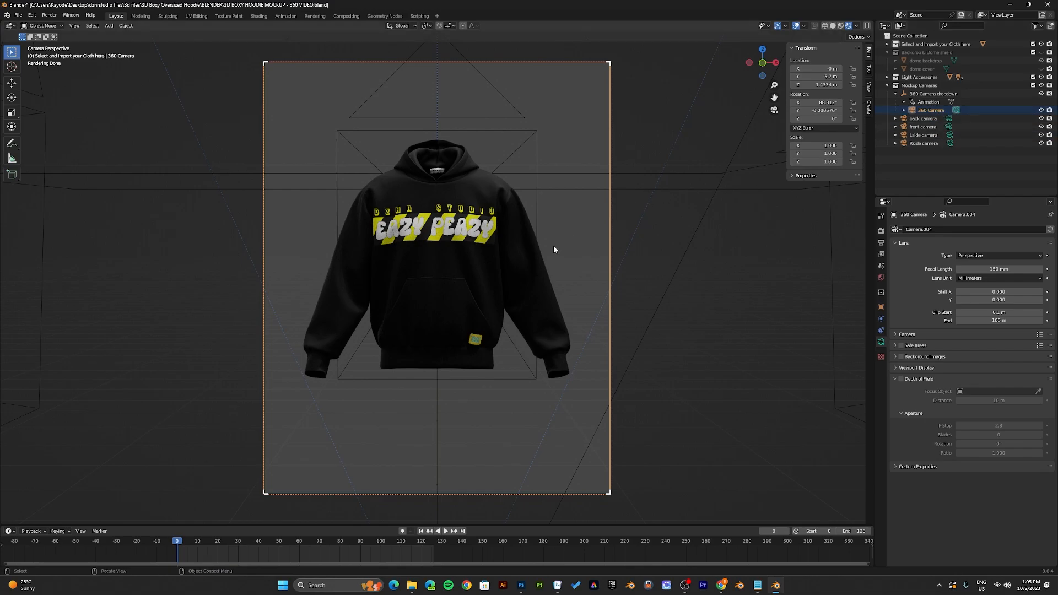
click(832, 25)
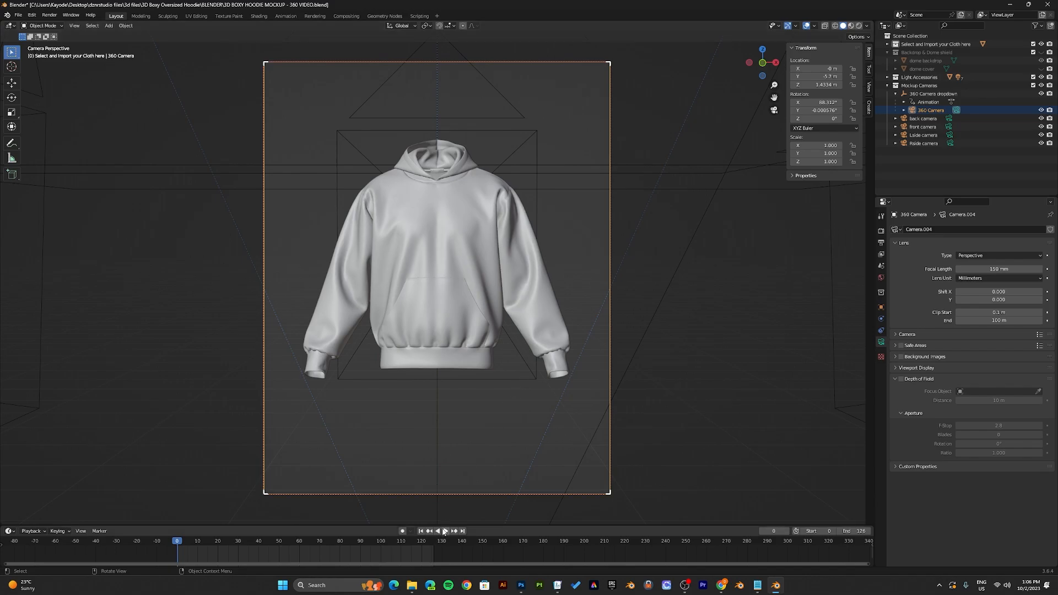
mouse_move(497, 293)
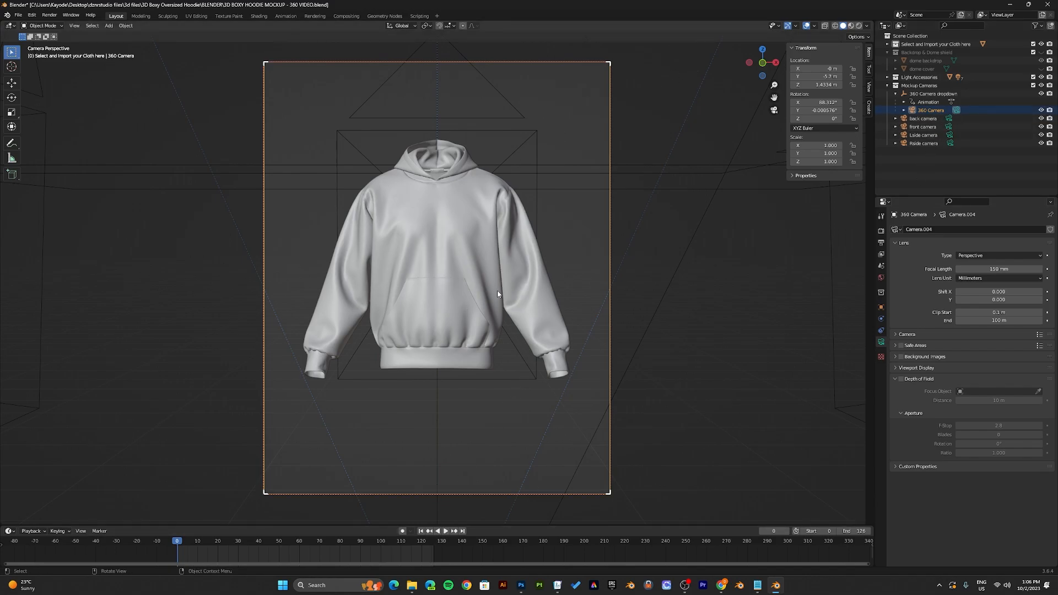
click(436, 531)
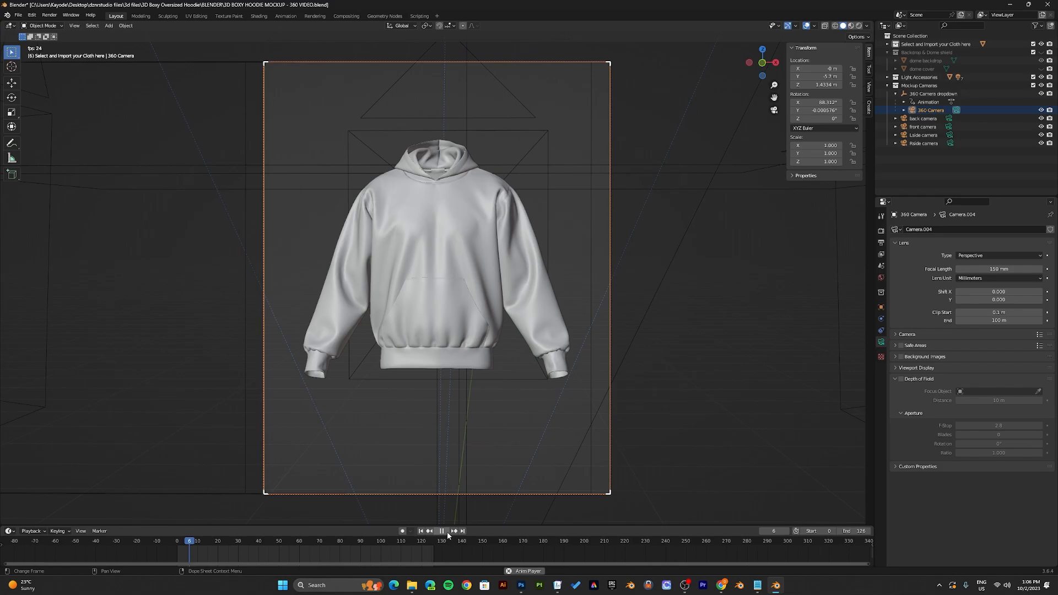
click(442, 531)
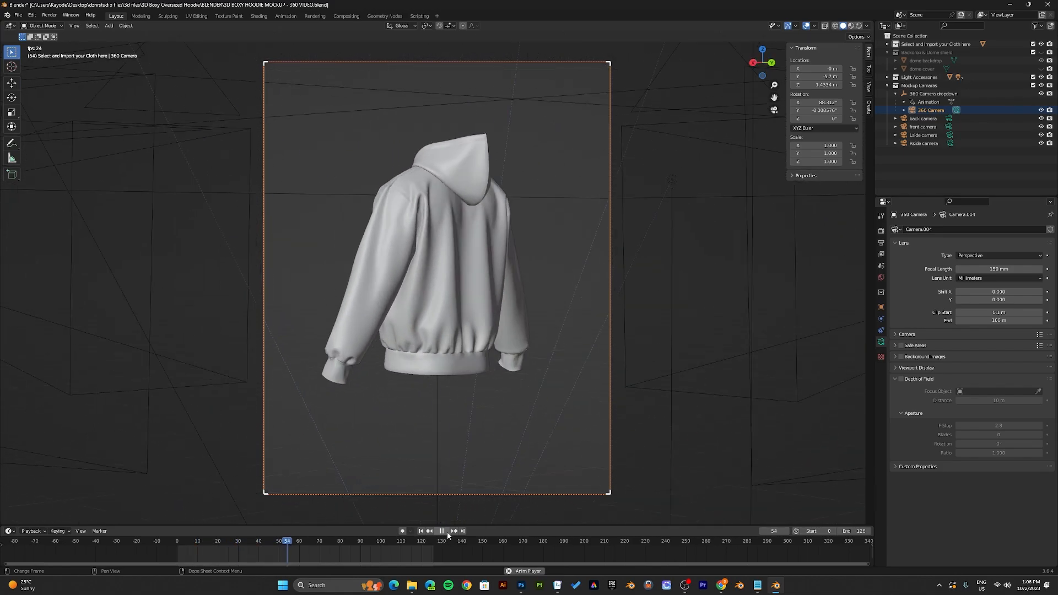
click(442, 532)
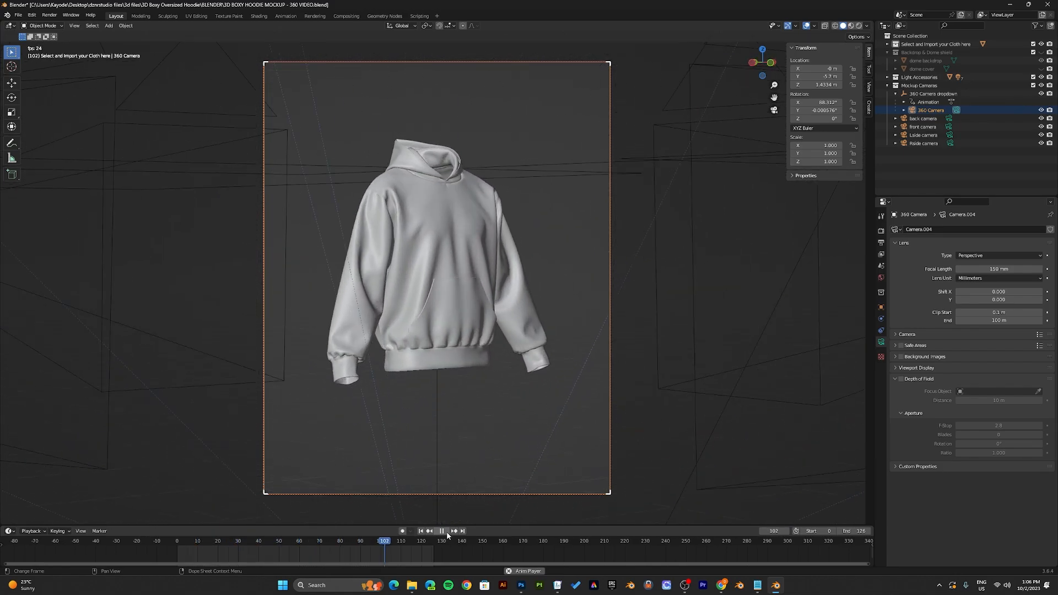
click(420, 532)
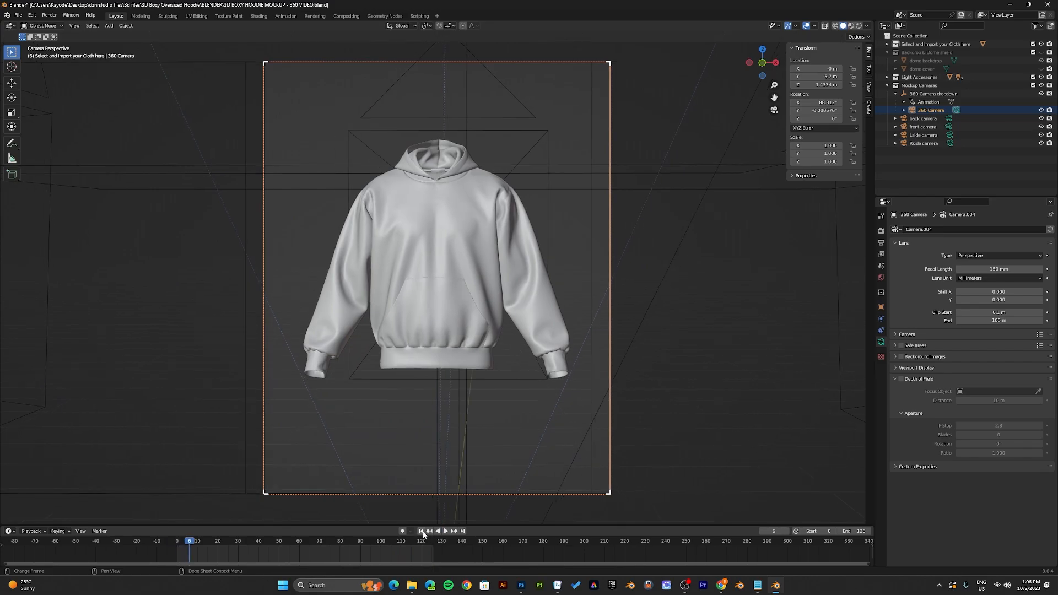
click(421, 531)
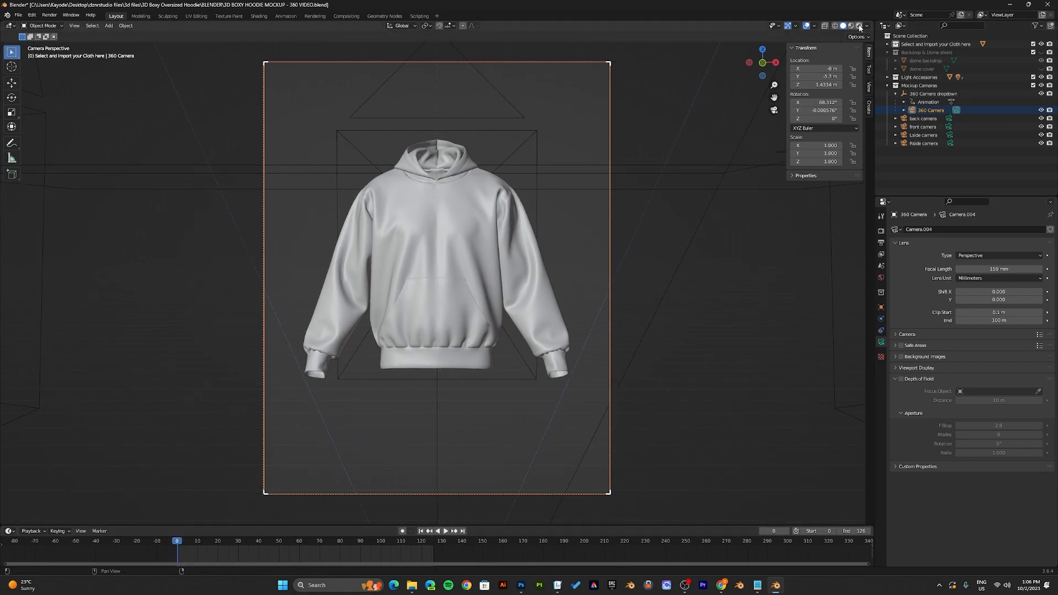
- Preview the hoodie scene with Rendered viewport shading
click(858, 26)
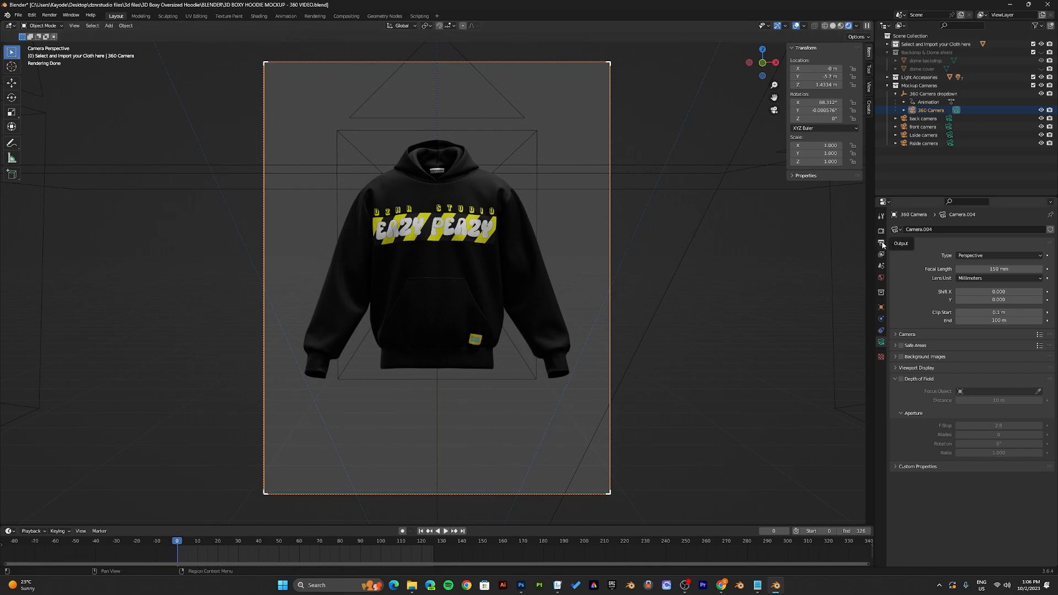
- Switch the render output file format to FFmpeg Video
click(881, 244)
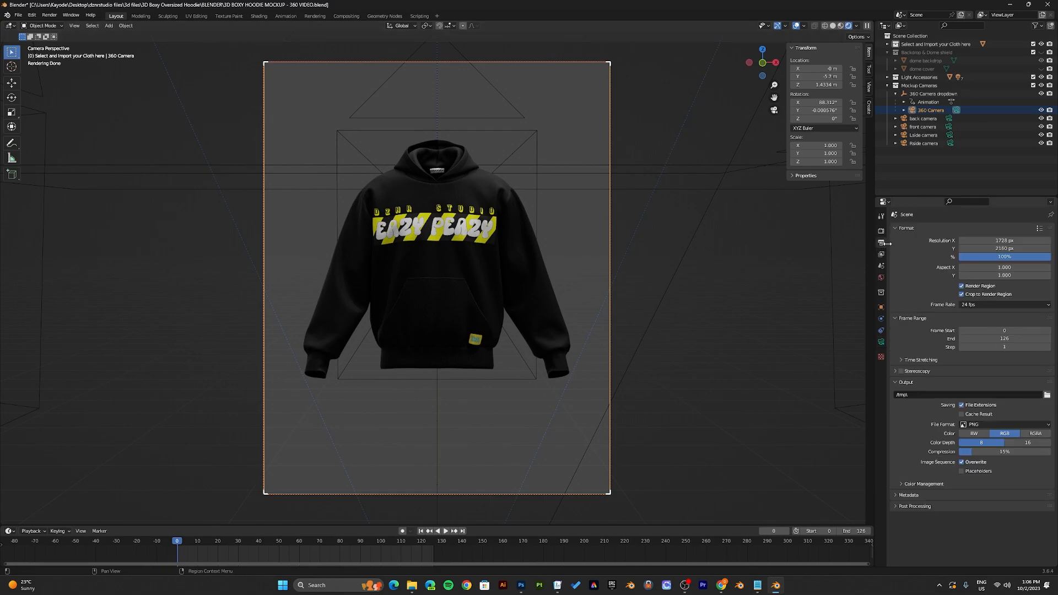
click(1003, 423)
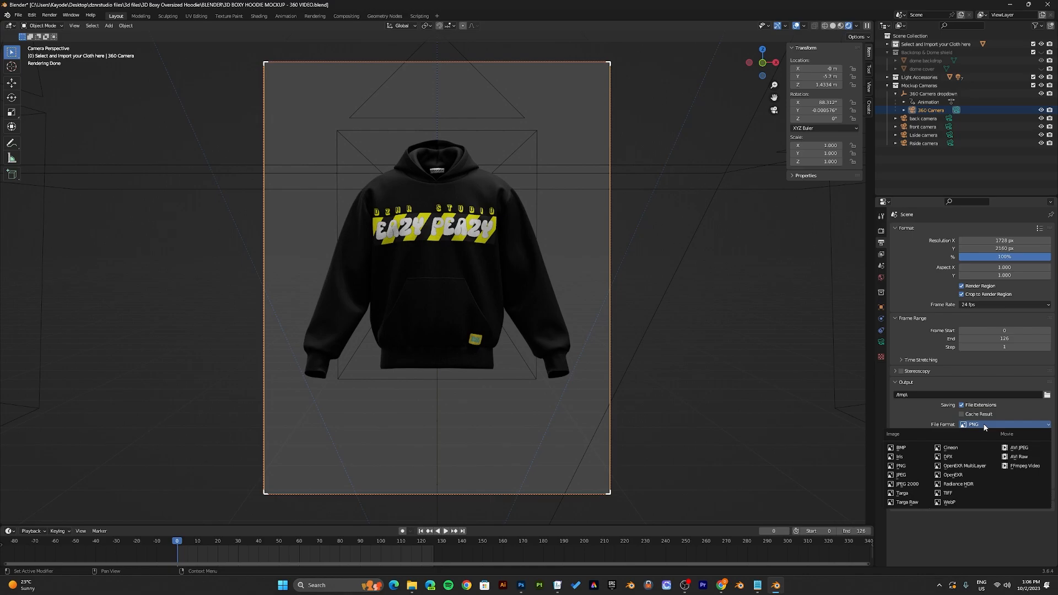
mouse_move(967, 430)
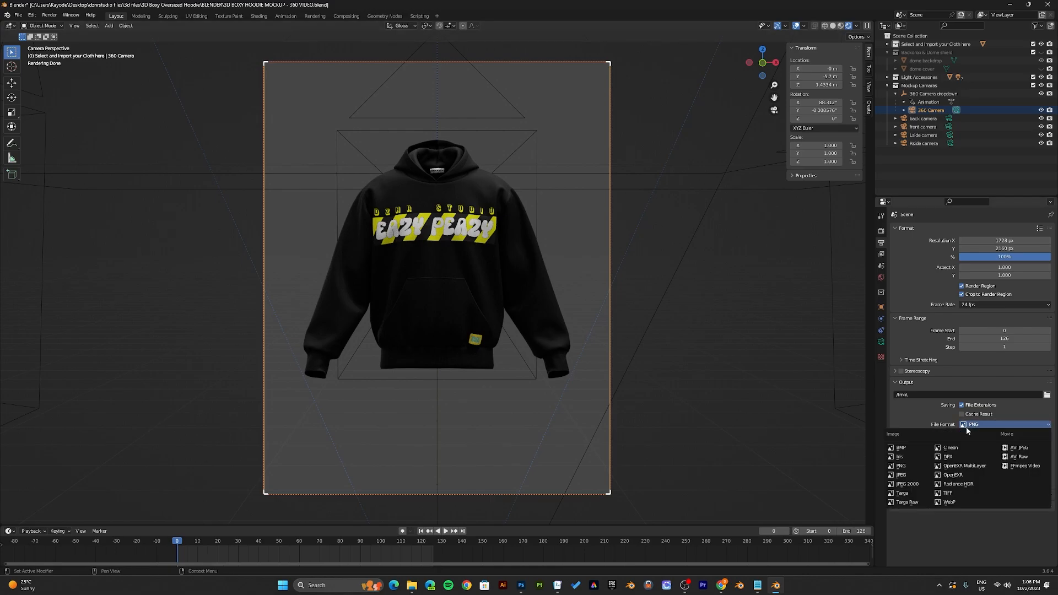
mouse_move(1024, 465)
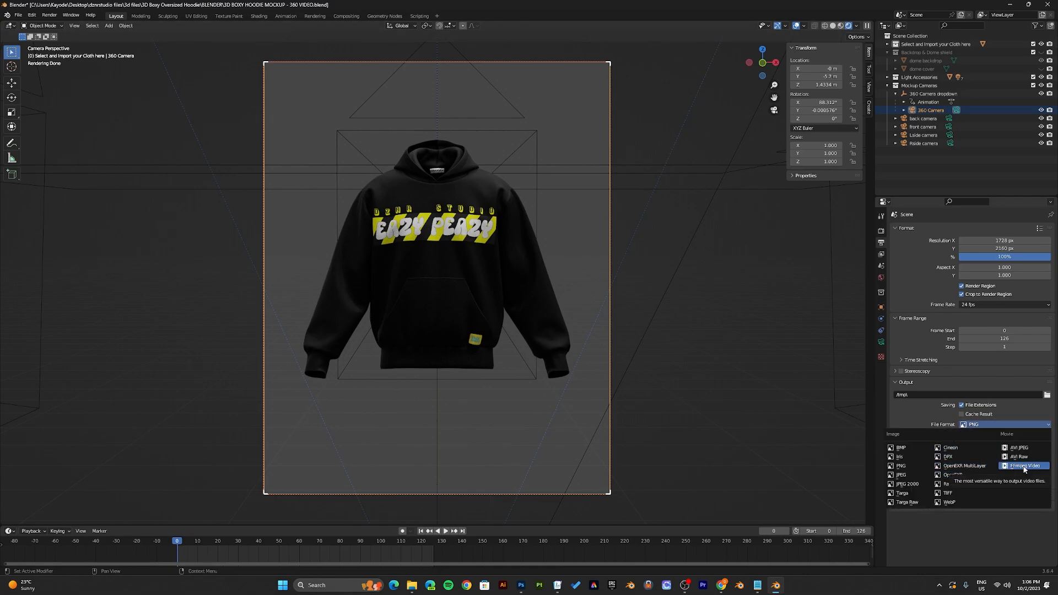
click(1025, 465)
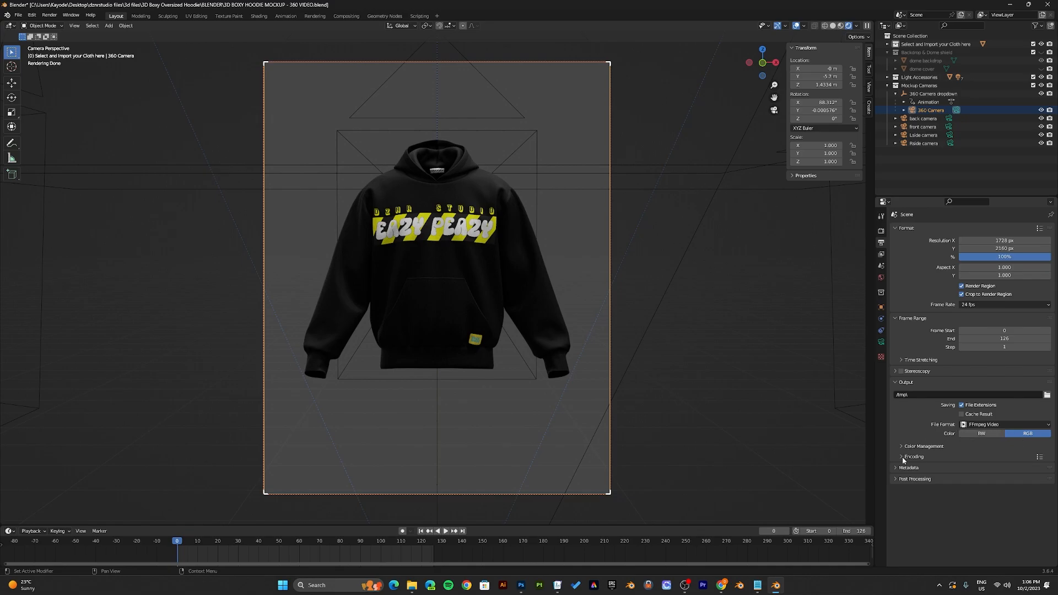
- Set the encoding container to MPEG-4 with H.264 video
click(902, 456)
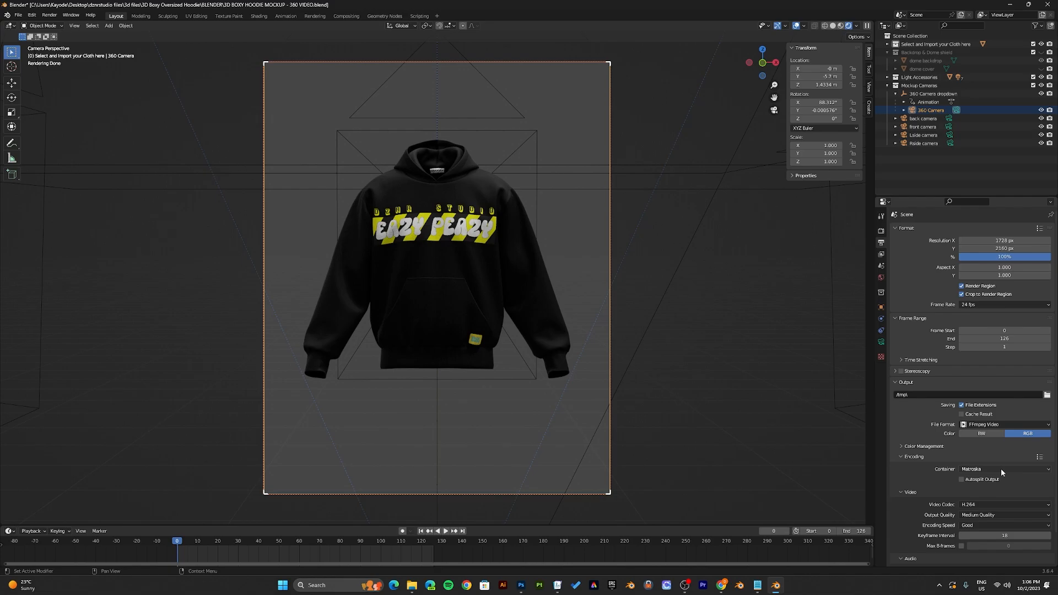
click(1002, 470)
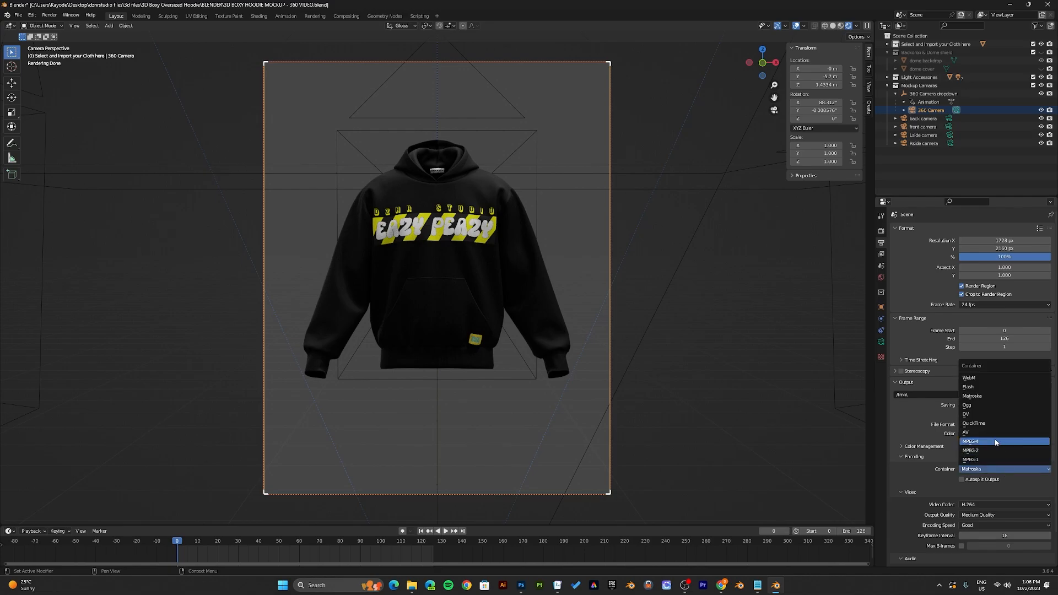
click(972, 441)
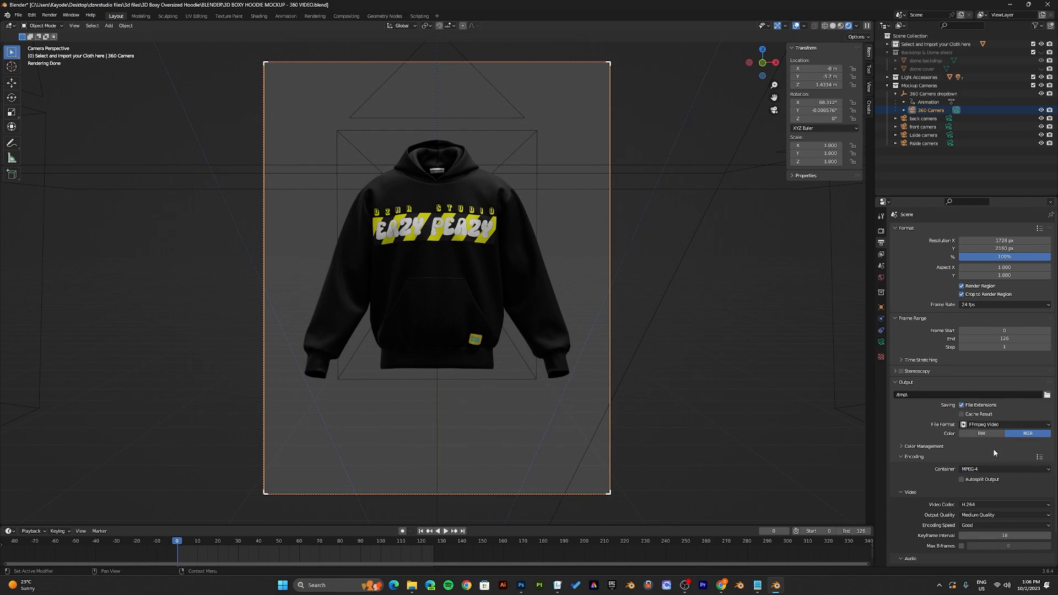
mouse_move(984, 459)
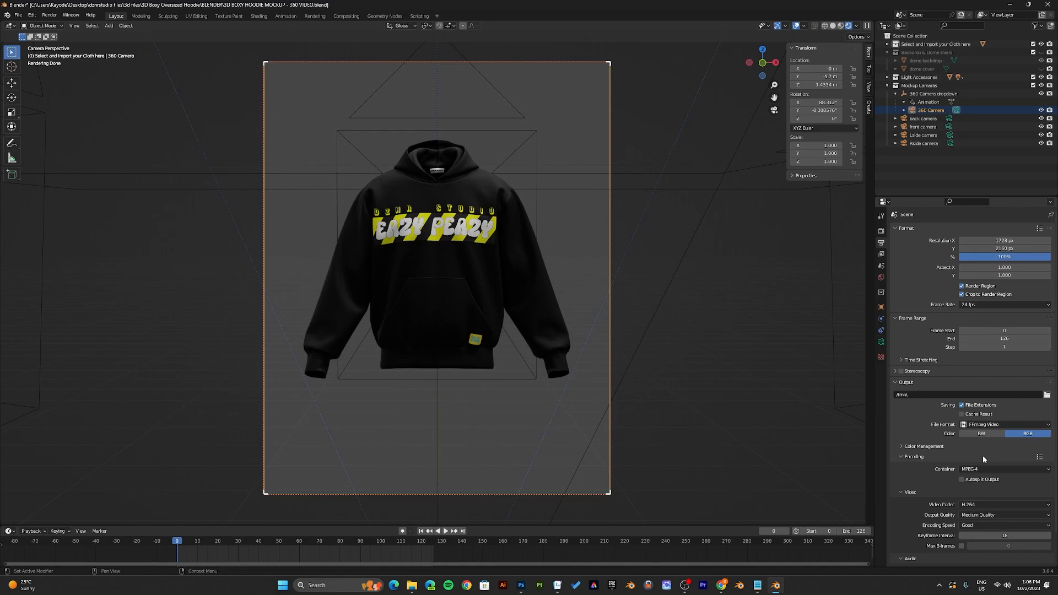
scroll(down, 3)
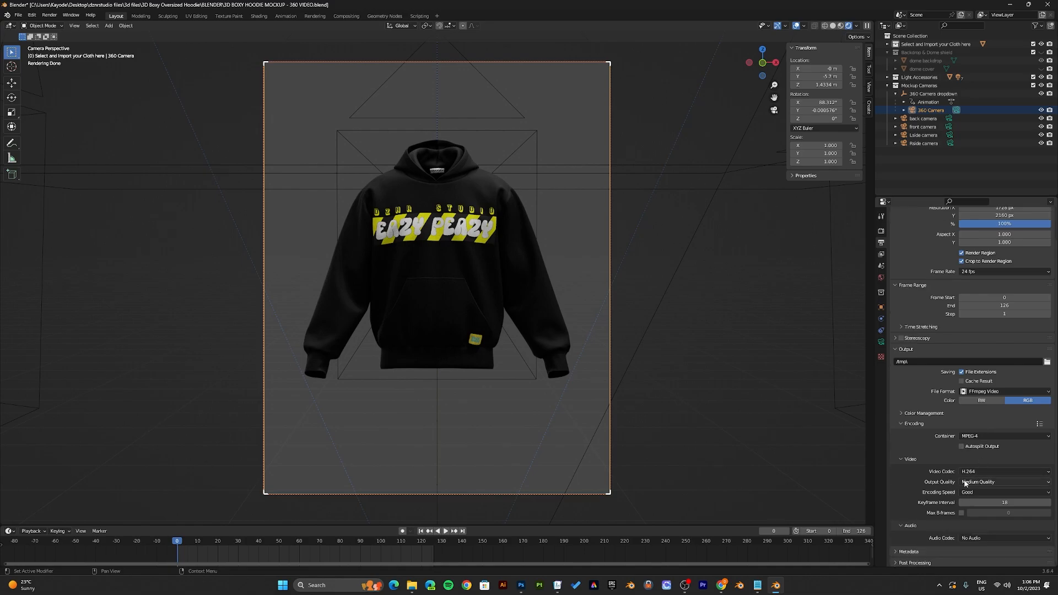
click(1001, 482)
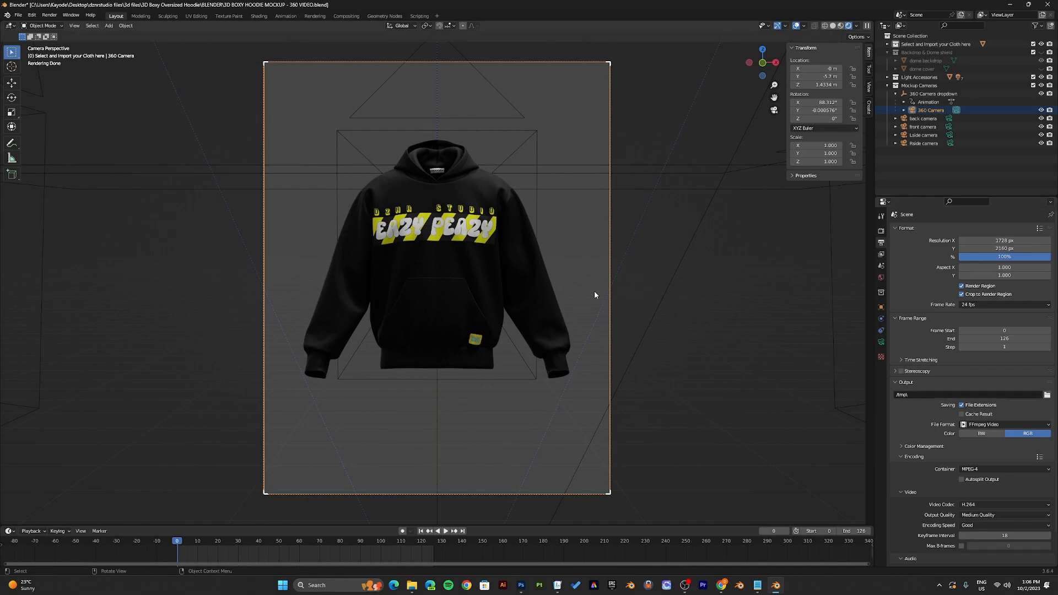
mouse_move(655, 221)
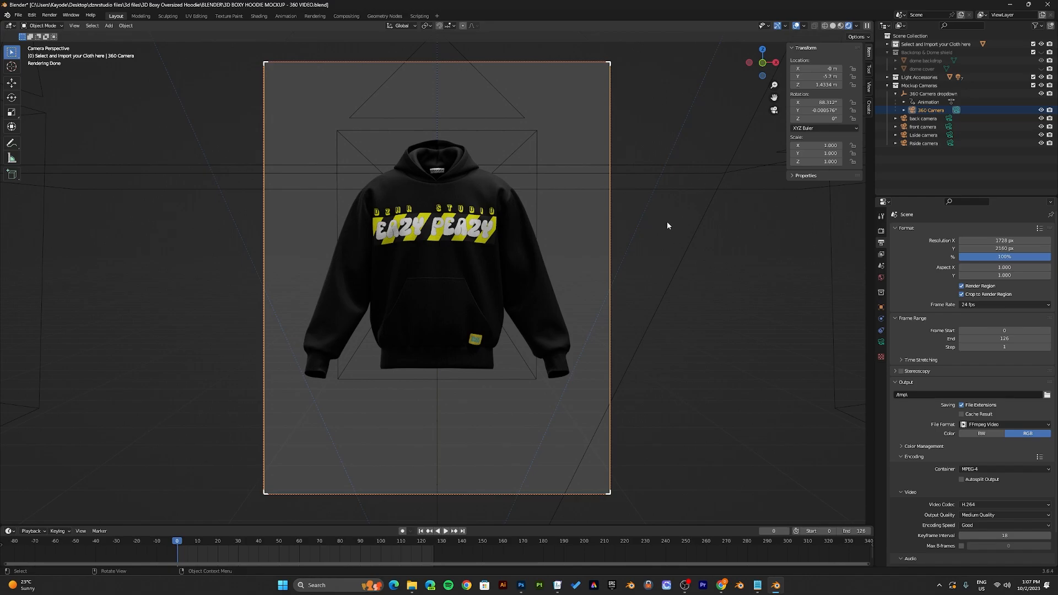
mouse_move(661, 228)
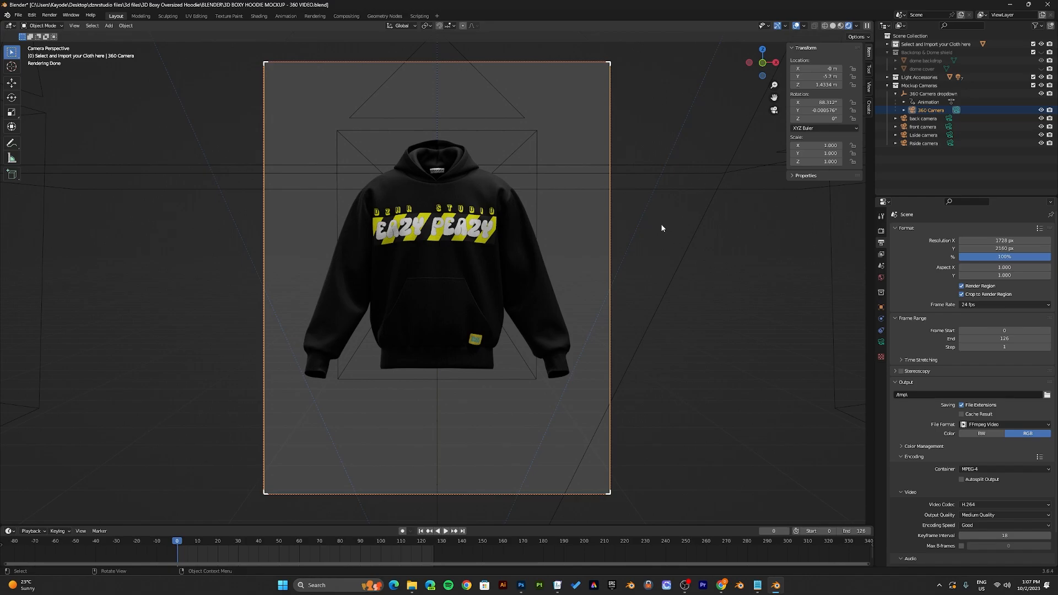
mouse_move(635, 226)
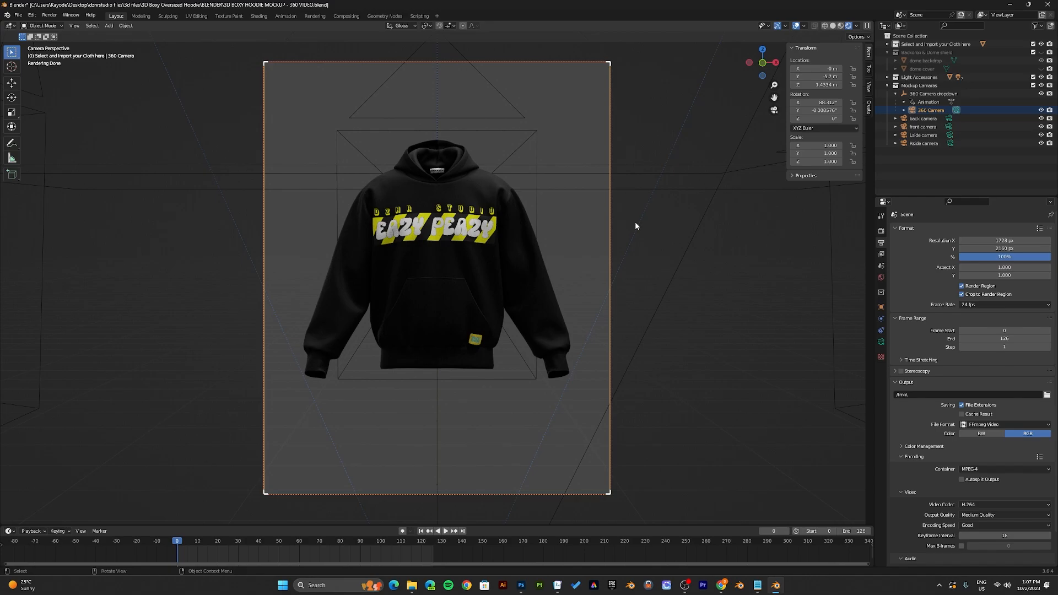
mouse_move(857, 191)
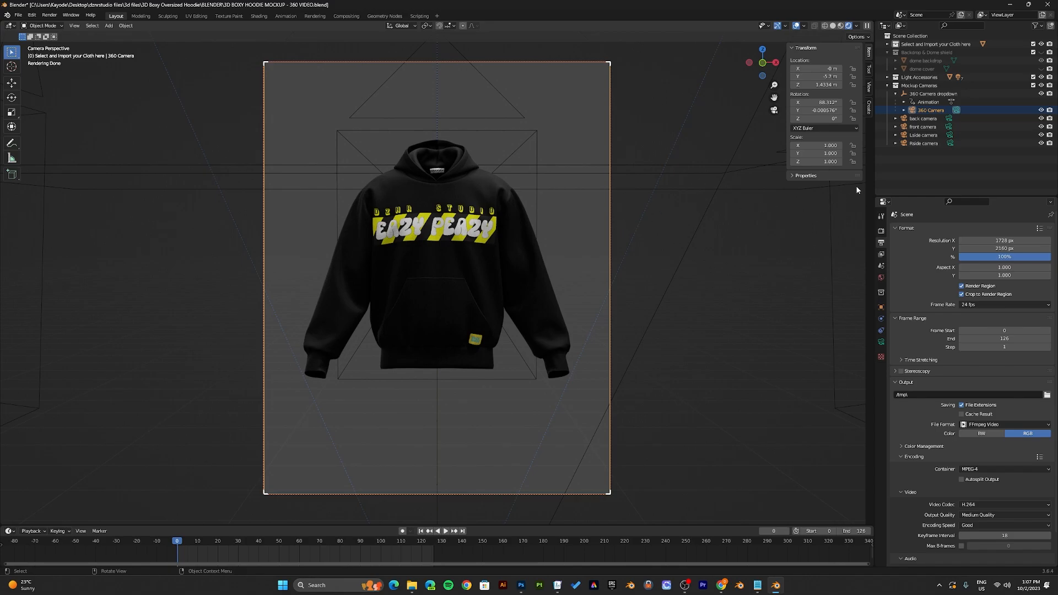
mouse_move(638, 200)
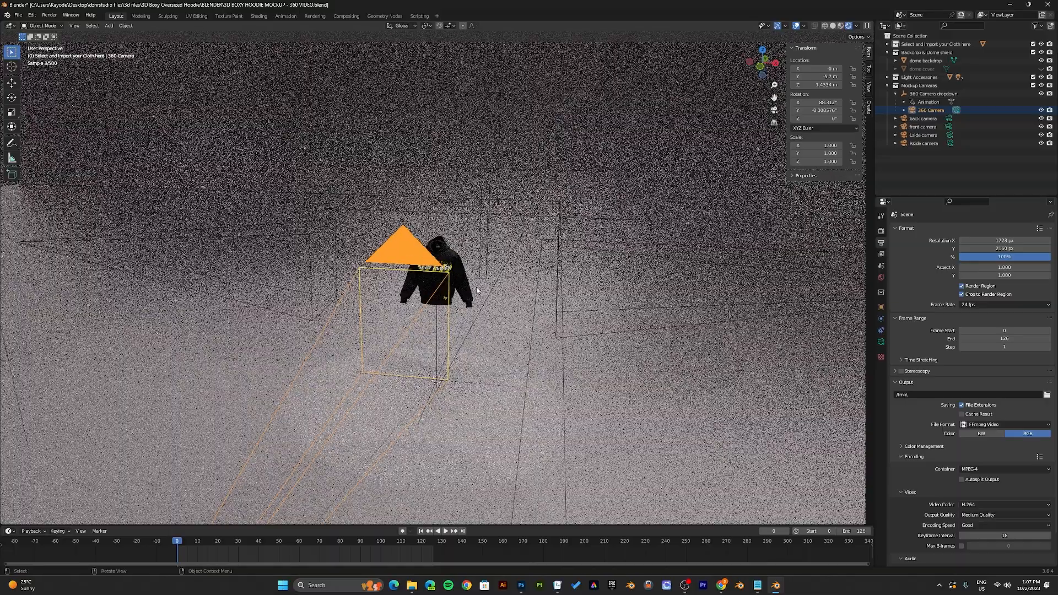
- Hide the dome cover so the hoodie sits against the light blue dome backdrop
click(923, 59)
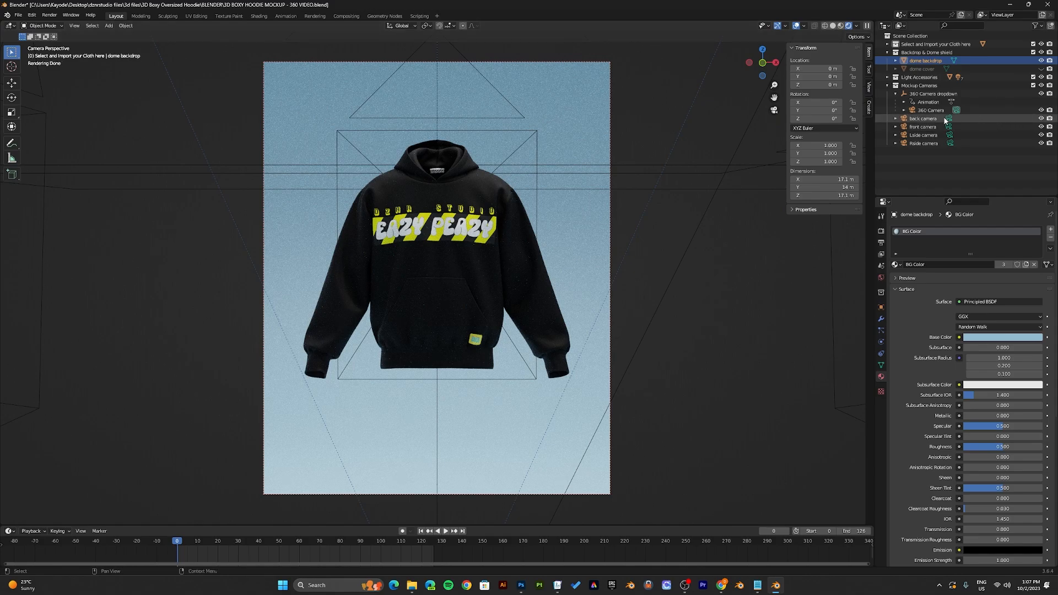
- Make the back camera active to show the STAY WILD print on the hoodie's back
click(922, 127)
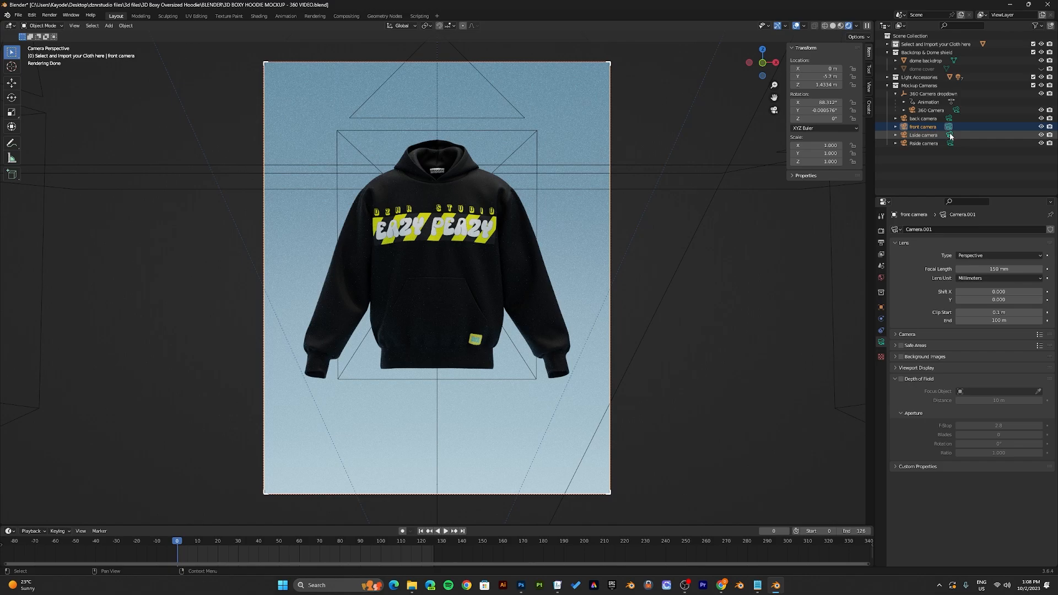
click(923, 118)
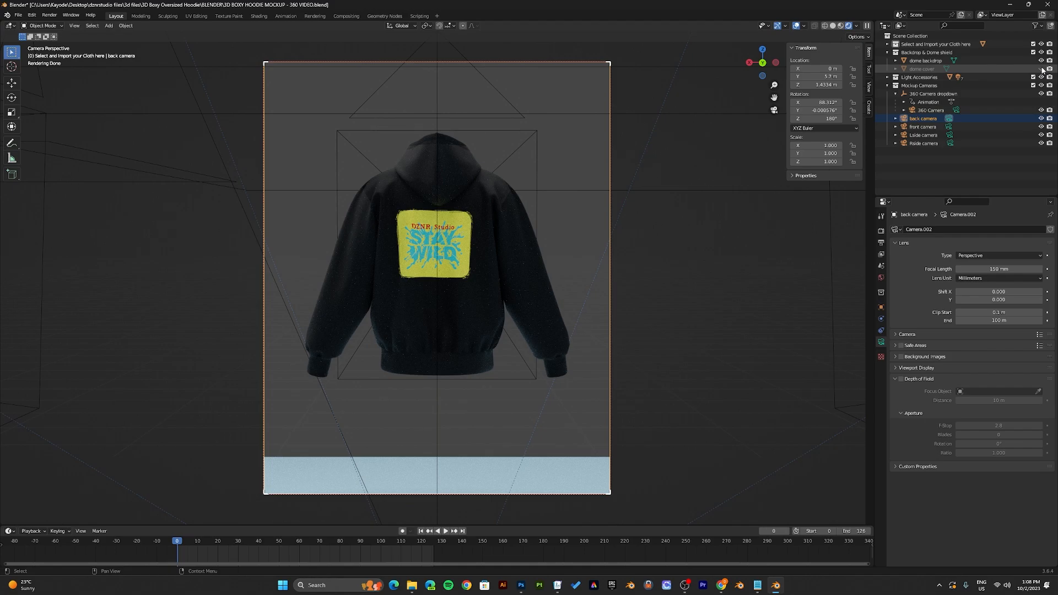
mouse_move(1025, 72)
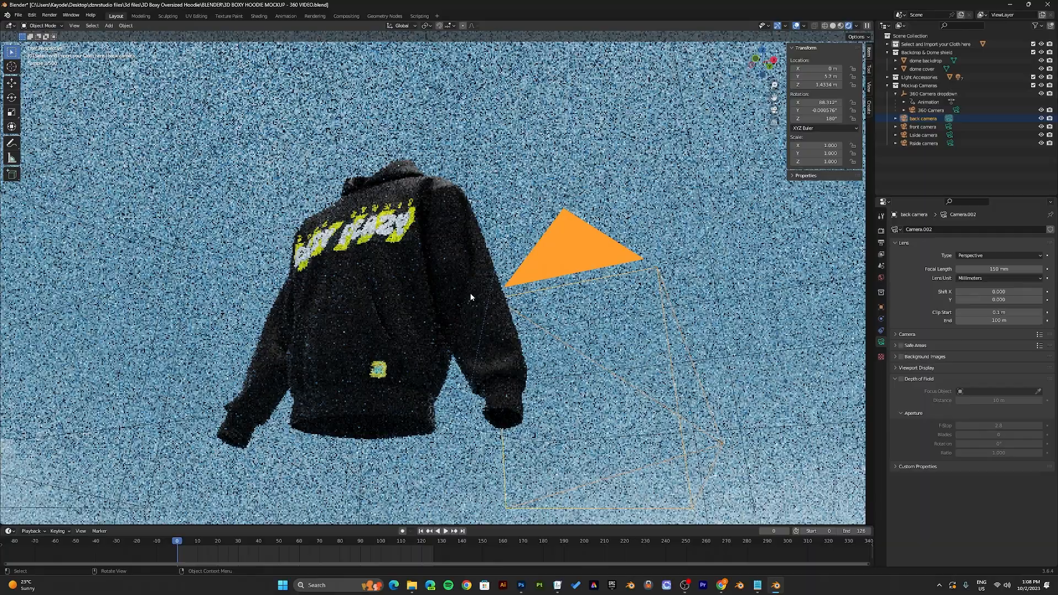
scroll(down, 3)
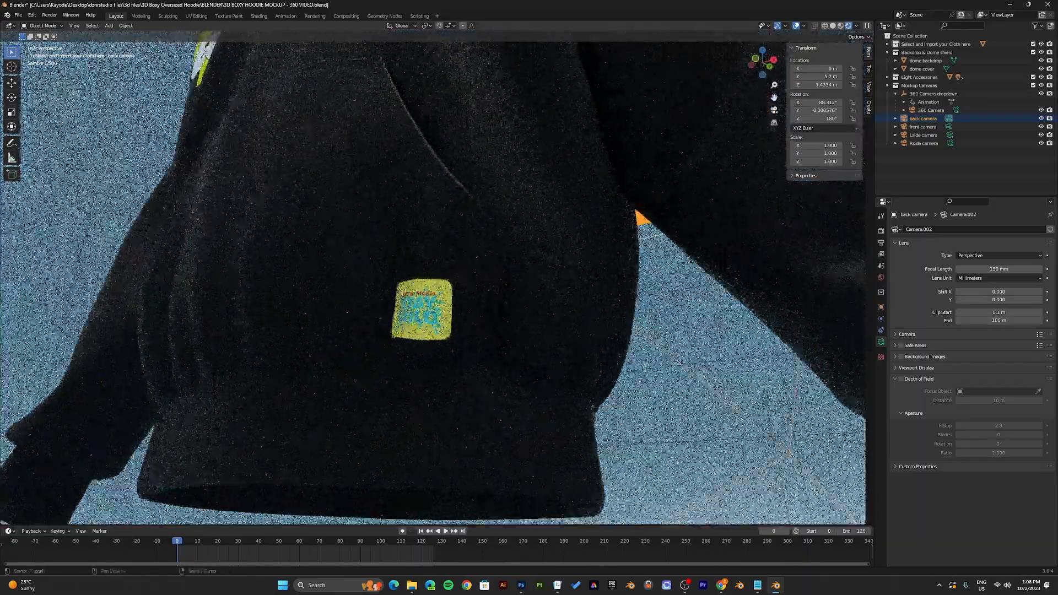